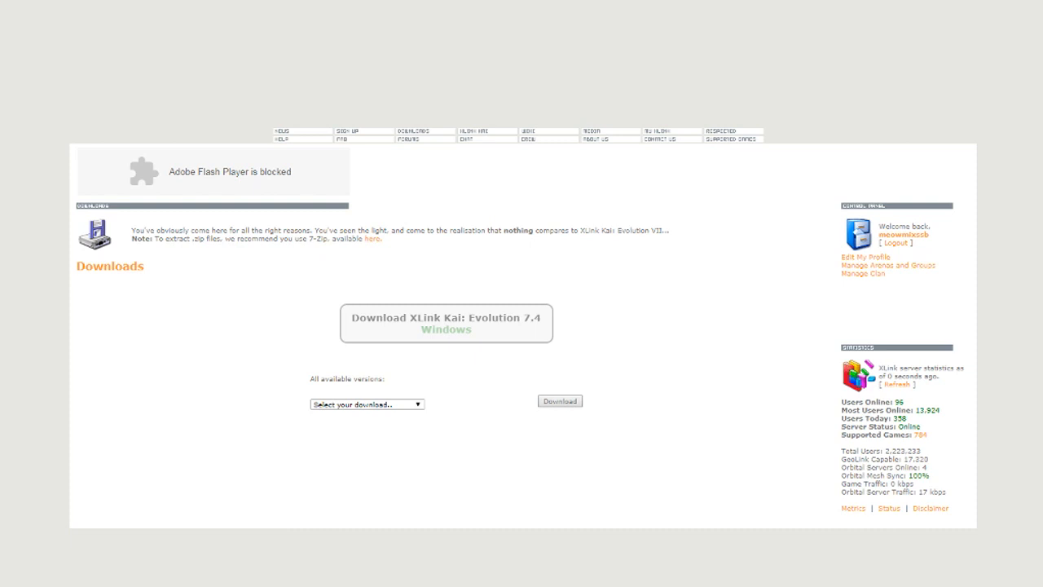
pyautogui.moveTo(92, 78)
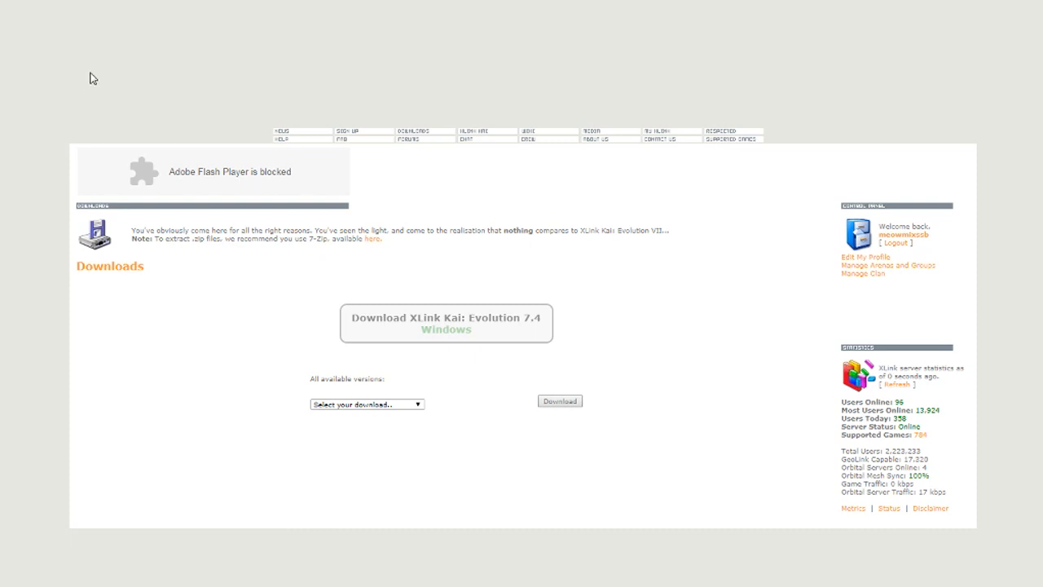
pyautogui.moveTo(203, 305)
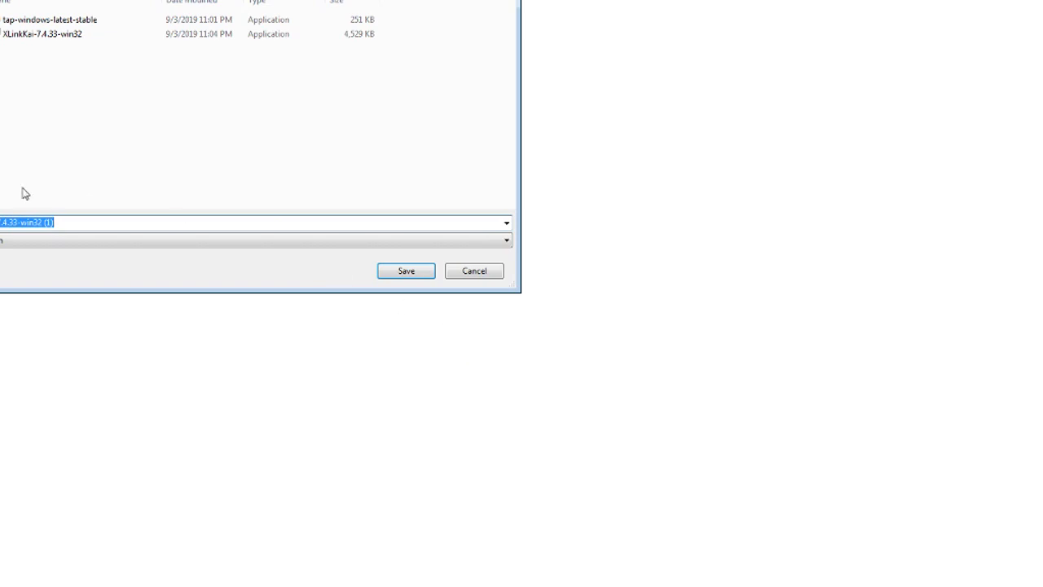
# Decline saving a second copy of the XLink Kai Evolution 7.4 Windows installer
pyautogui.click(405, 271)
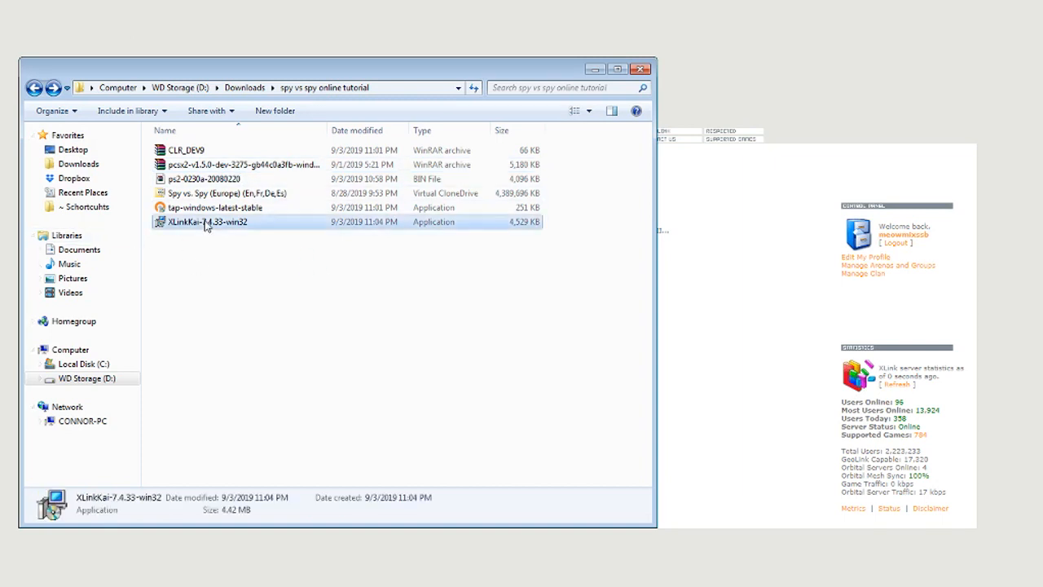
pyautogui.doubleClick(206, 222)
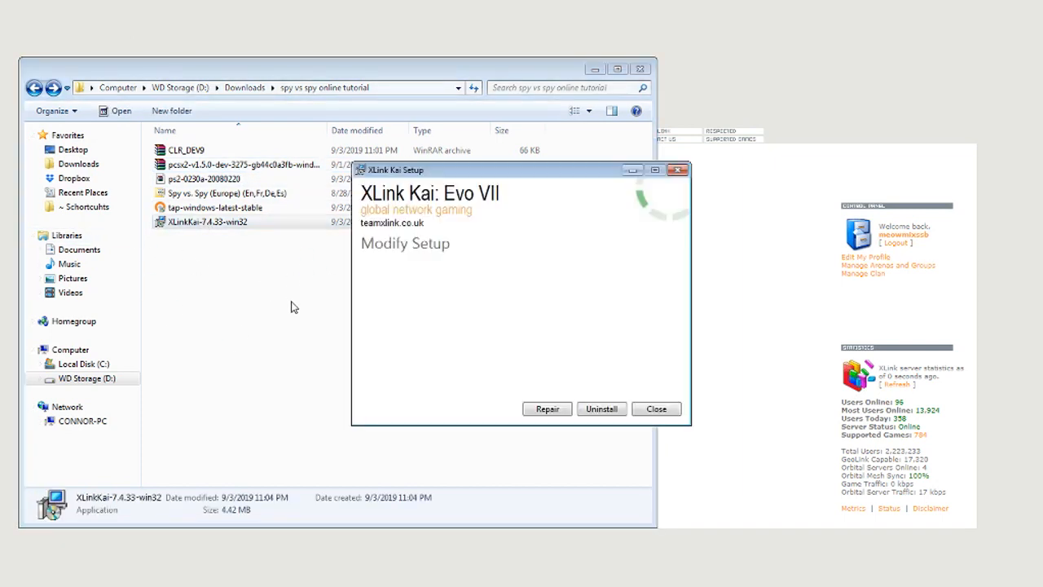
pyautogui.moveTo(582, 240)
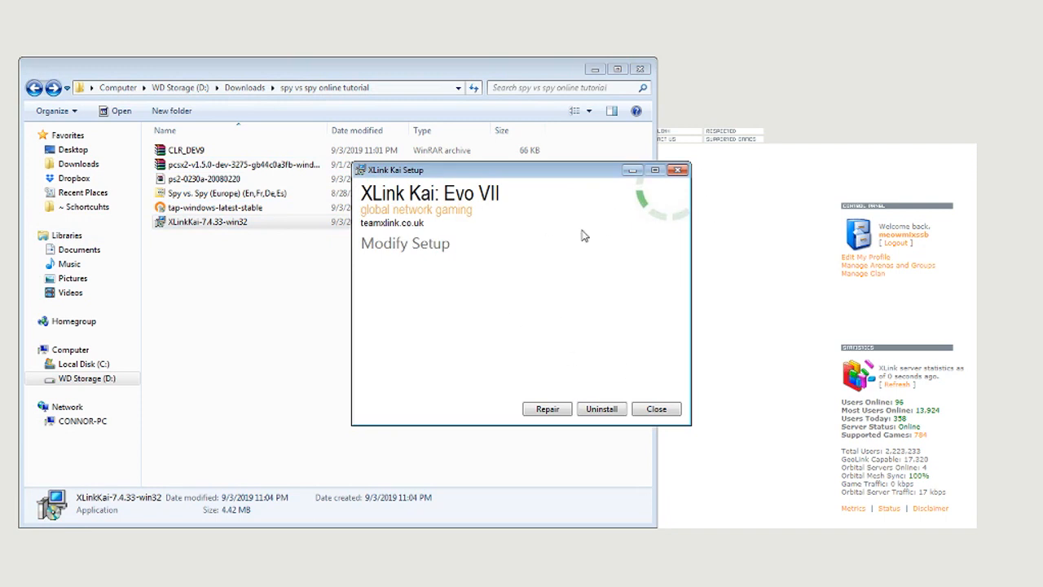
pyautogui.moveTo(679, 170)
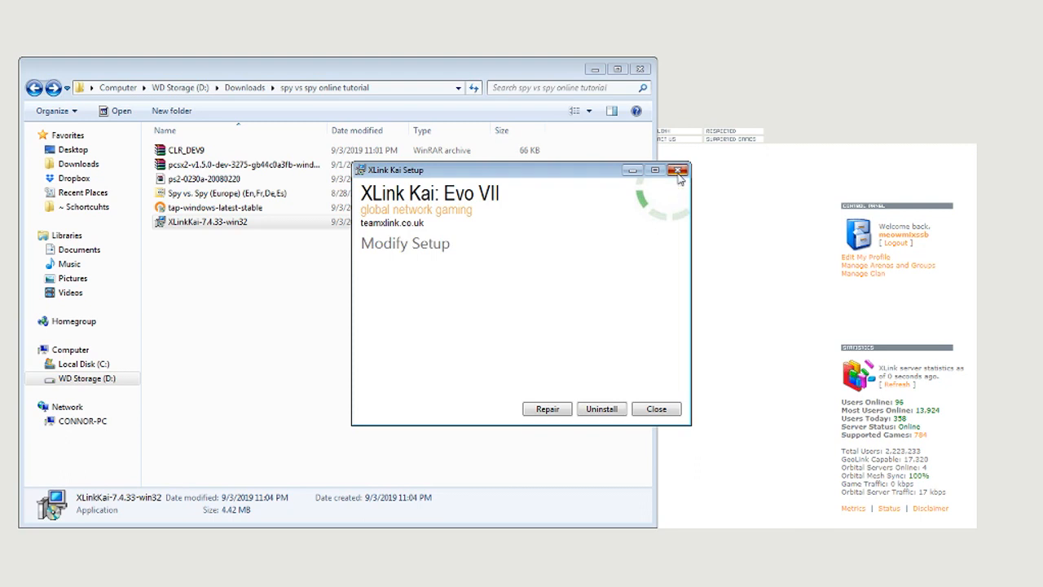
pyautogui.click(677, 170)
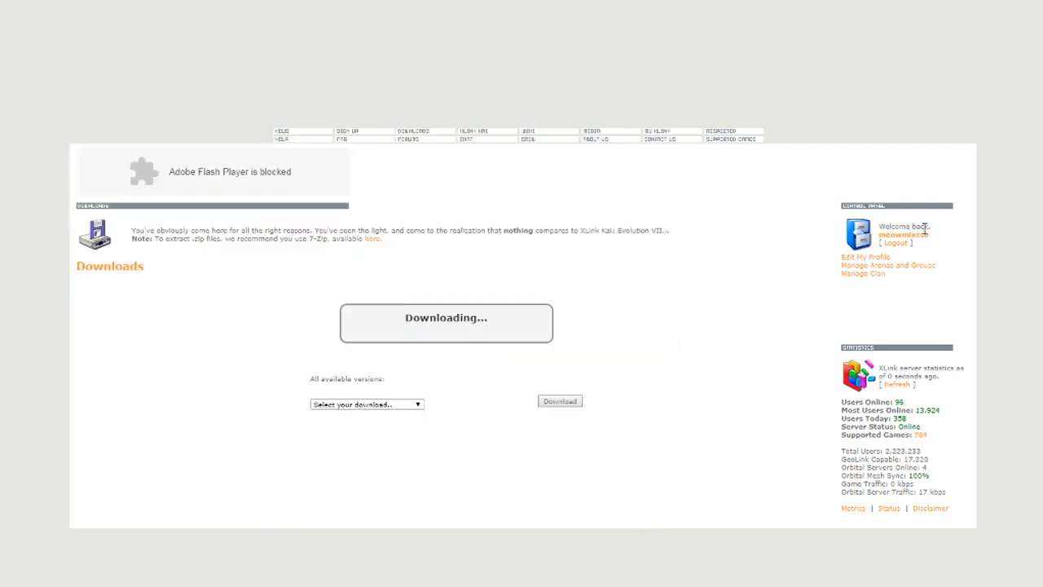
pyautogui.moveTo(779, 268)
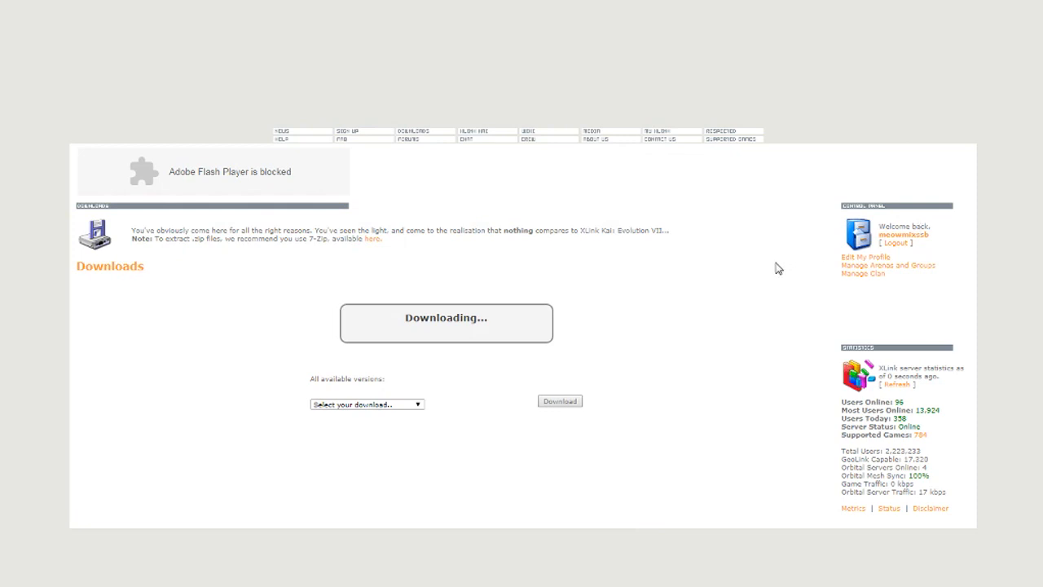
pyautogui.moveTo(803, 267)
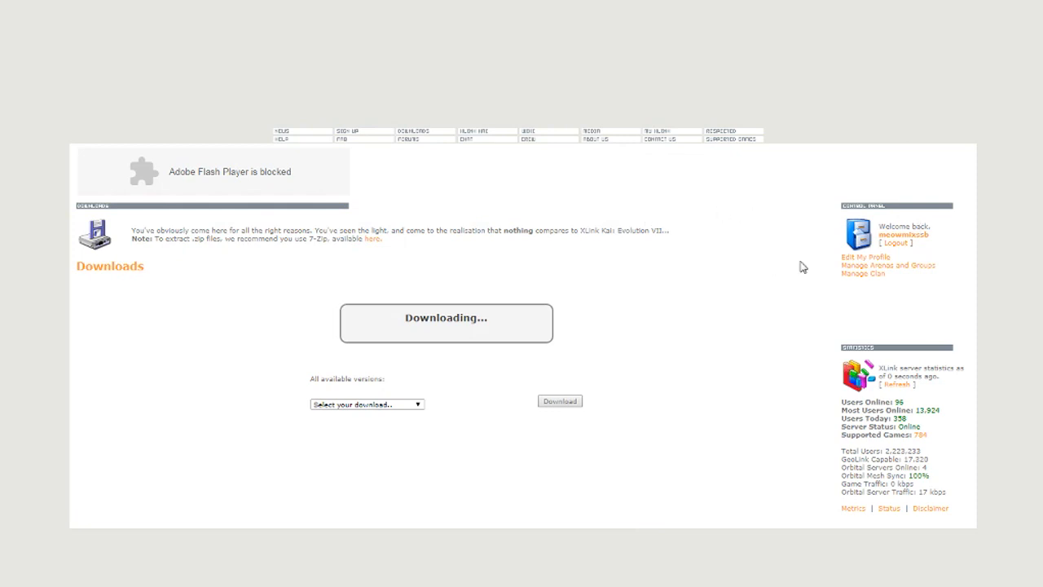
pyautogui.moveTo(855, 201)
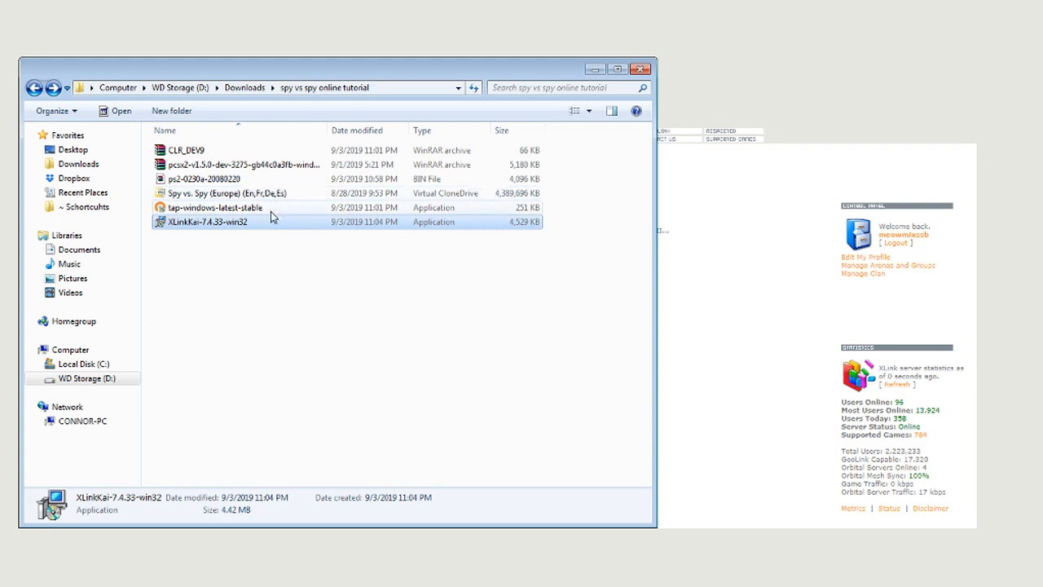
# Run tap-windows setup, accept the license, and keep only TAP Virtual Ethernet Adapter
pyautogui.click(215, 207)
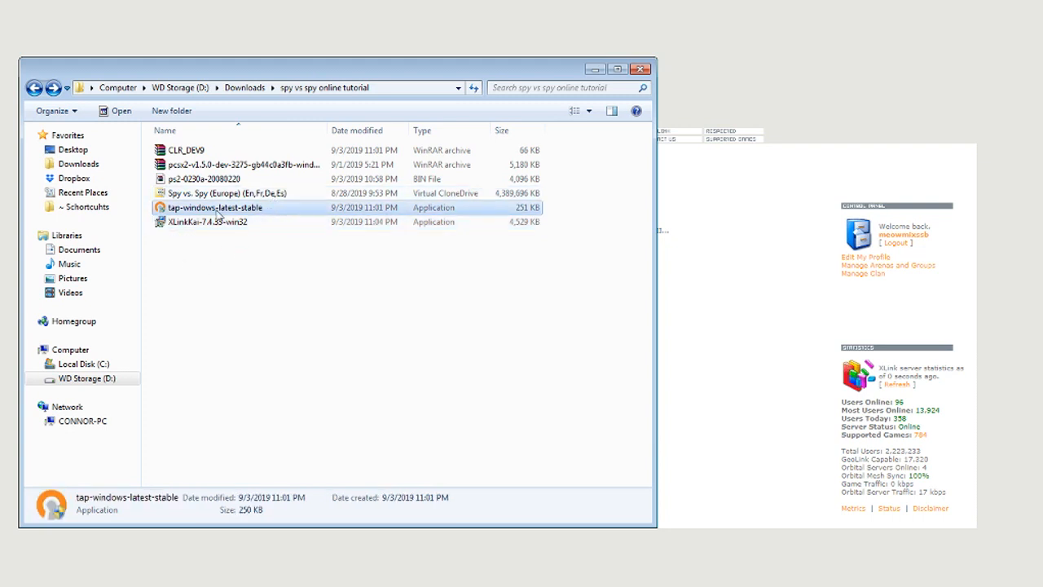
pyautogui.moveTo(235, 214)
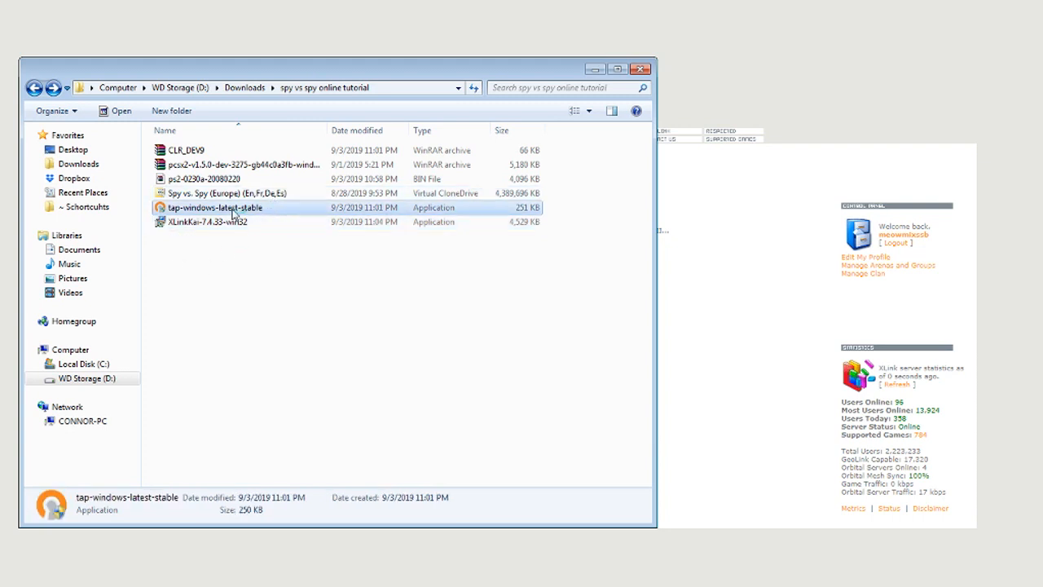
pyautogui.doubleClick(215, 207)
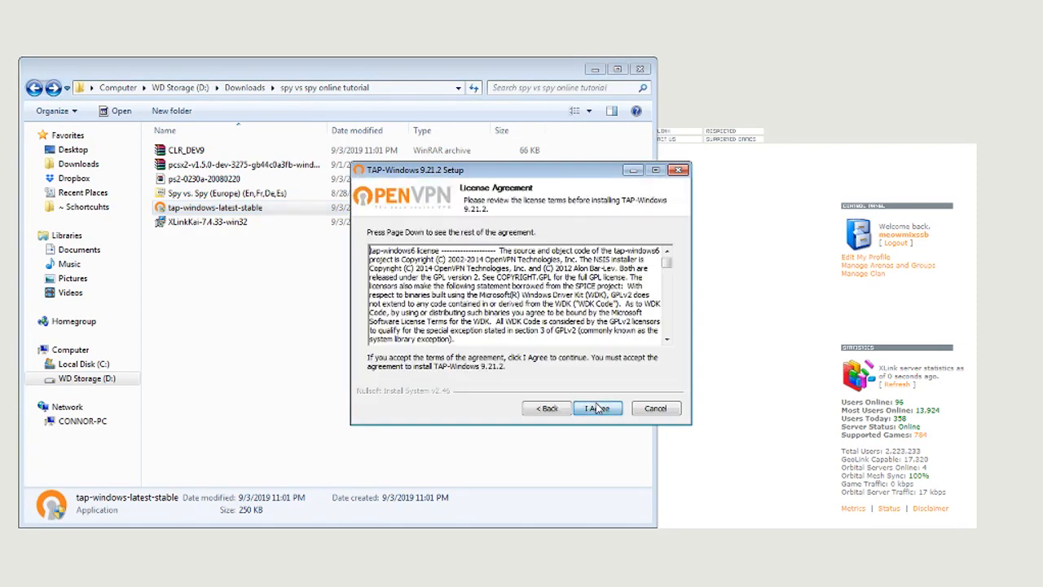
pyautogui.click(597, 409)
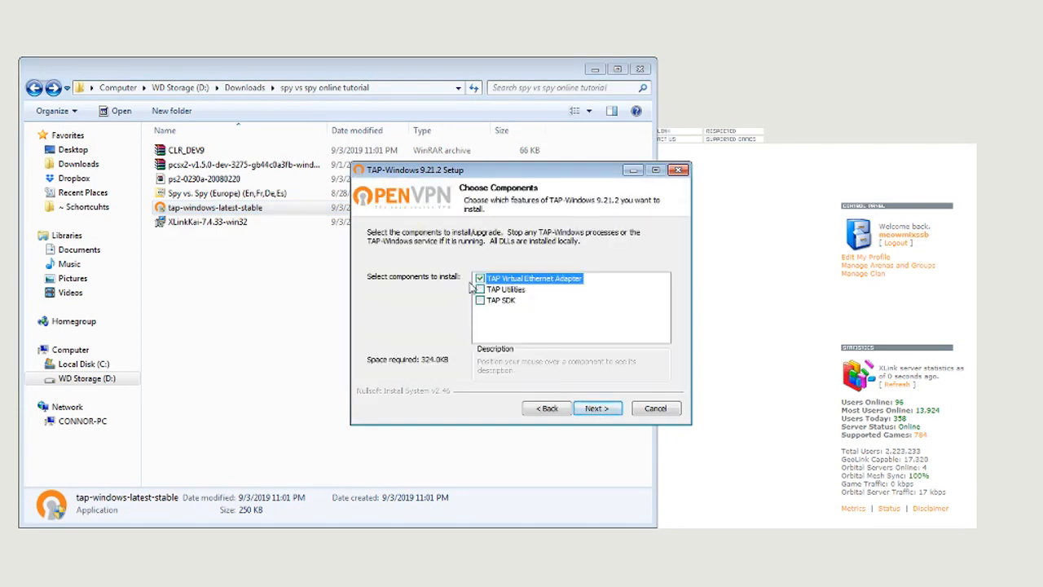
pyautogui.moveTo(534, 278)
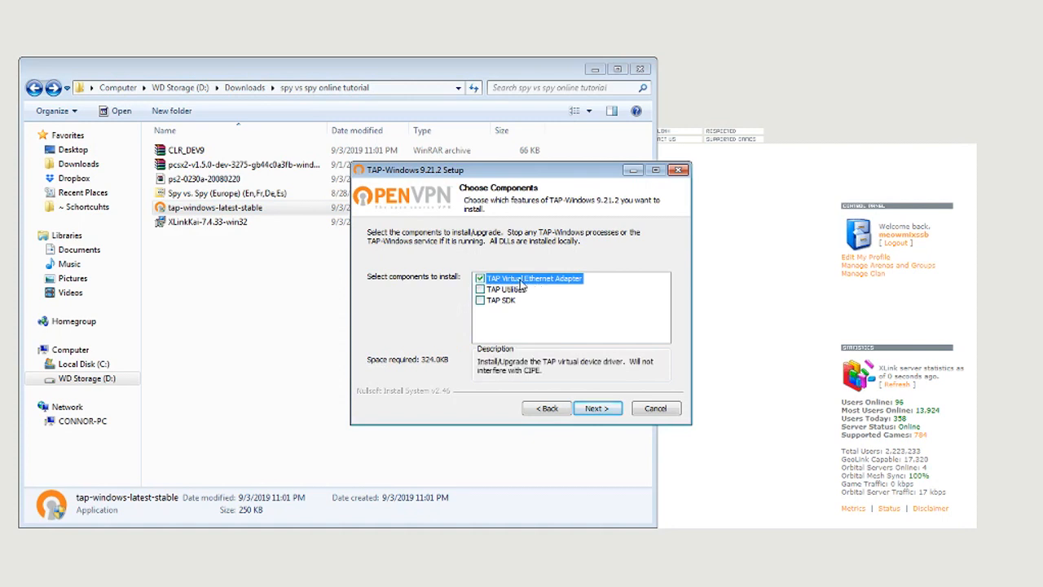
pyautogui.moveTo(499, 300)
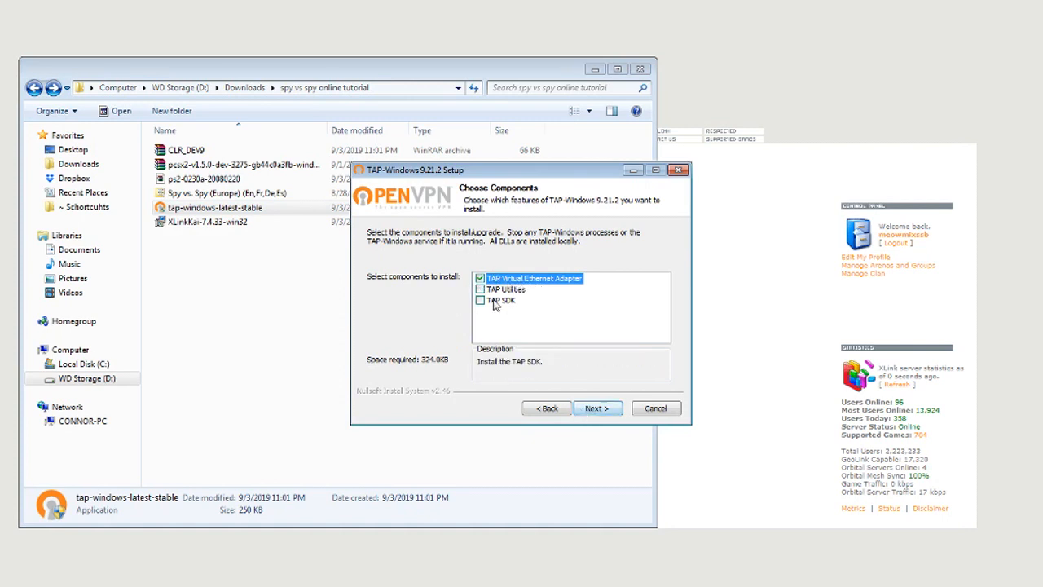
pyautogui.click(596, 407)
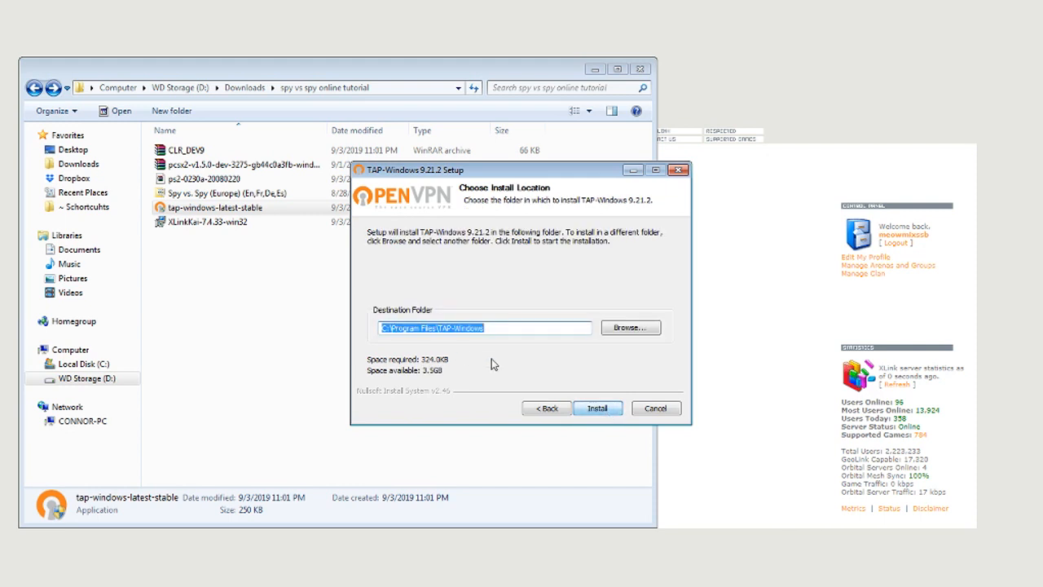
pyautogui.moveTo(597, 408)
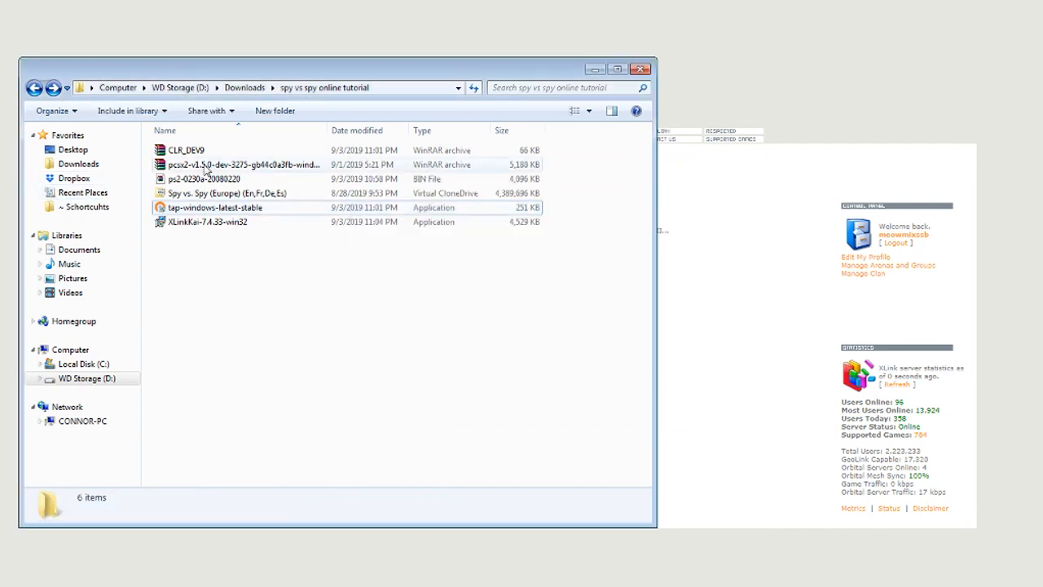
# Extract the PCSX2 v1.5.0 archive with WinRAR and launch pcsx2 from the extracted folder
pyautogui.doubleClick(243, 164)
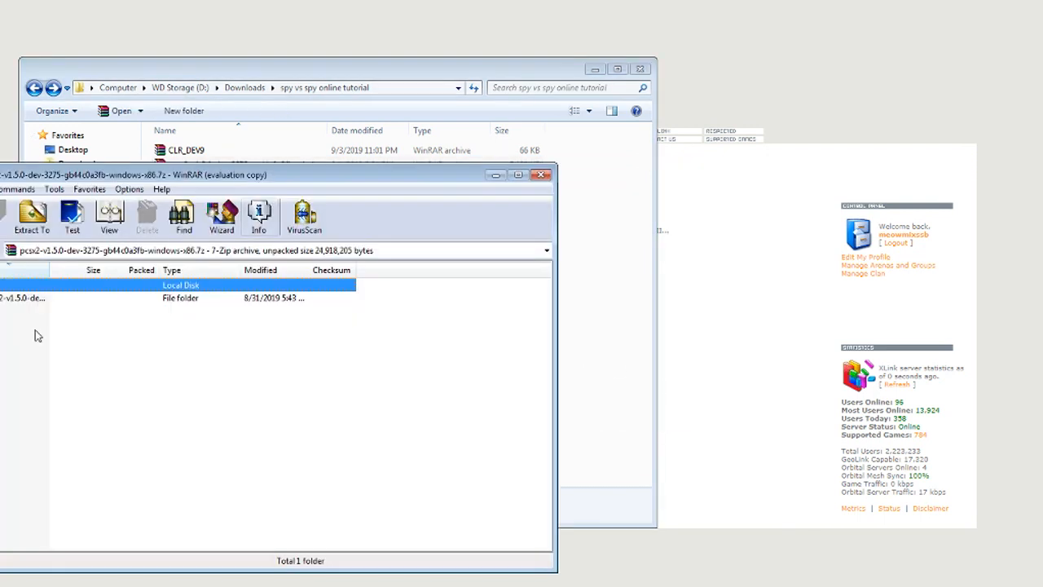
pyautogui.click(32, 217)
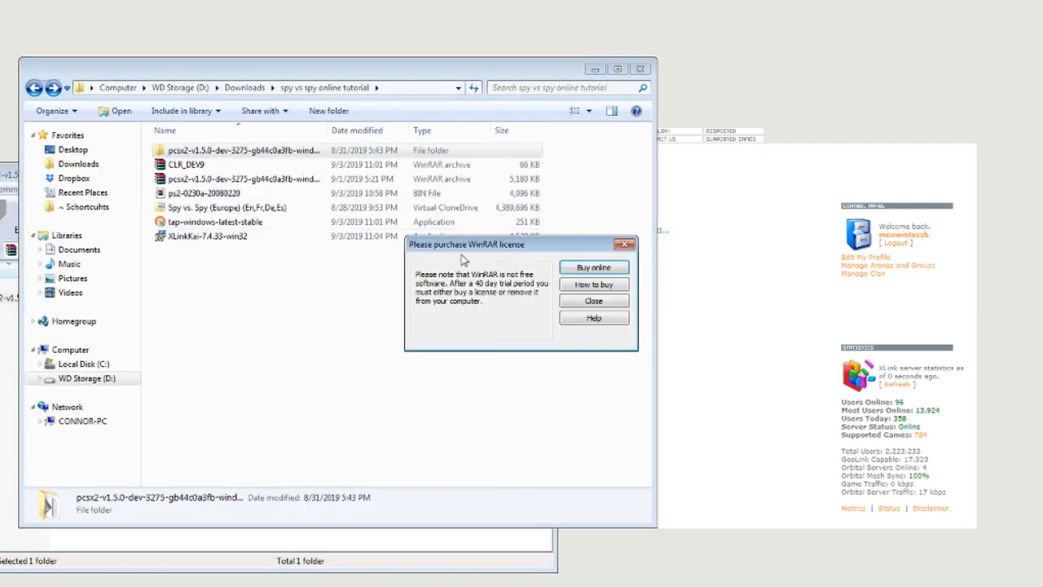
pyautogui.click(594, 300)
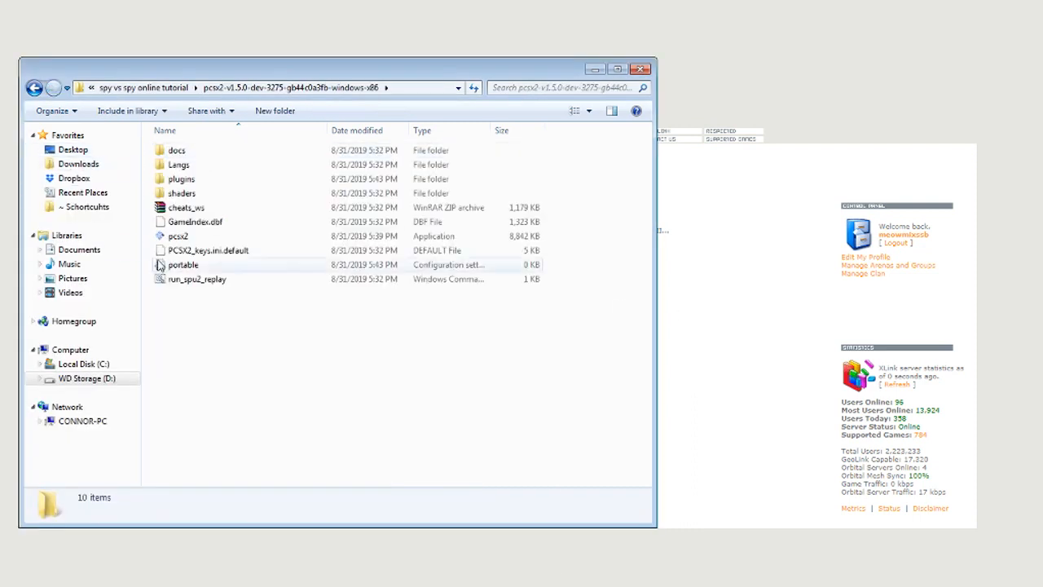
pyautogui.doubleClick(178, 235)
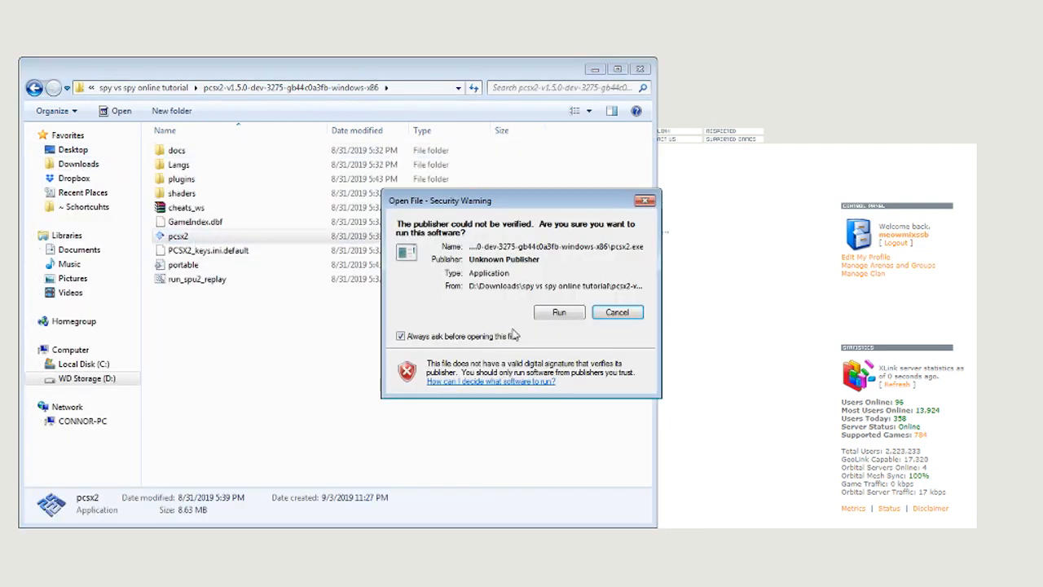
# Allow the unverified pcsx2 to run and keep the default wizard language
pyautogui.click(559, 312)
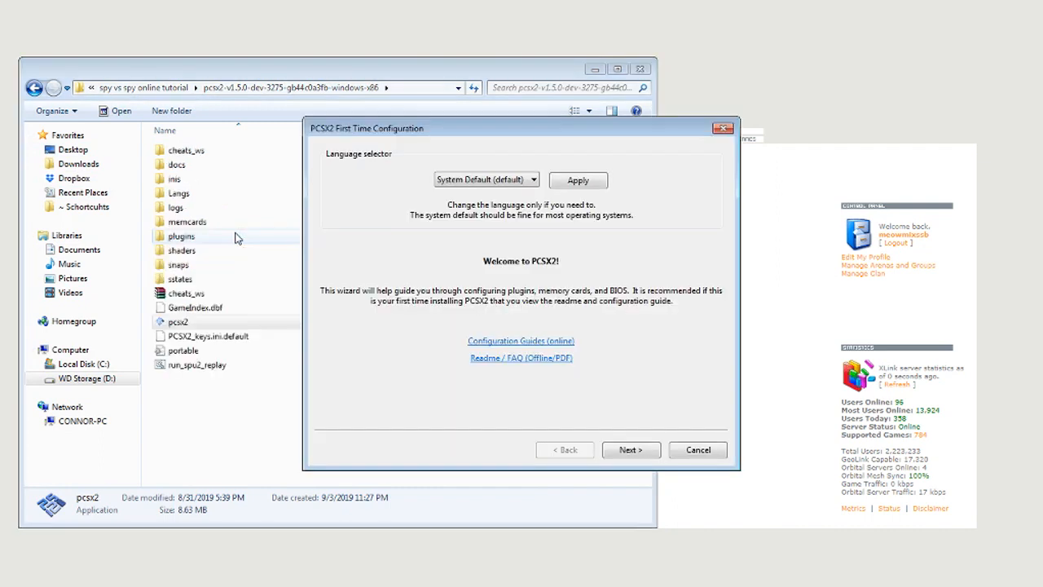
pyautogui.moveTo(577, 148)
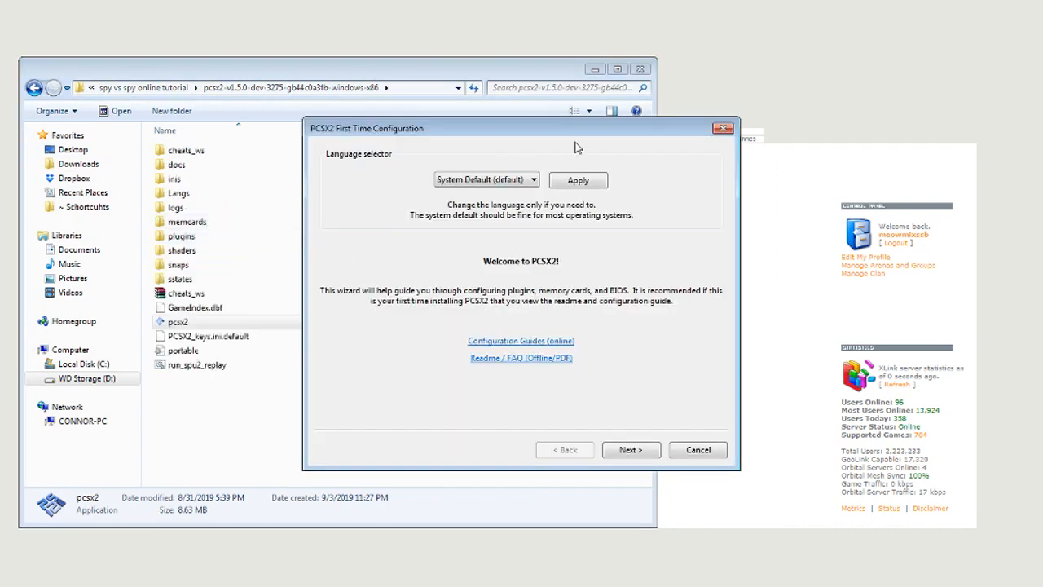
pyautogui.moveTo(694, 321)
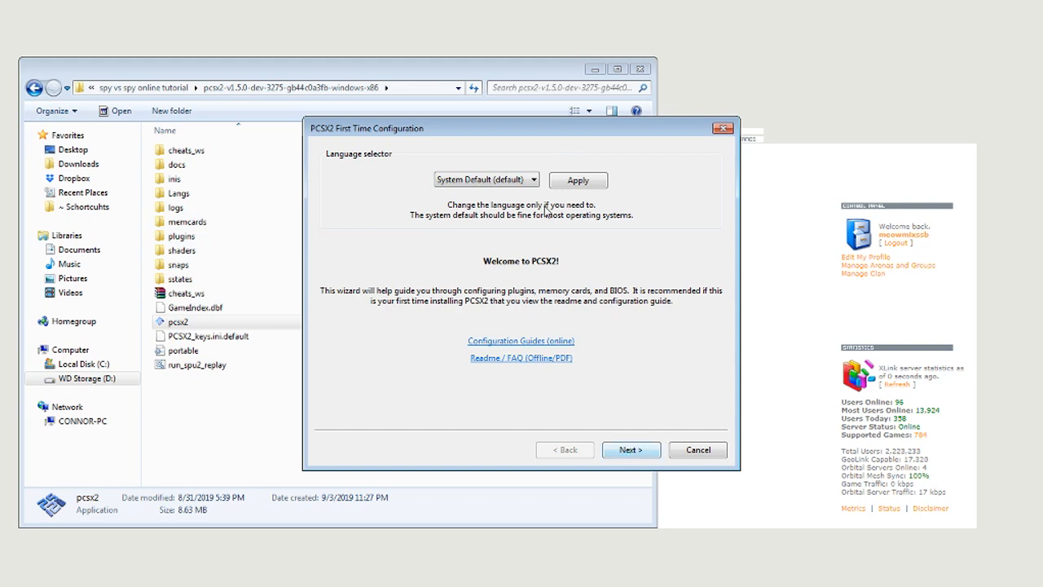
pyautogui.click(631, 449)
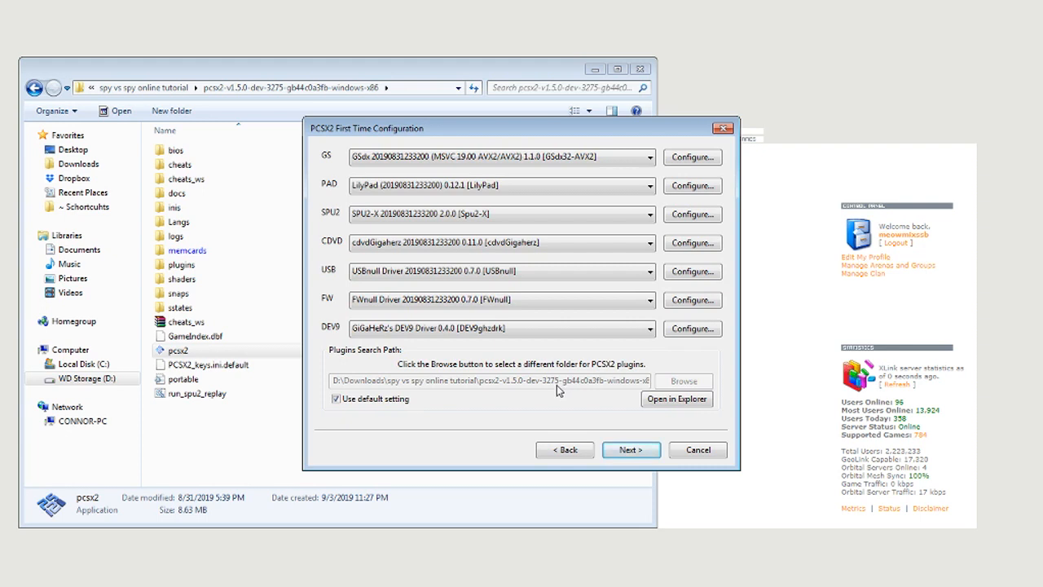
# Browse the available DEV9 network plugins and close the list without changing it
pyautogui.click(650, 327)
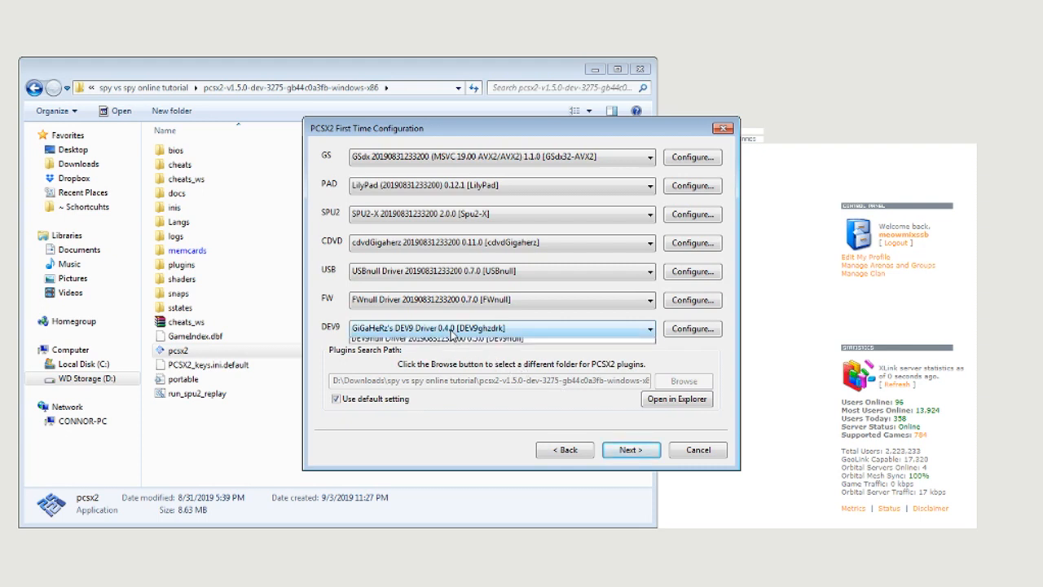
pyautogui.click(649, 327)
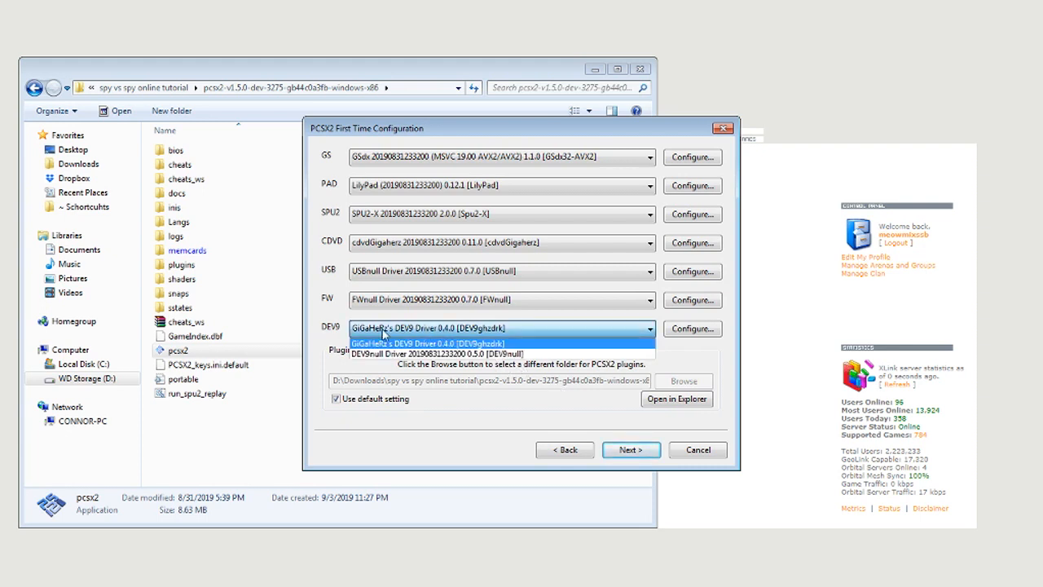
pyautogui.click(428, 342)
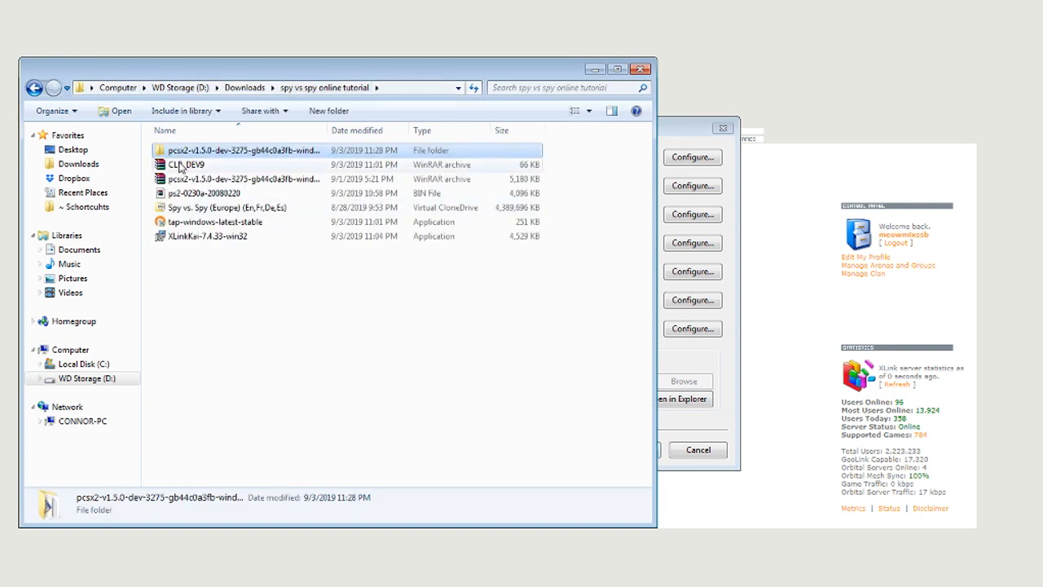
# Extract CLR_DEV9.dll from CLR_DEV9.7z into pcsx2's plugins folder and open the emulator folder
pyautogui.doubleClick(188, 164)
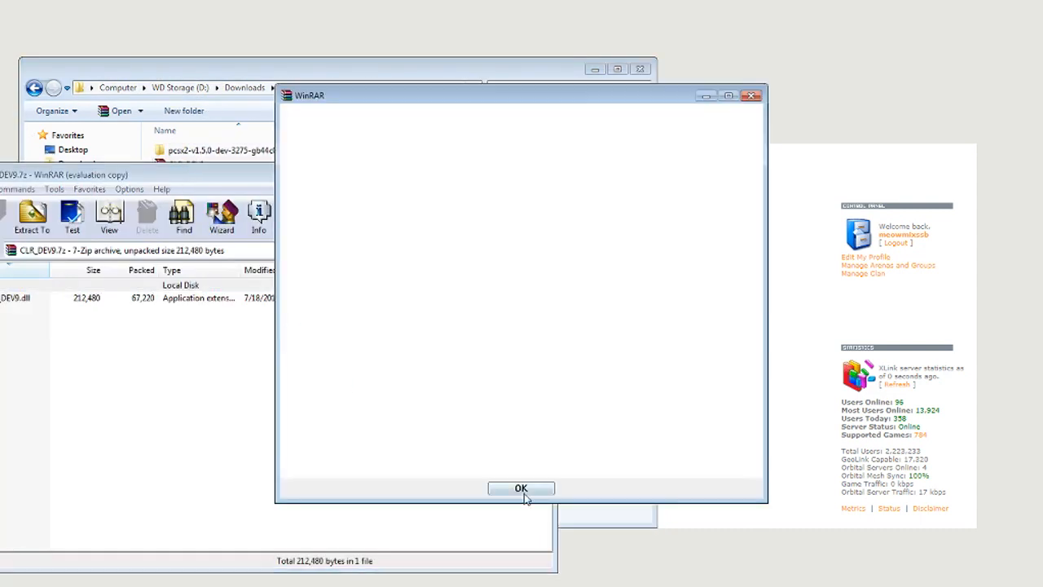
pyautogui.click(521, 487)
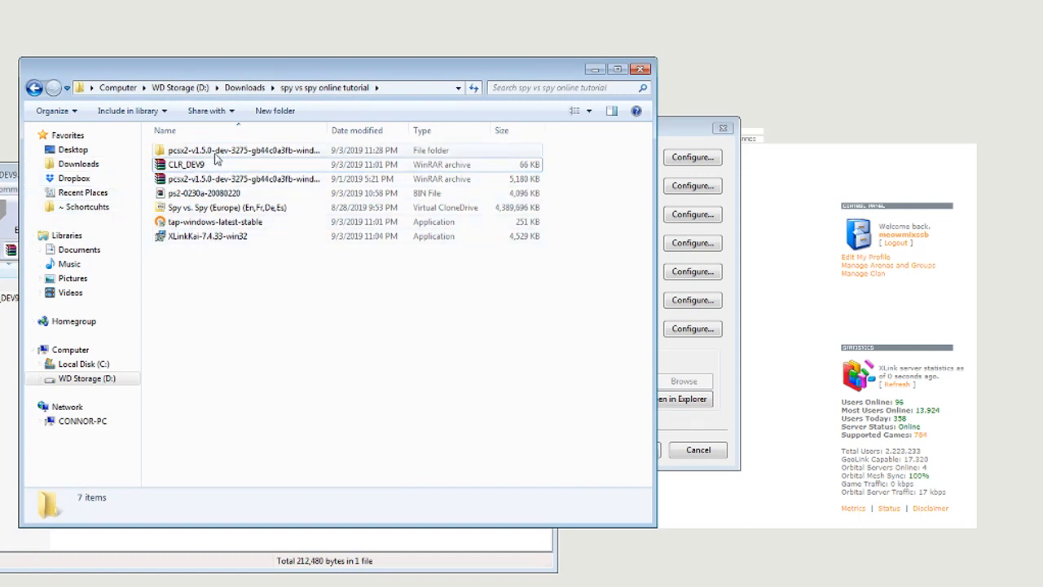
pyautogui.doubleClick(245, 150)
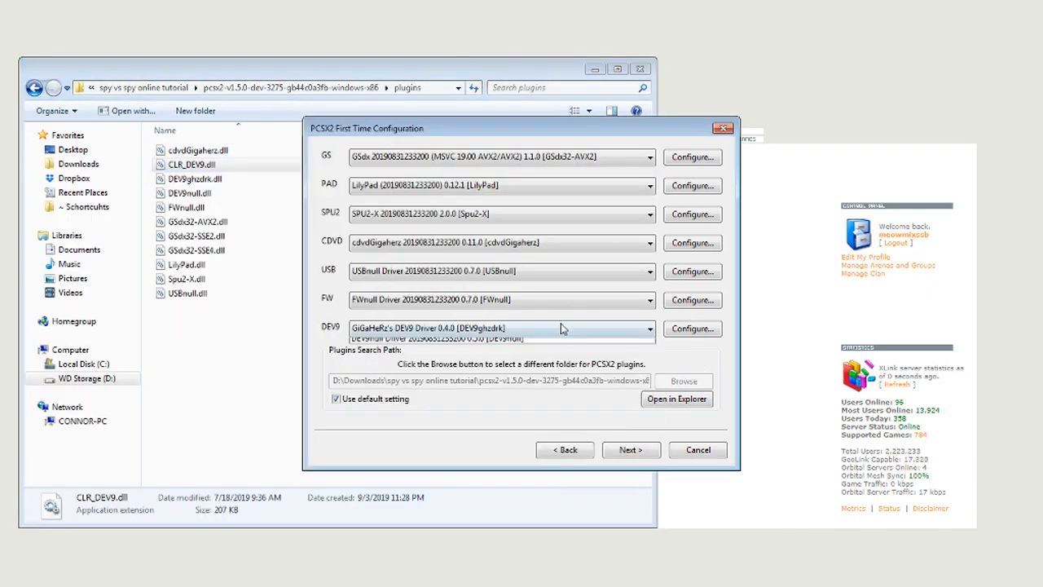
# Select CLR DEV9 0.8.6 [CLR_DEV9] in the DEV9 plugin dropdown
pyautogui.click(564, 449)
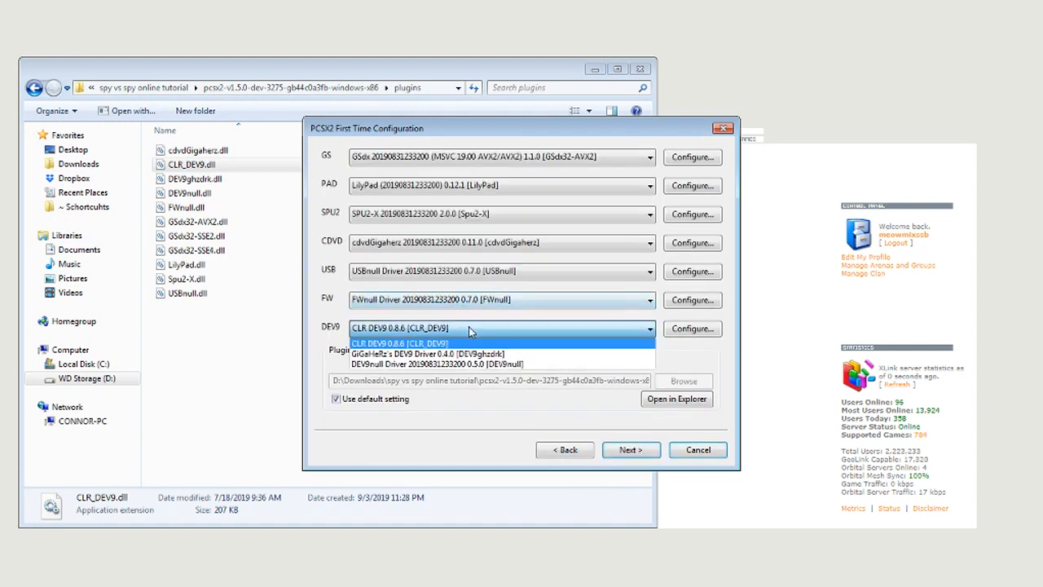
pyautogui.click(400, 343)
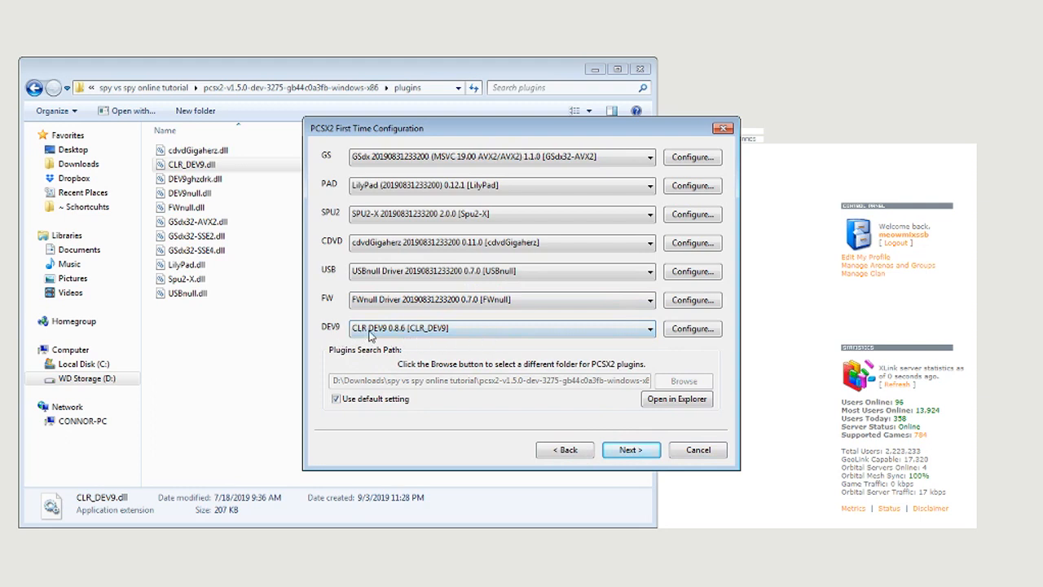
pyautogui.moveTo(416, 335)
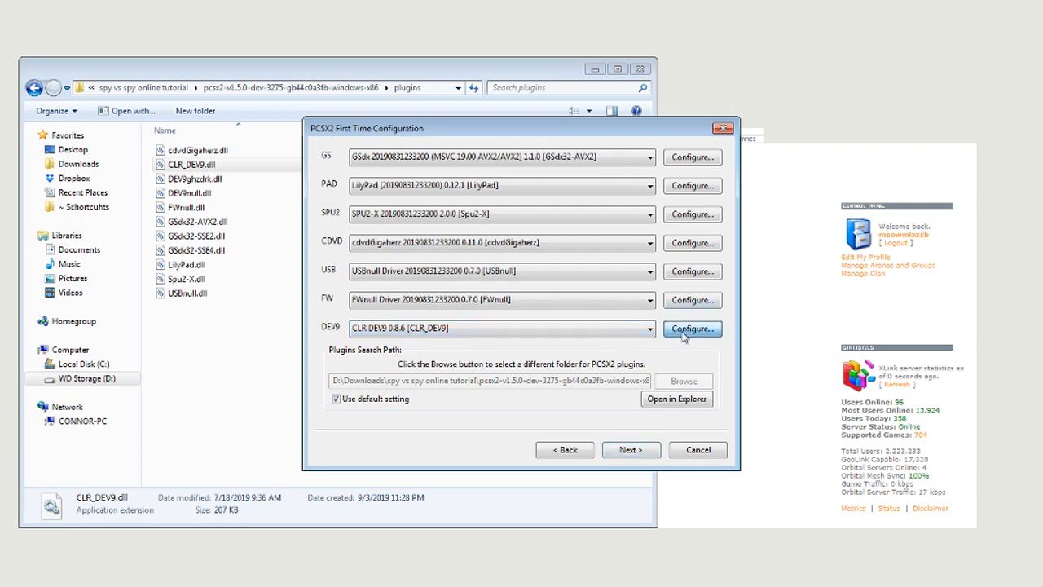
# Enable CLR DEV9 ethernet using the Tap connection method on the TAP-Windows adapter
pyautogui.click(692, 327)
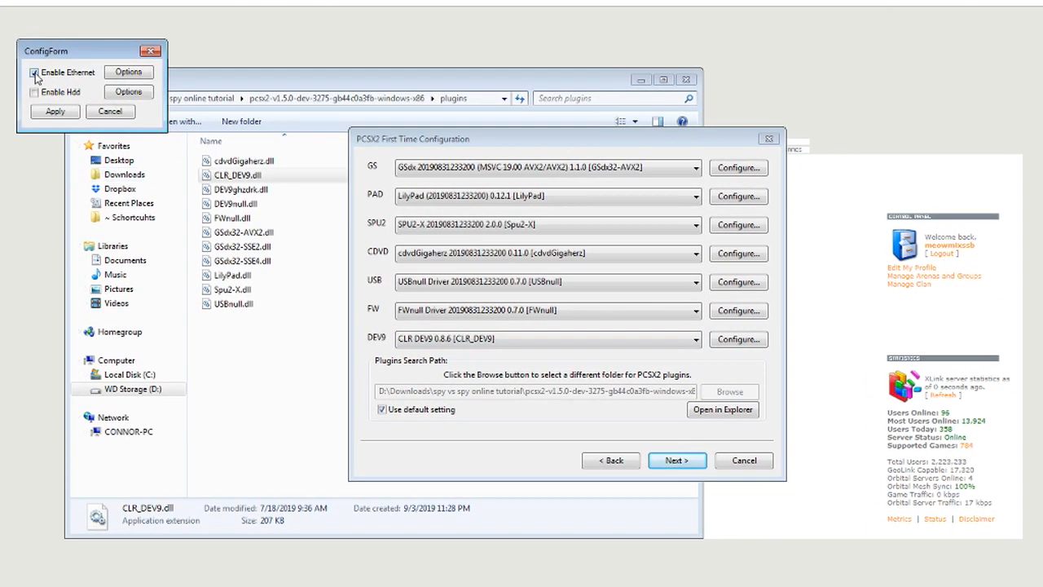
pyautogui.click(35, 72)
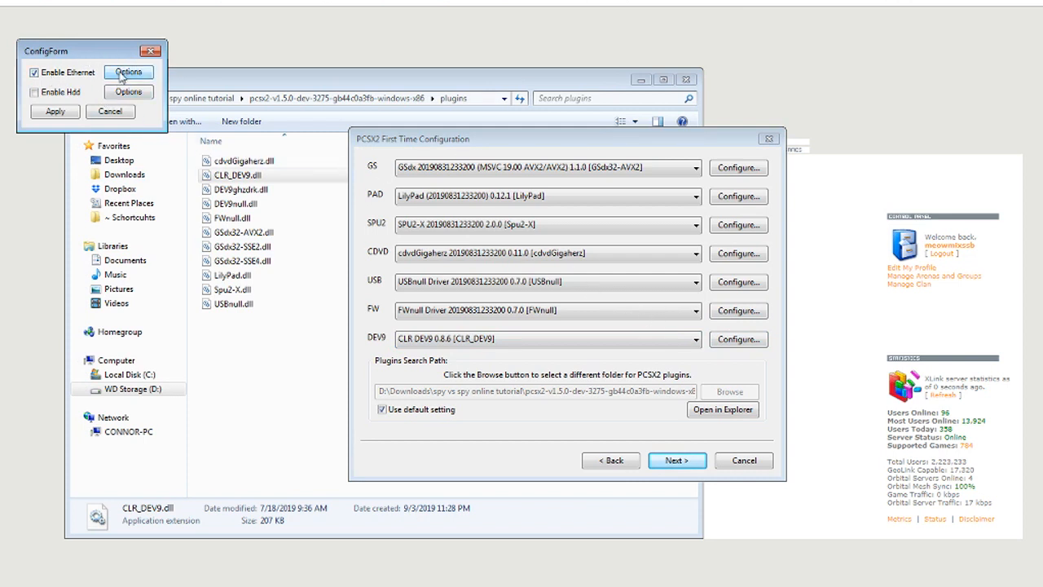
pyautogui.click(128, 72)
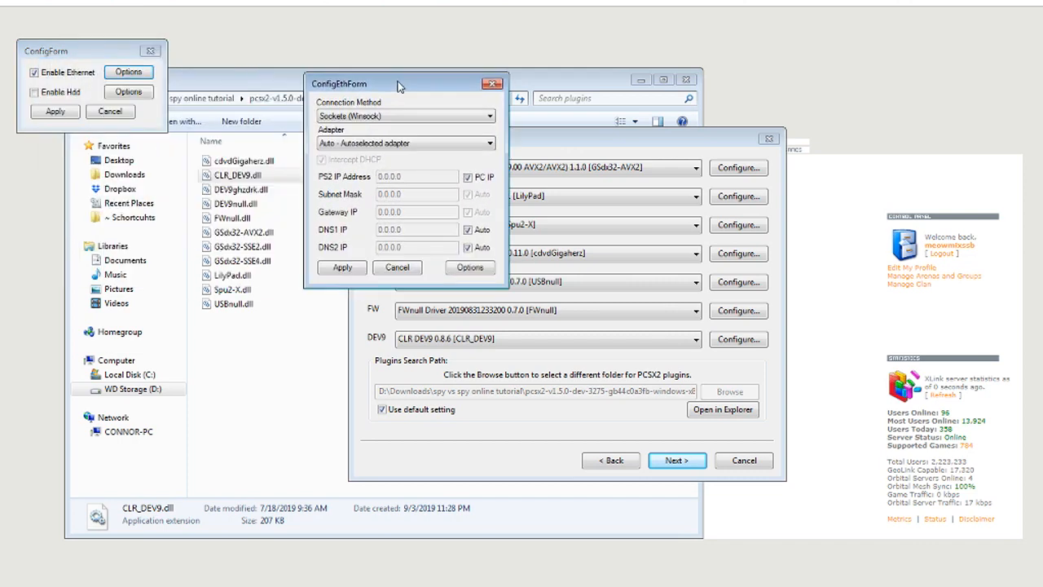
pyautogui.moveTo(397, 119)
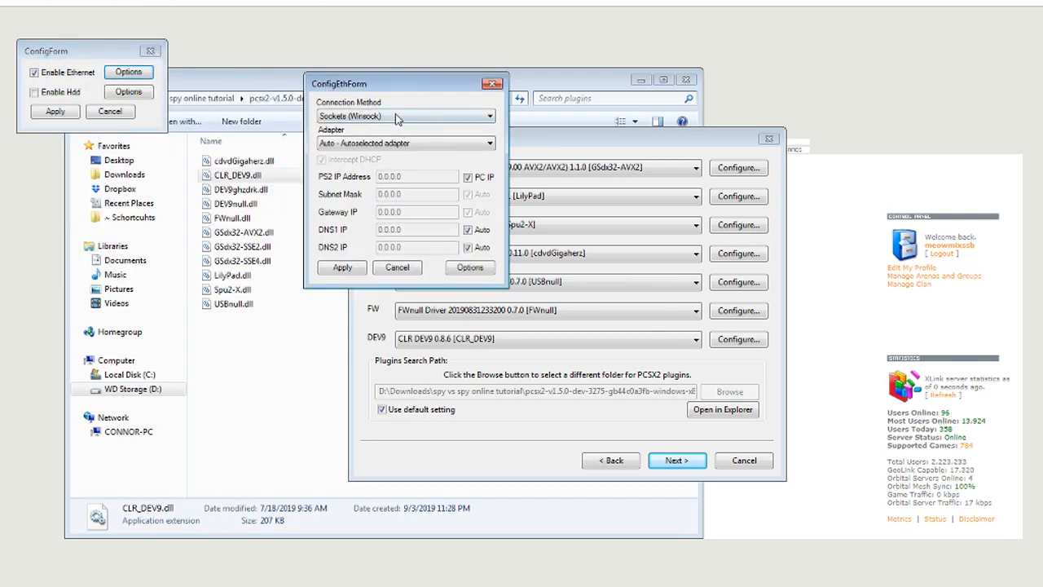
pyautogui.click(487, 116)
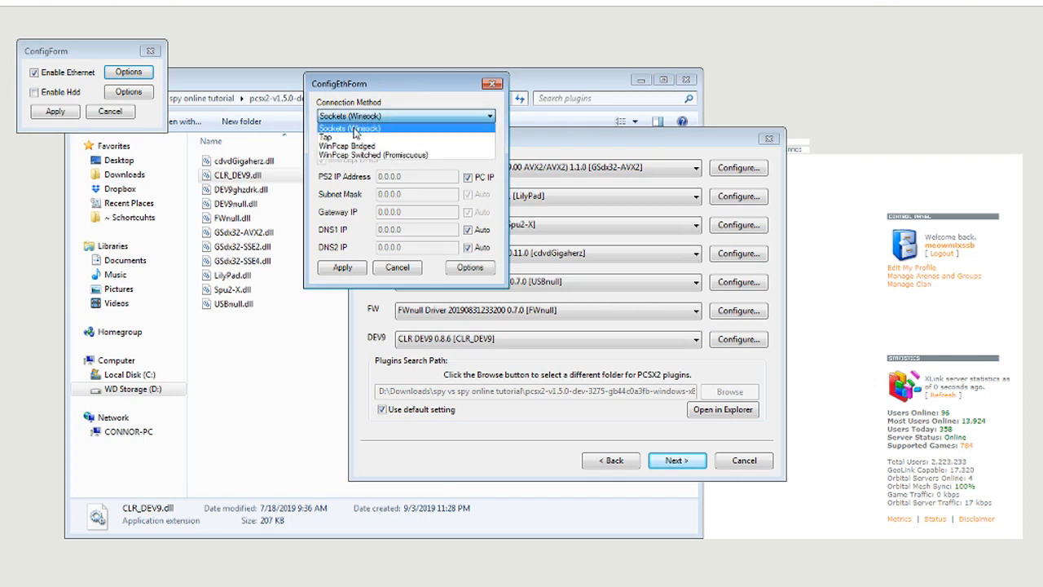
pyautogui.click(326, 136)
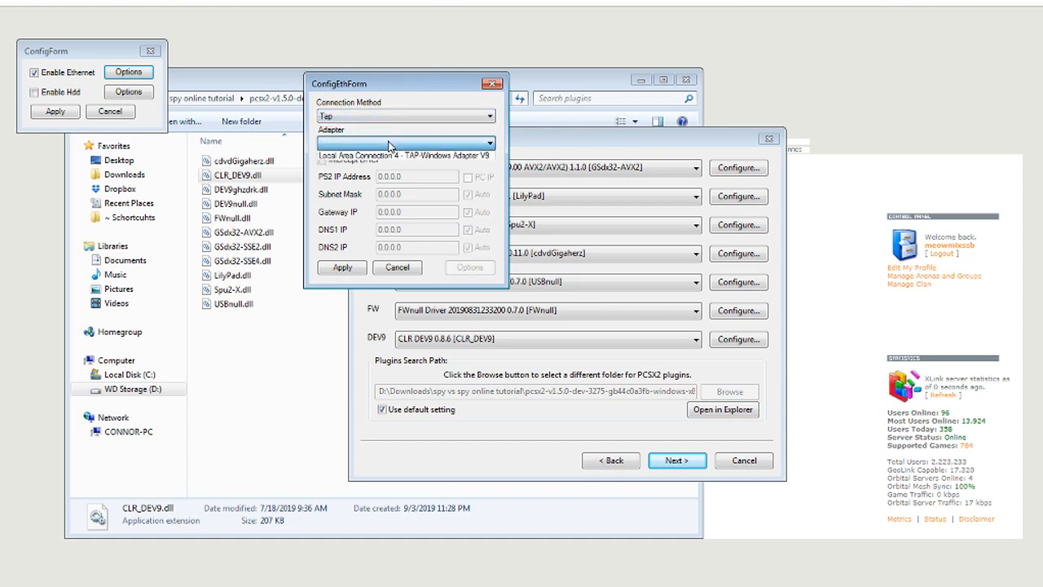
pyautogui.click(405, 143)
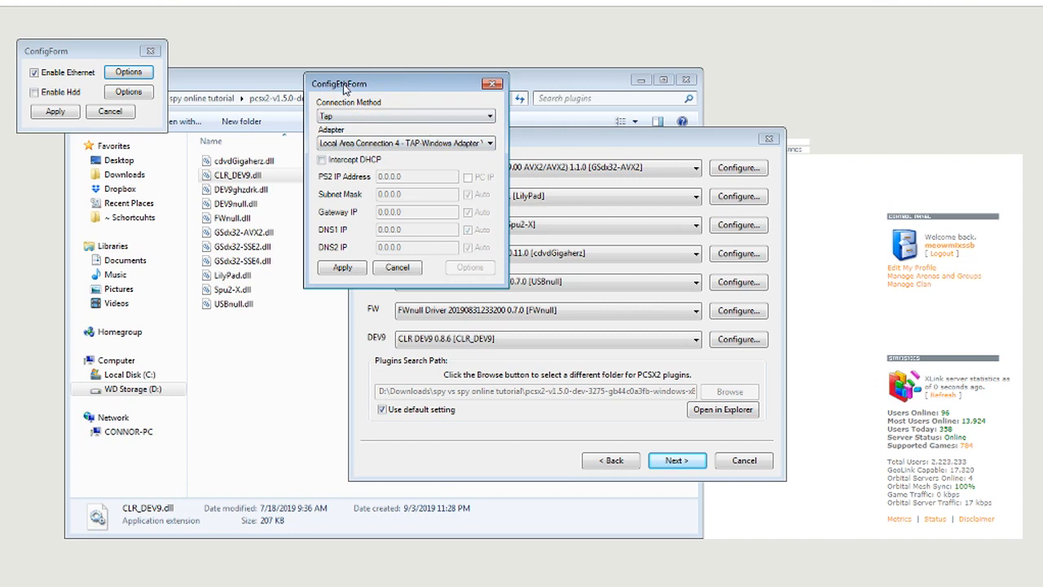
pyautogui.moveTo(341, 181)
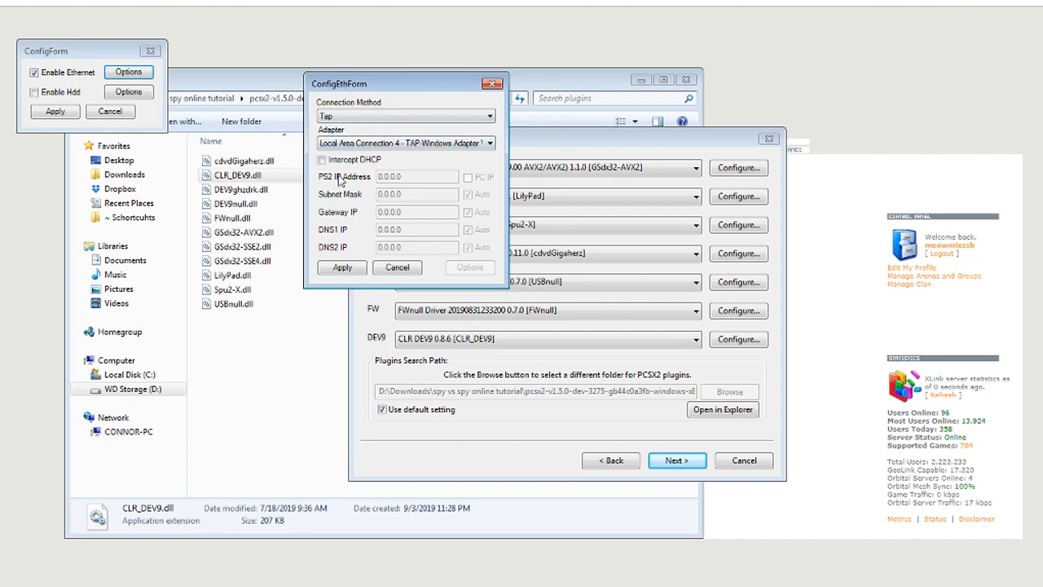
# Intercept DHCP and set subnet mask 255.255.0.0 and gateway 10.253.0.1 manually
pyautogui.click(321, 159)
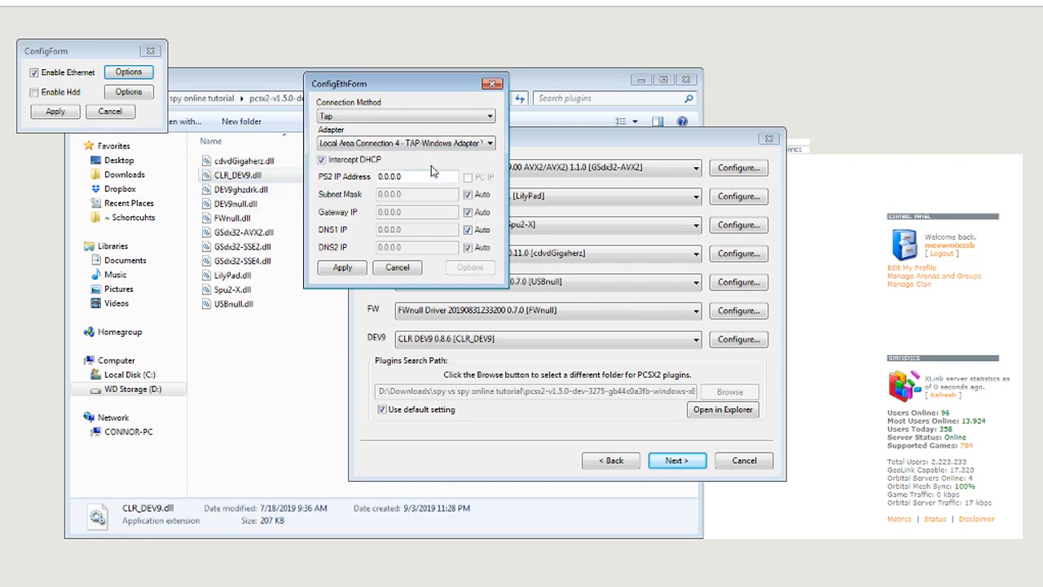
pyautogui.moveTo(317, 220)
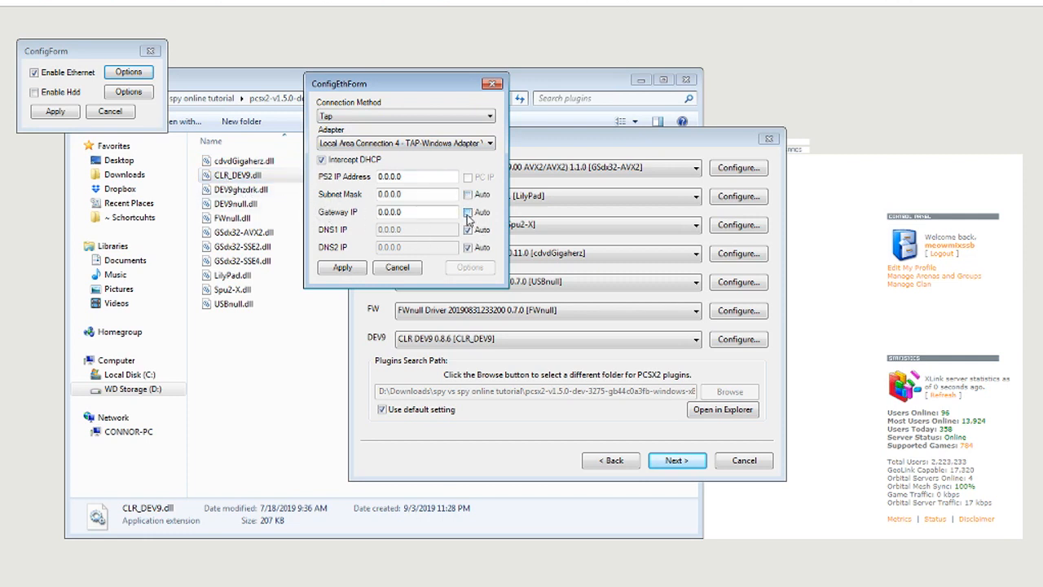
pyautogui.click(467, 212)
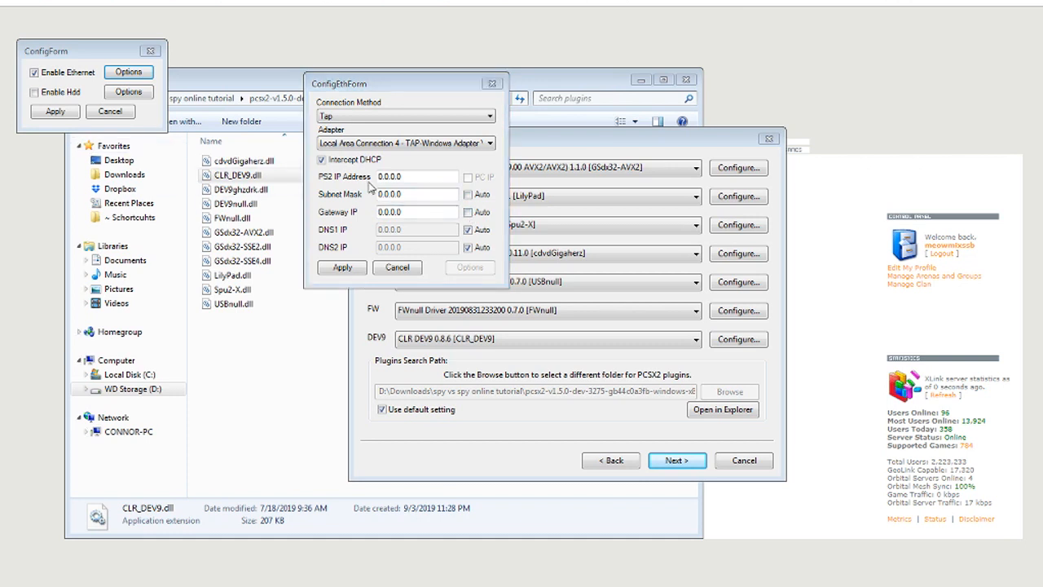
pyautogui.write('255.255.0.0')
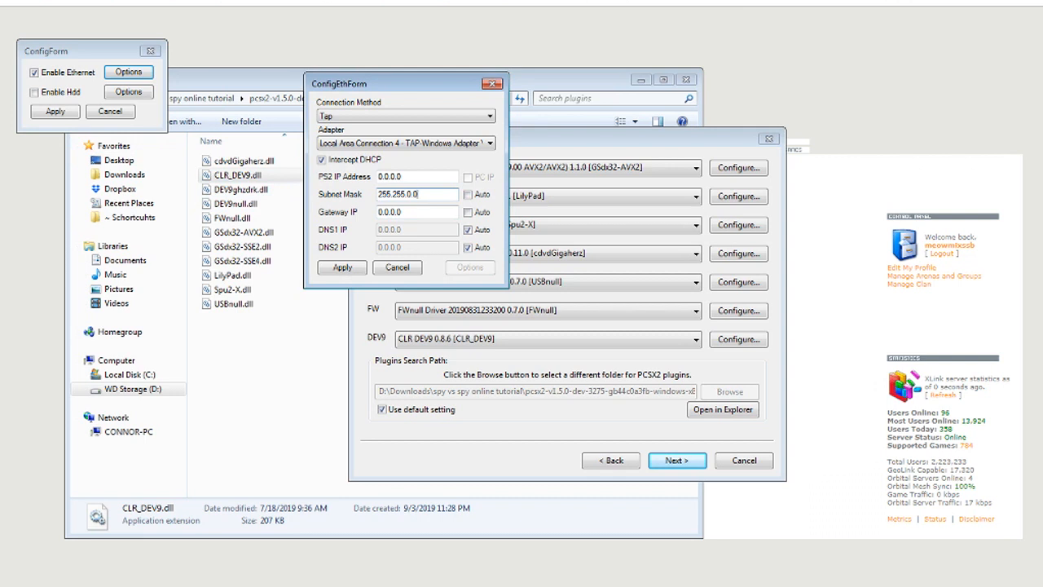
pyautogui.click(407, 212)
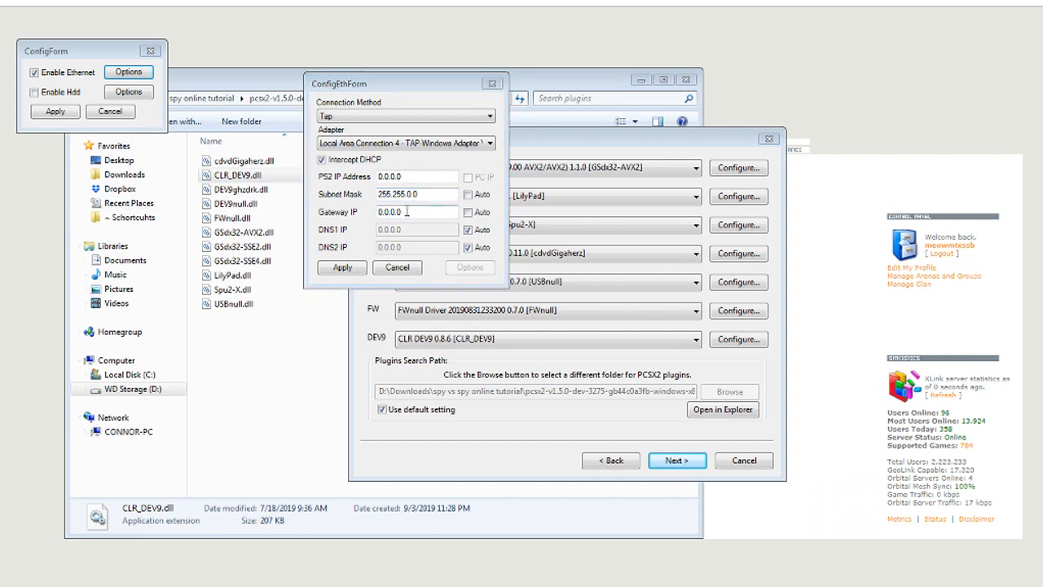
pyautogui.write('10.253.0.1')
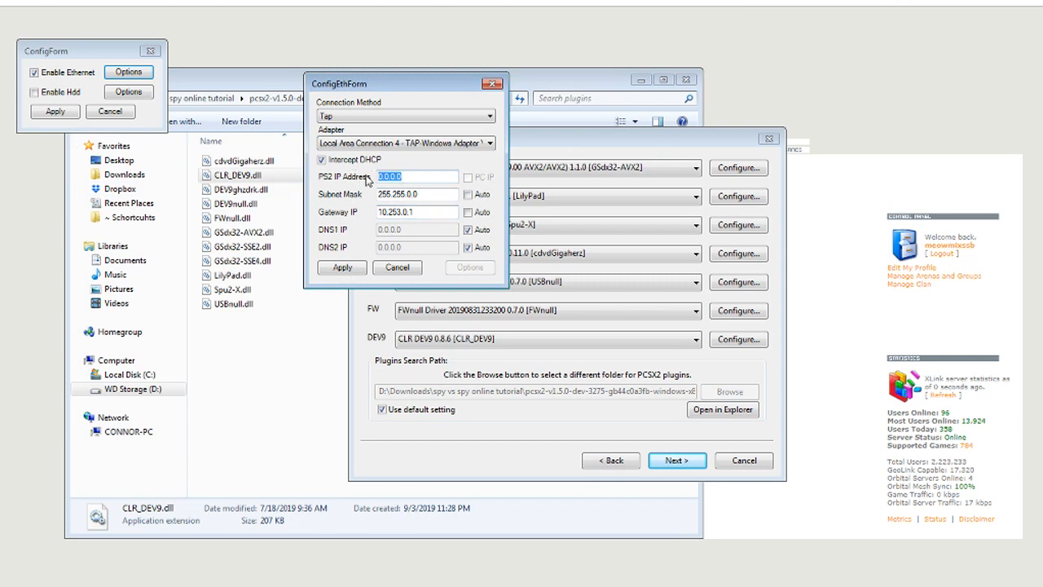
pyautogui.moveTo(414, 170)
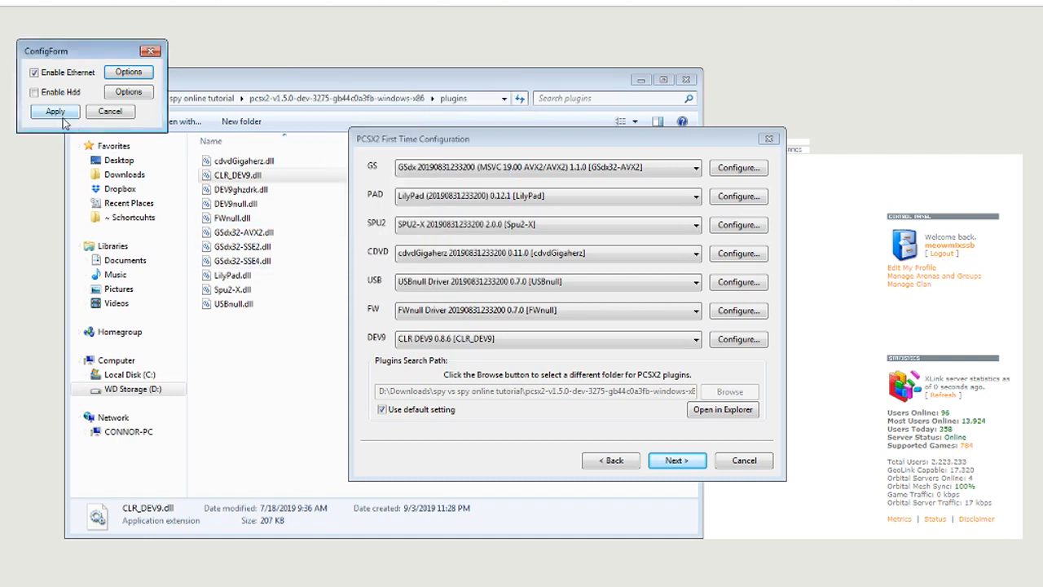
# Apply the ethernet settings, untick the default BIOS path, and open the bios folder
pyautogui.click(54, 111)
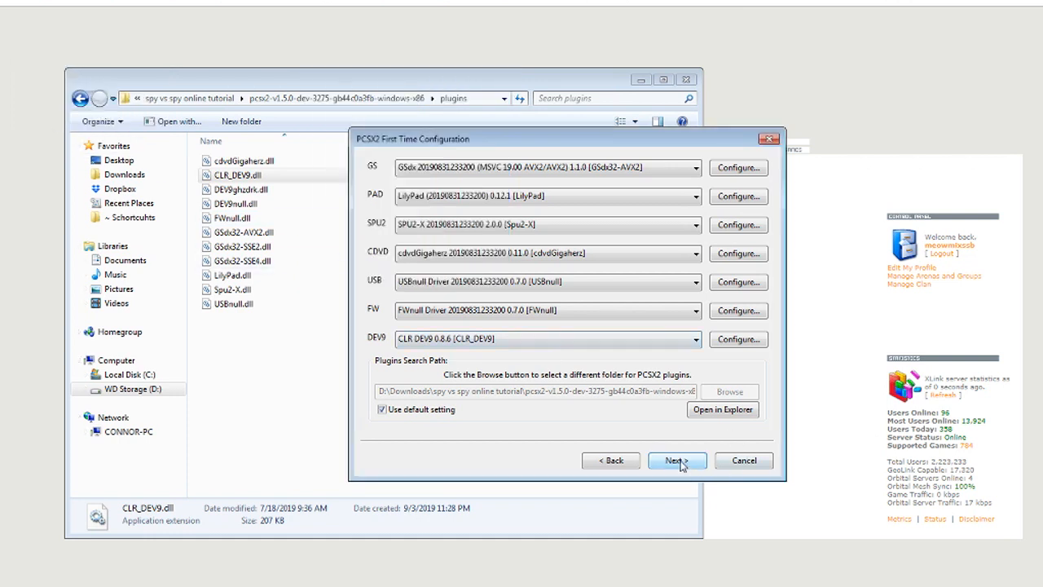
pyautogui.click(677, 461)
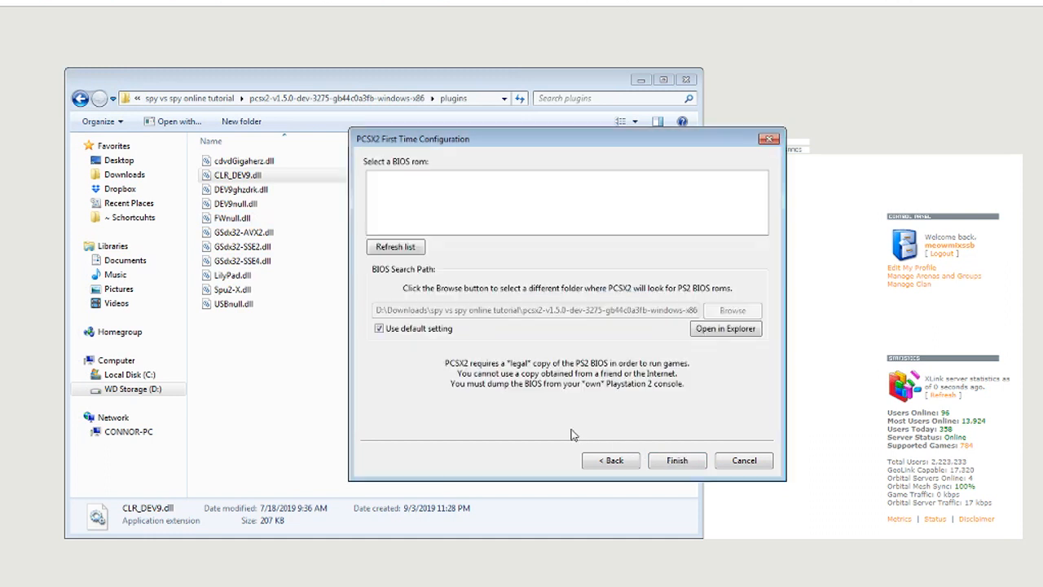
pyautogui.moveTo(304, 218)
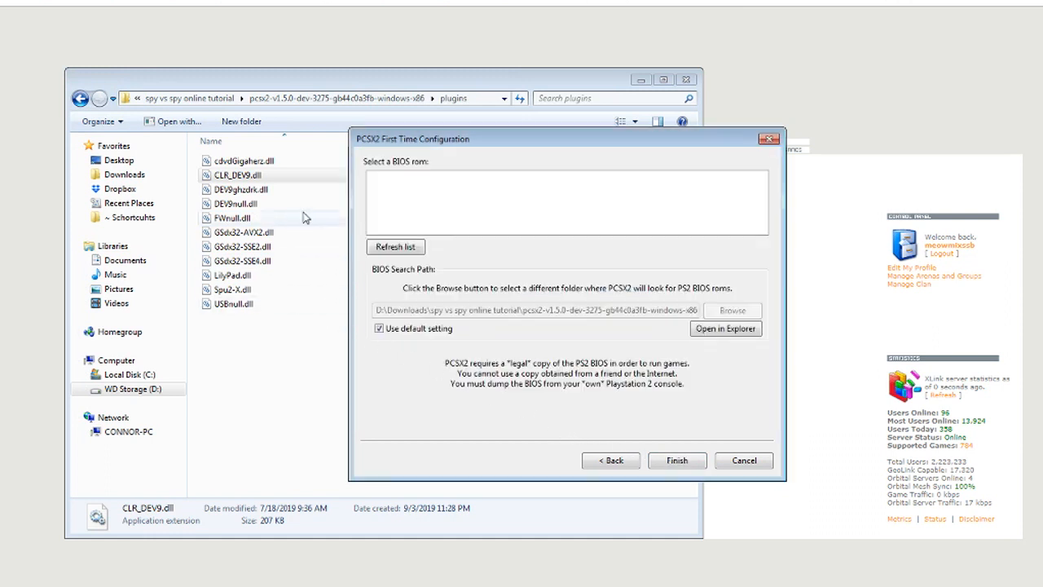
pyautogui.moveTo(456, 261)
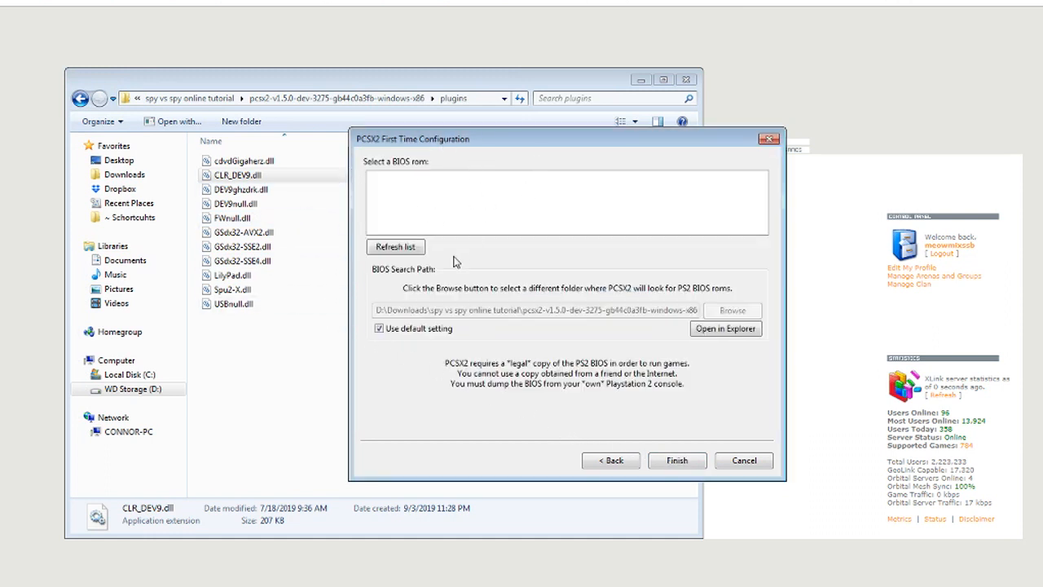
pyautogui.moveTo(432, 269)
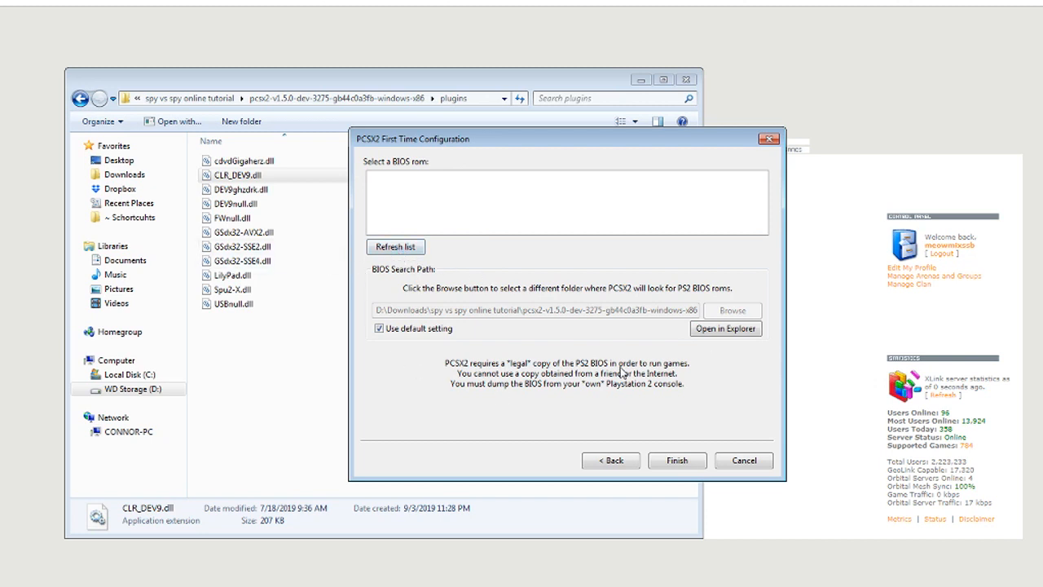
pyautogui.moveTo(583, 316)
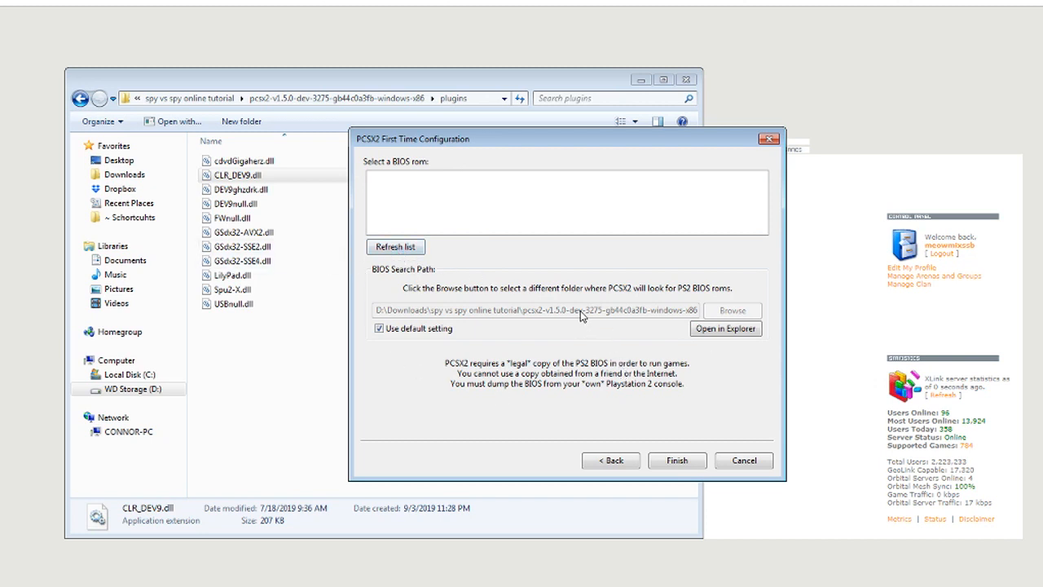
pyautogui.click(379, 328)
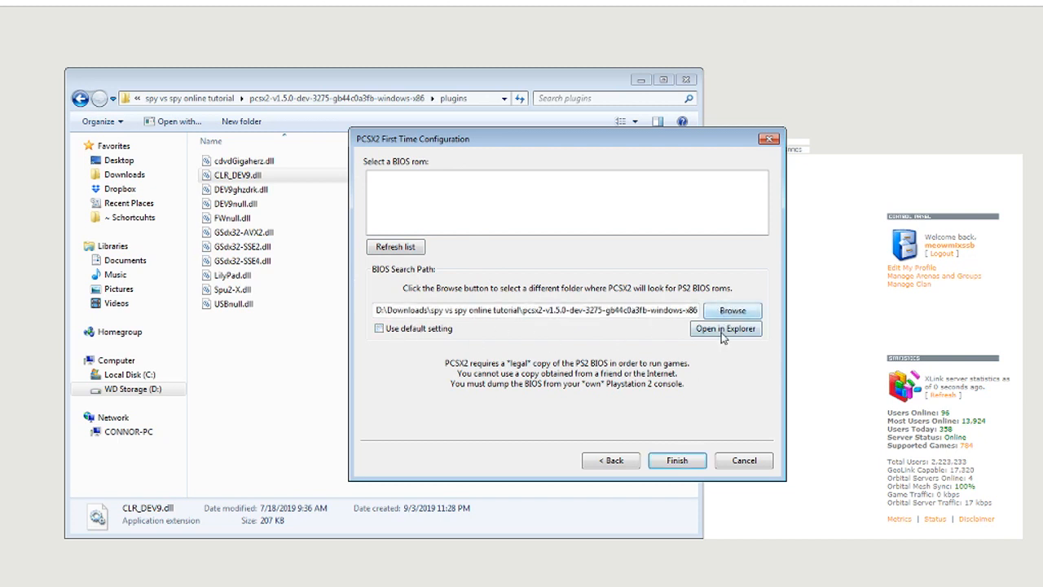
pyautogui.click(725, 328)
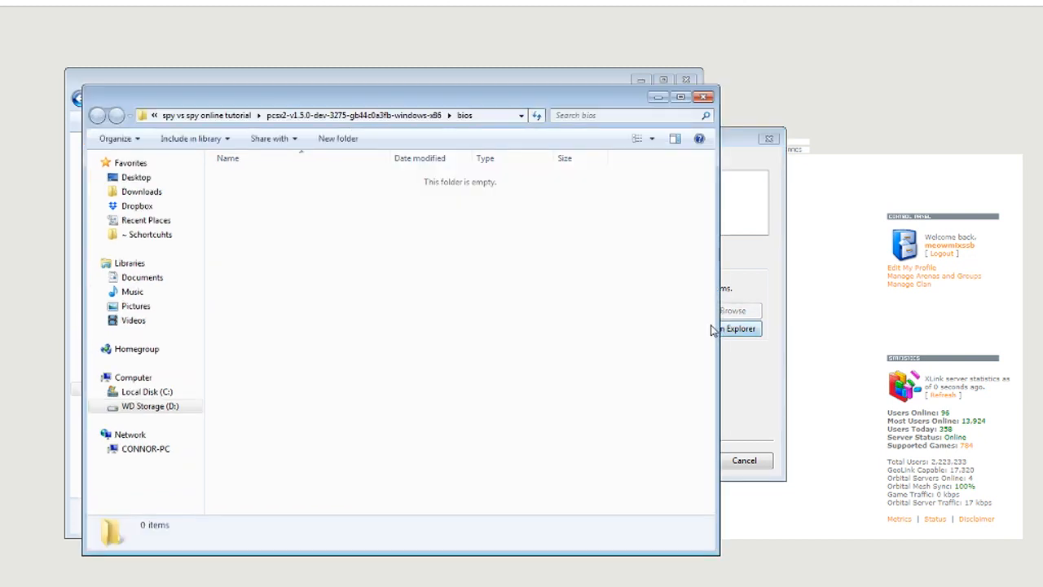
pyautogui.moveTo(704, 97)
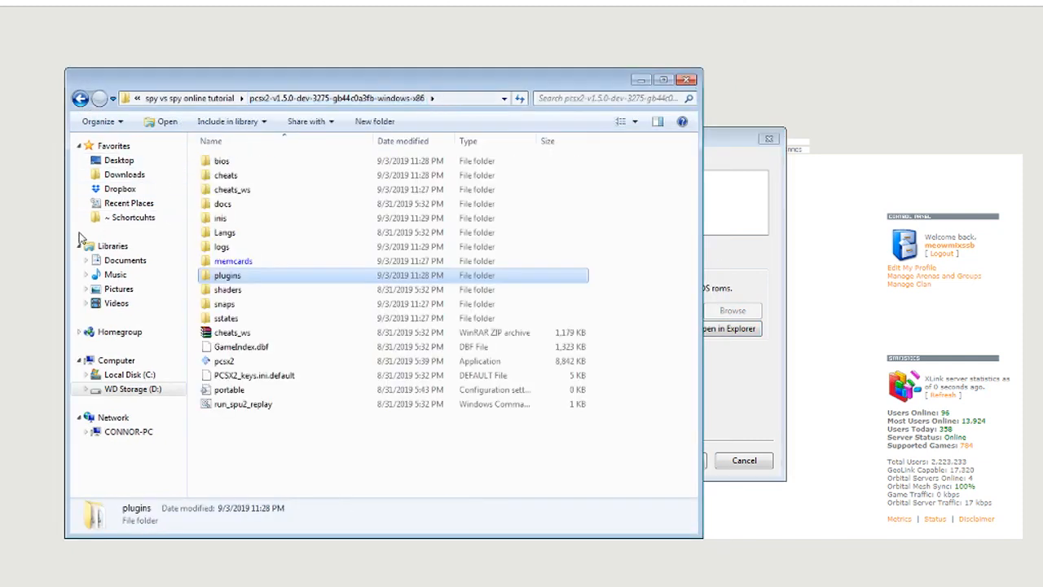
# Copy the ps2-0230a-20080220 BIOS file into pcsx2's bios folder
pyautogui.click(80, 98)
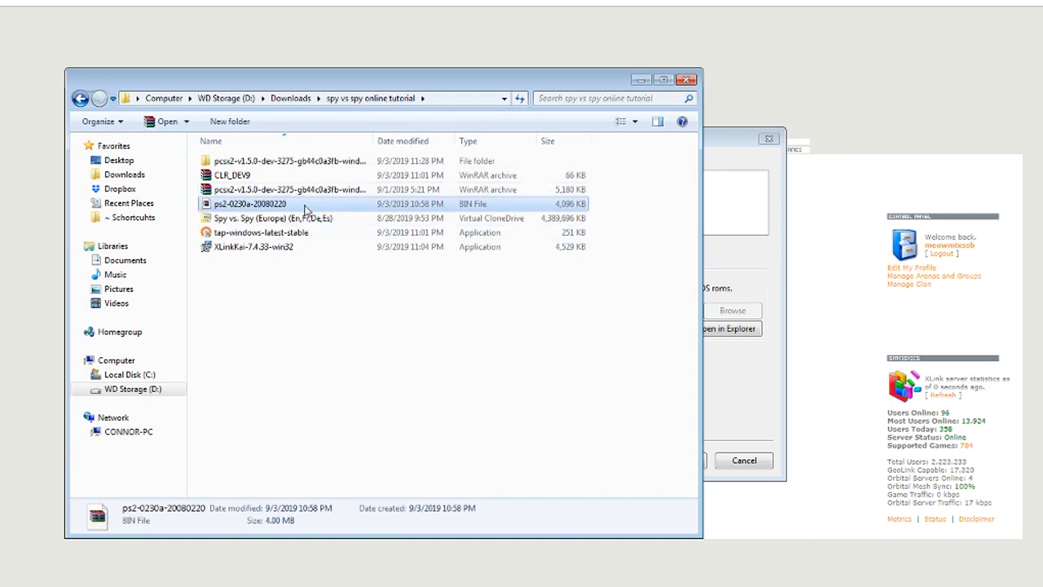
pyautogui.click(291, 160)
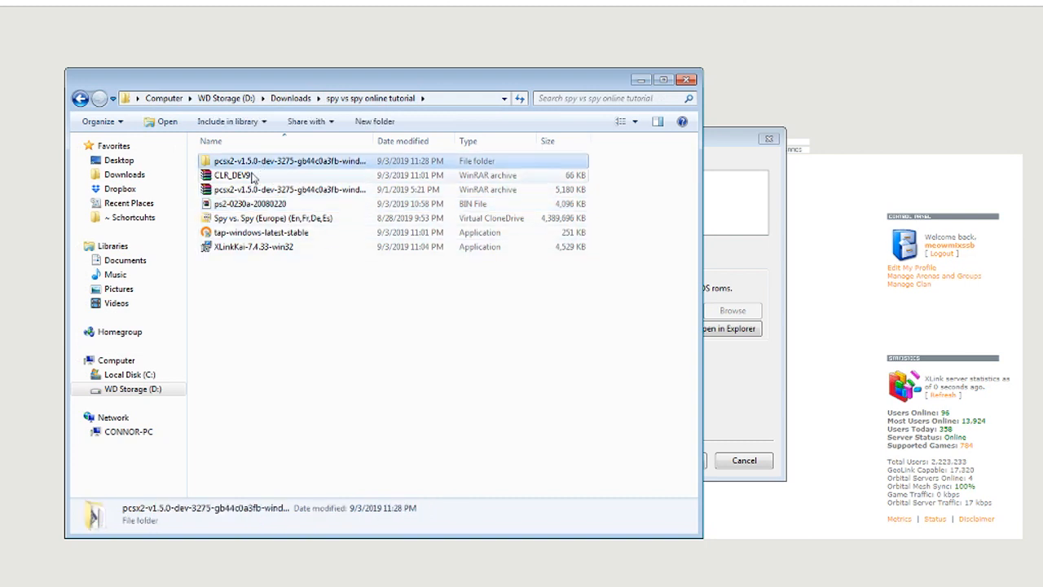
pyautogui.doubleClick(289, 161)
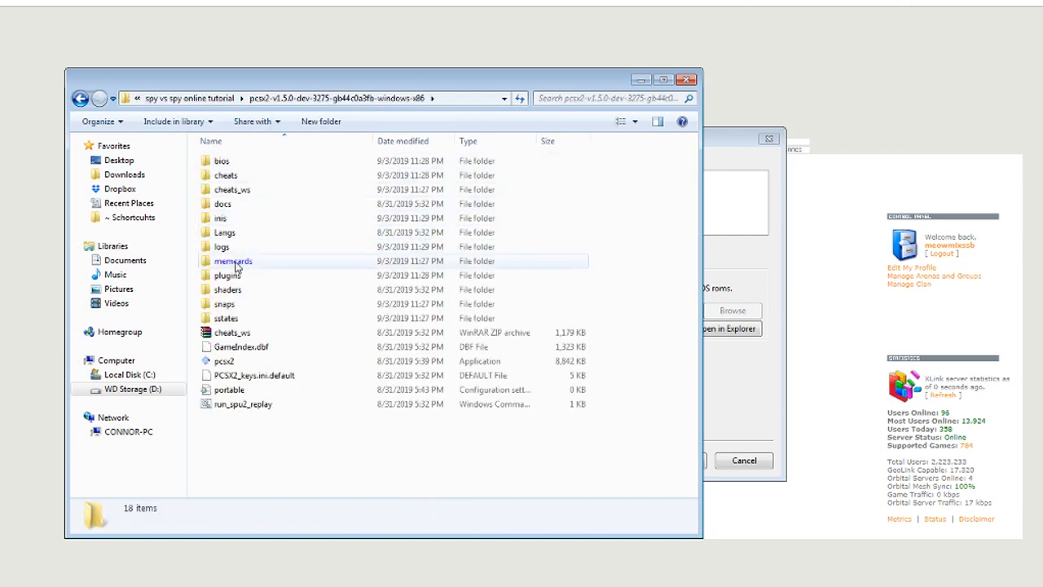
pyautogui.doubleClick(221, 161)
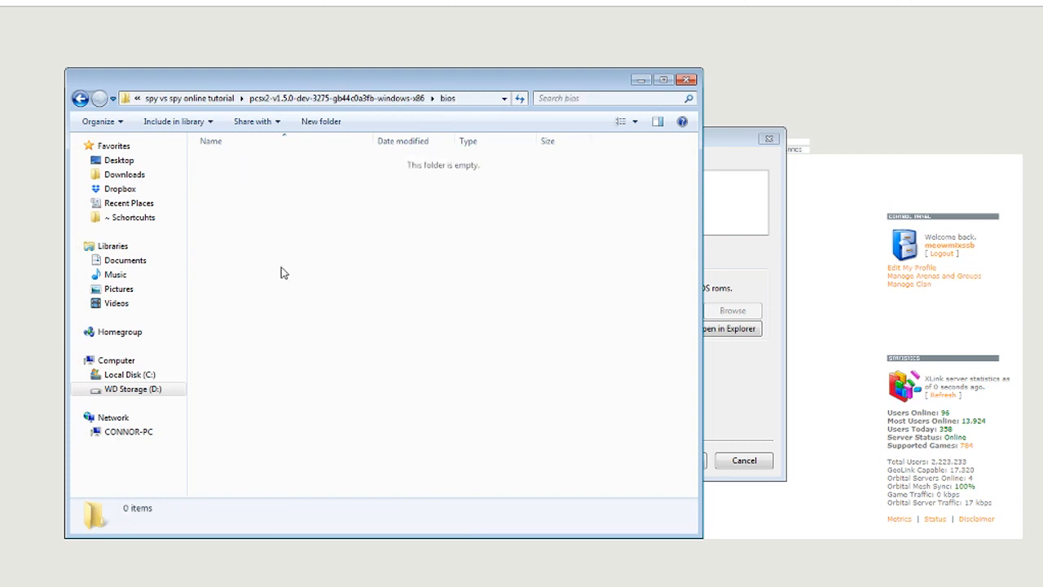
pyautogui.click(80, 98)
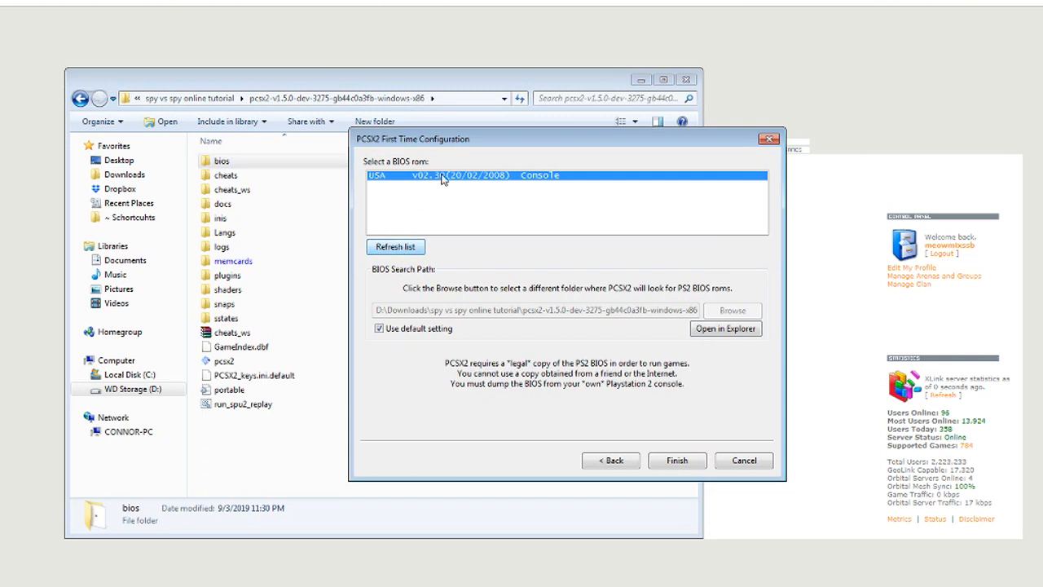
# Pick the USA v02.30 BIOS to finish setup, then review the LilyPad General controller settings
pyautogui.click(676, 460)
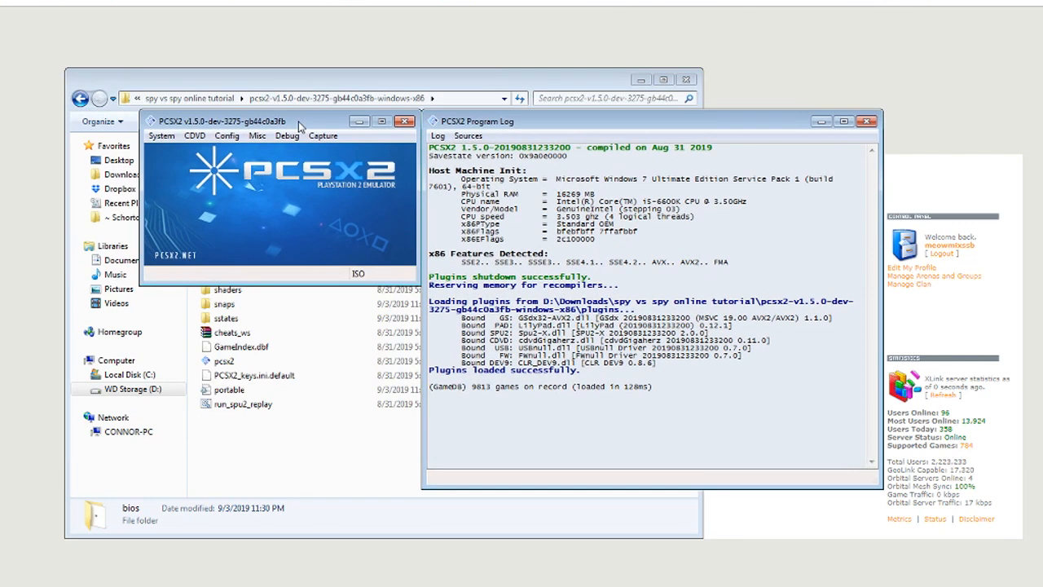
pyautogui.moveTo(335, 156)
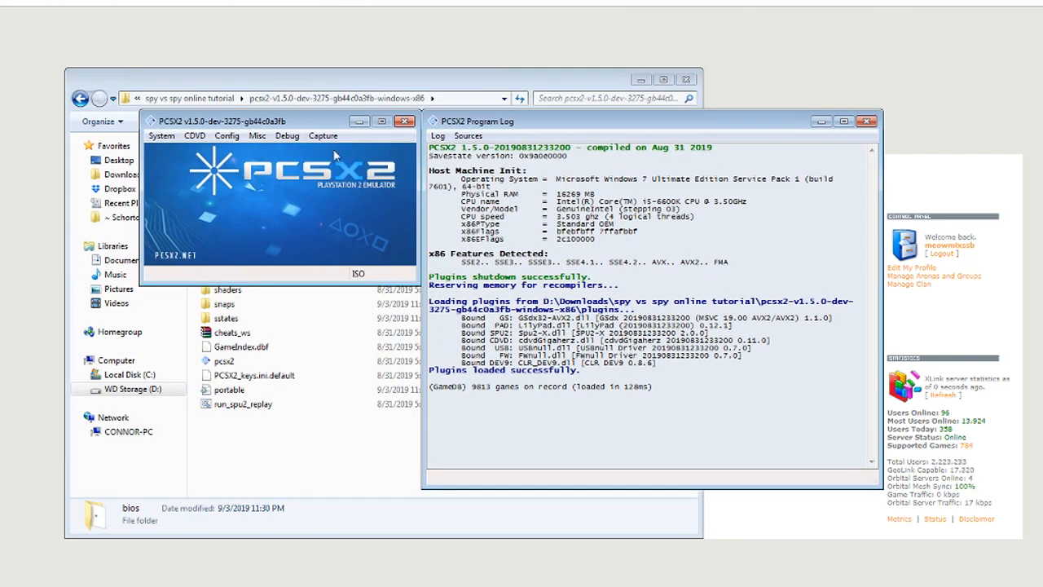
pyautogui.click(226, 135)
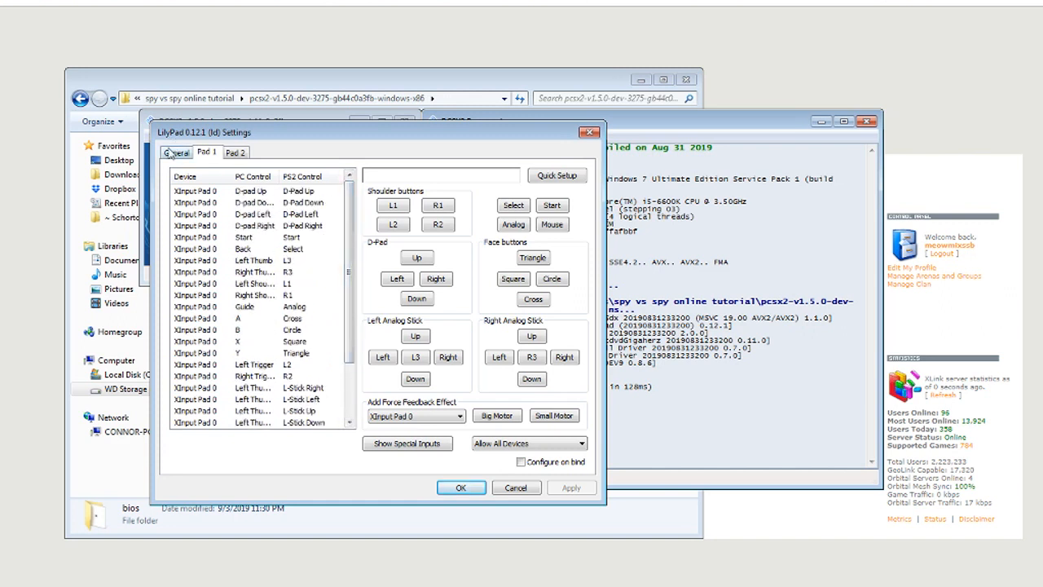
pyautogui.moveTo(388, 298)
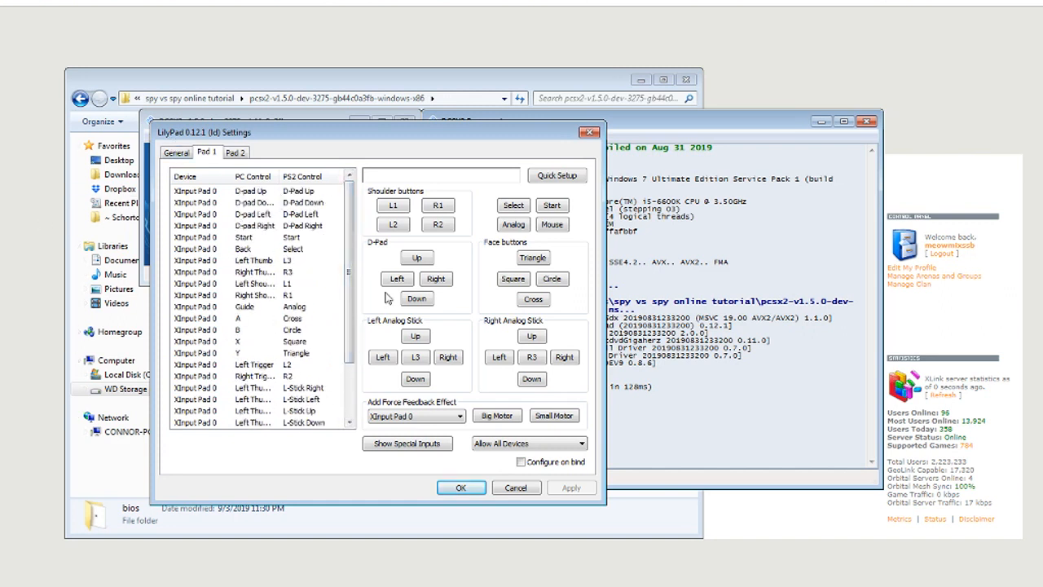
pyautogui.moveTo(363, 228)
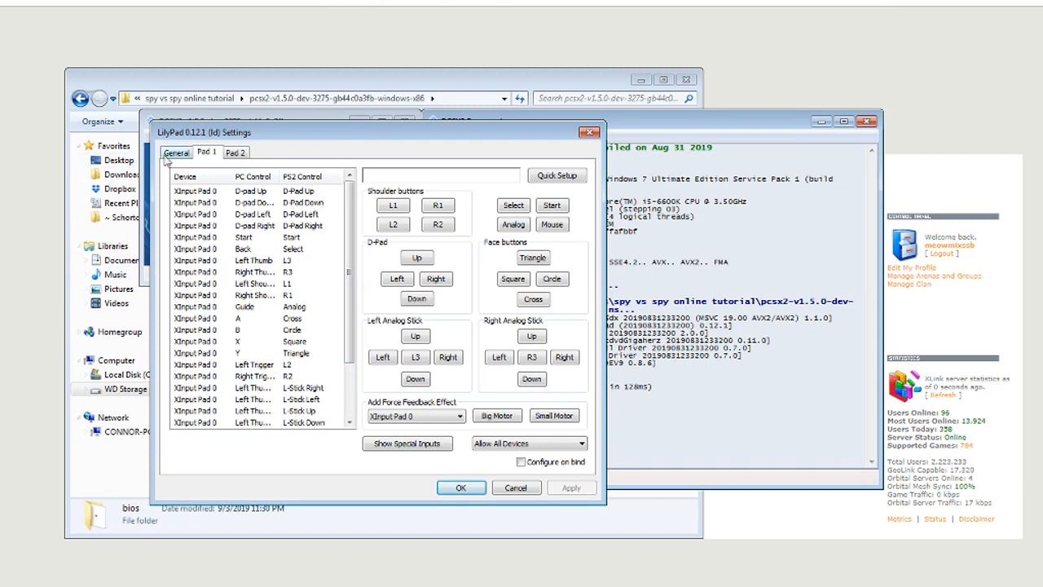
pyautogui.click(176, 152)
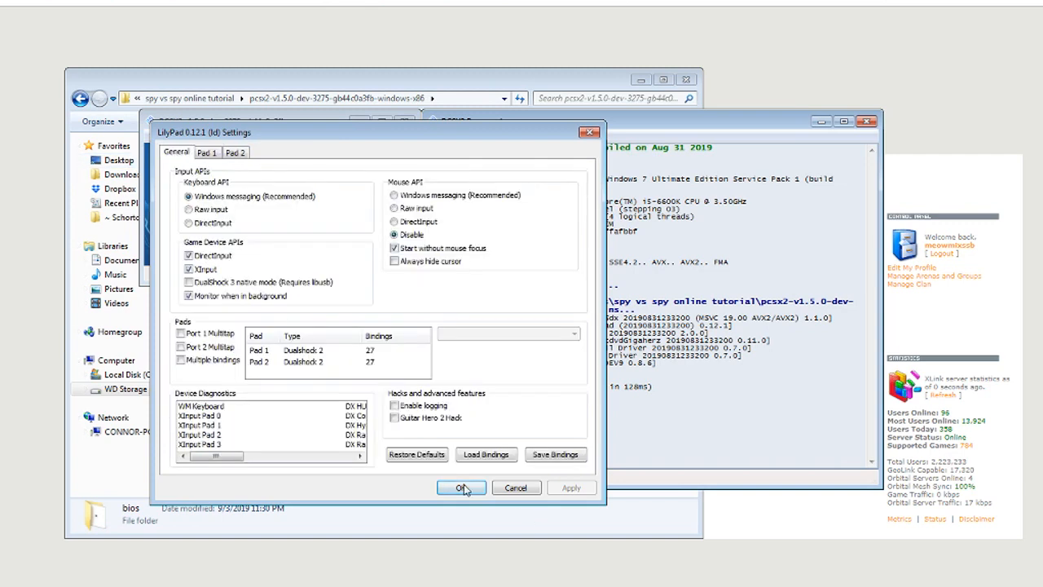
pyautogui.click(461, 487)
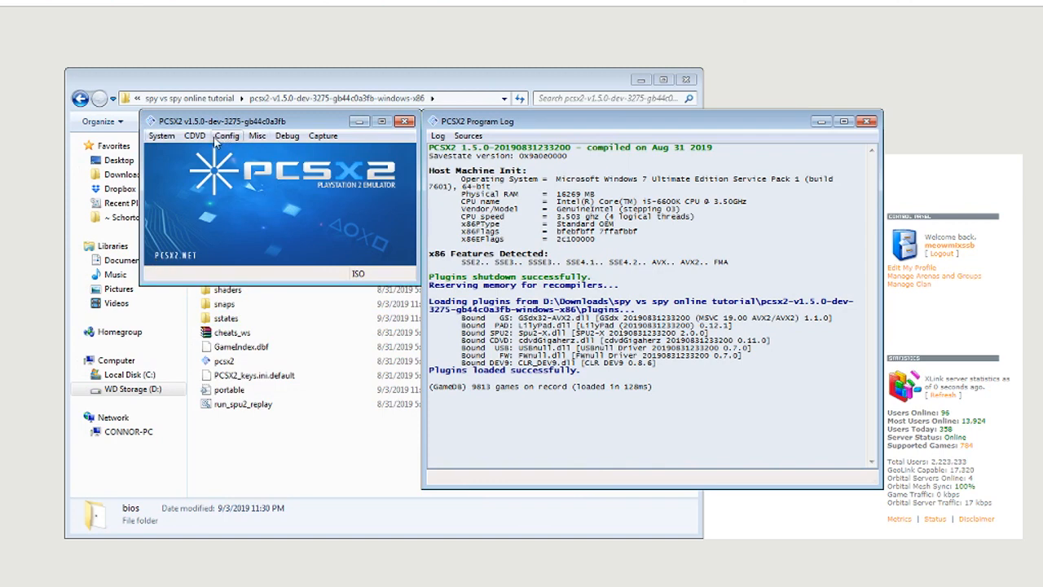
# Load Spy vs. Spy (Europe) from Downloads\spy vs spy online tutorial through the ISO Selector
pyautogui.click(195, 135)
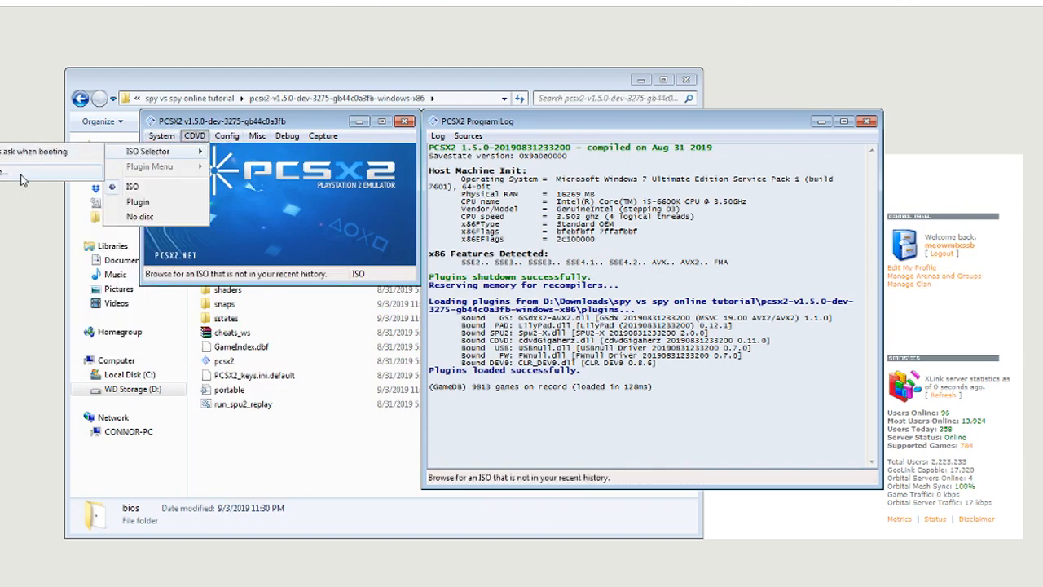
pyautogui.click(132, 186)
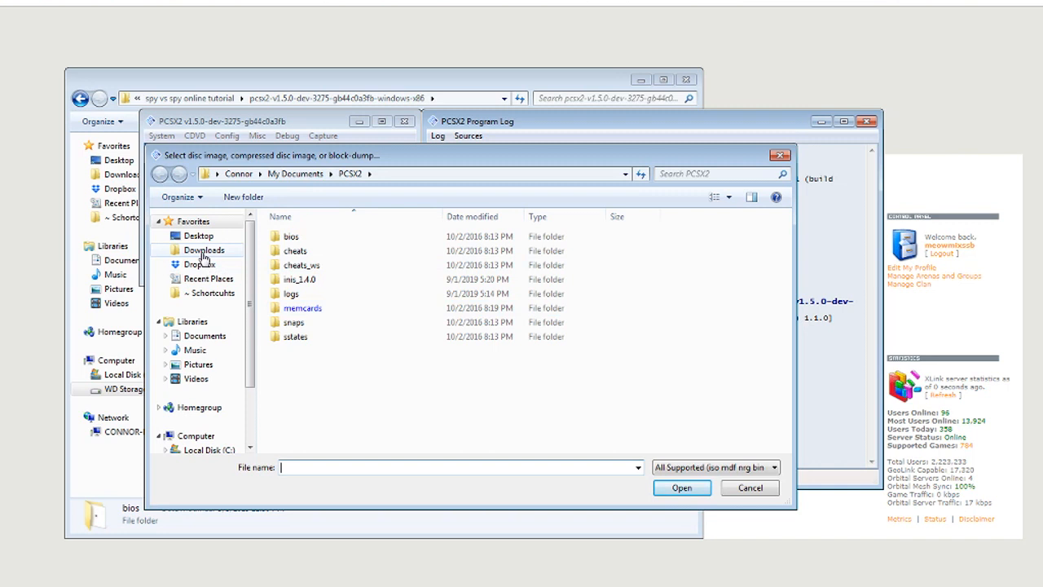
pyautogui.click(204, 250)
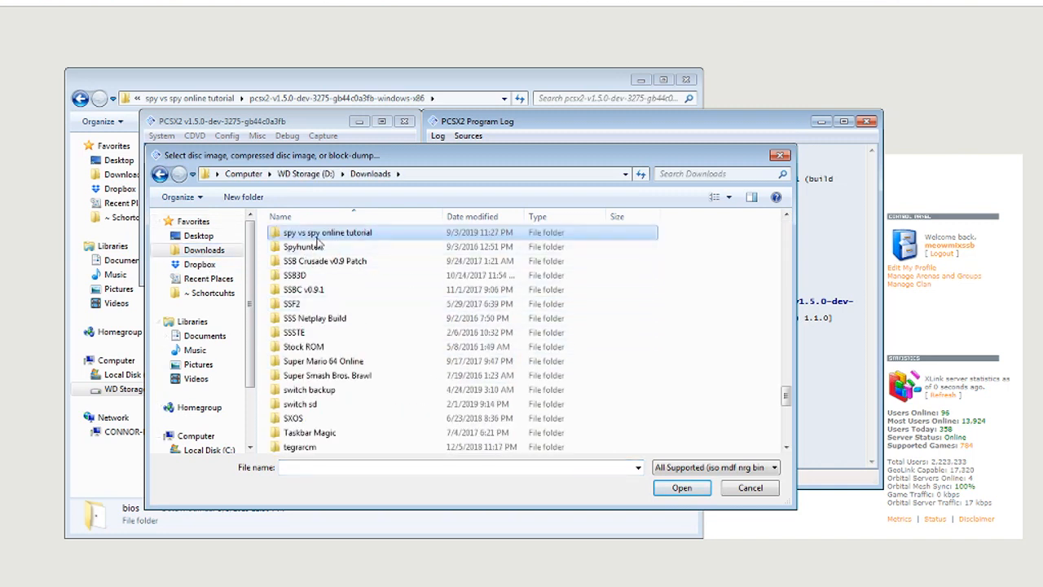
pyautogui.doubleClick(326, 232)
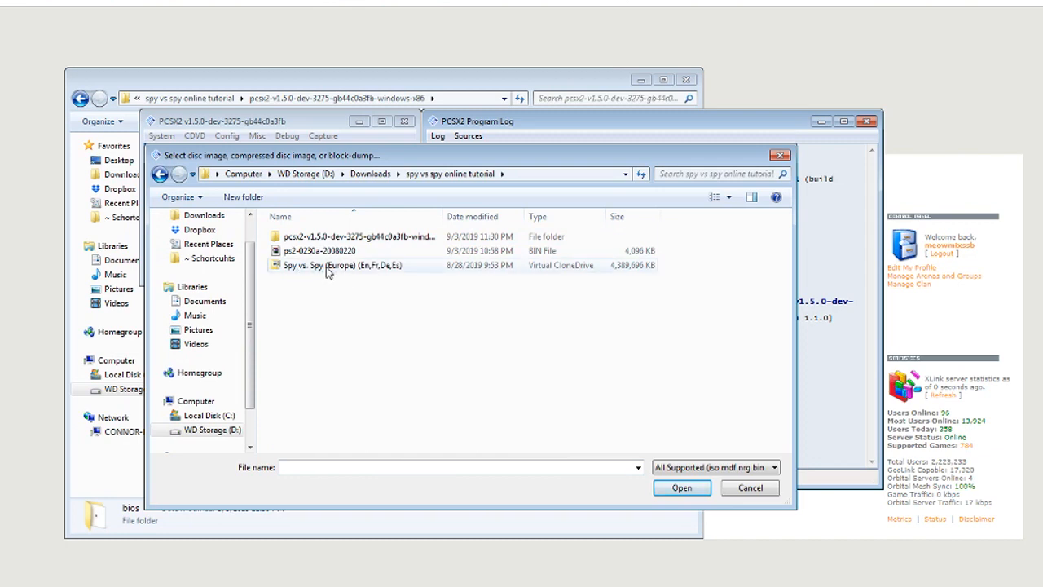
pyautogui.moveTo(337, 273)
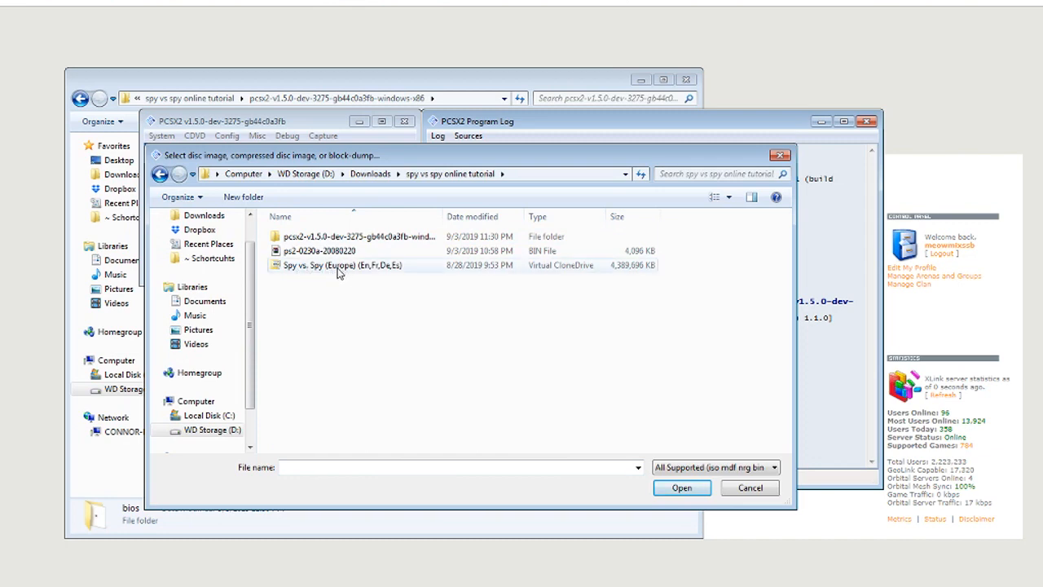
pyautogui.click(681, 487)
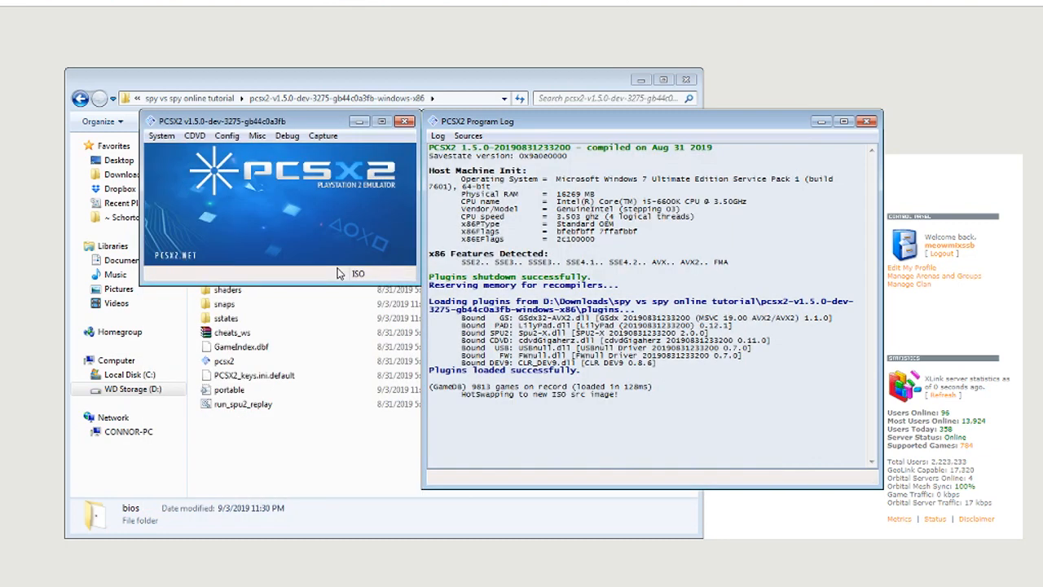
# Lower the SPU2-X volume slider to 15% and confirm the audio settings
pyautogui.click(195, 135)
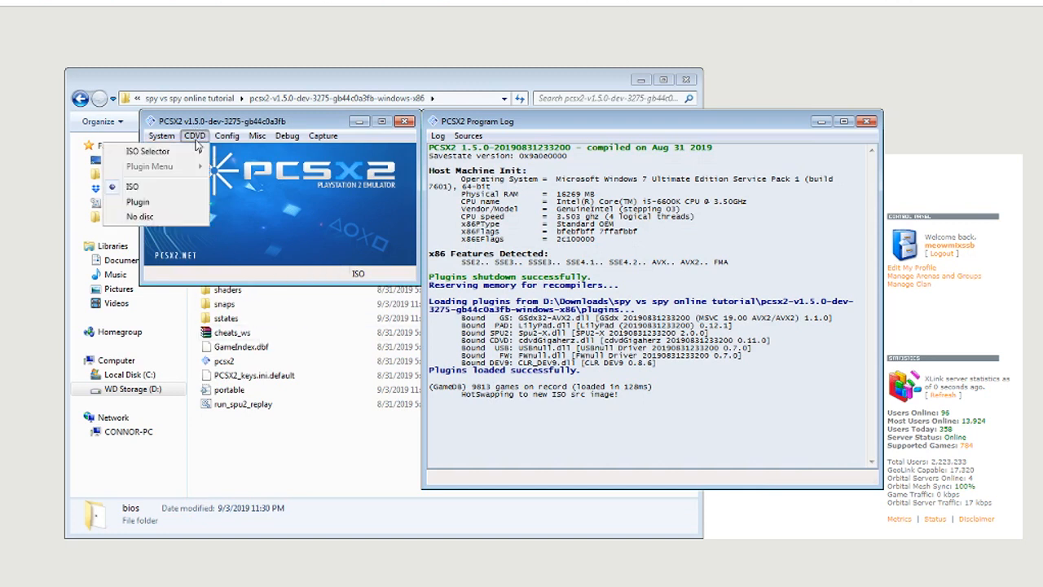
pyautogui.click(148, 151)
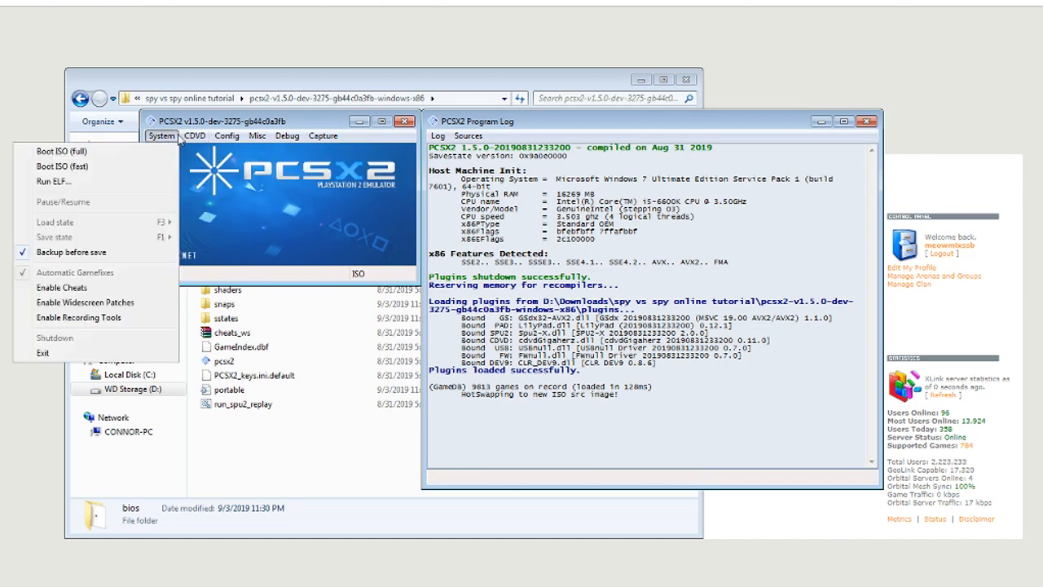
pyautogui.click(226, 135)
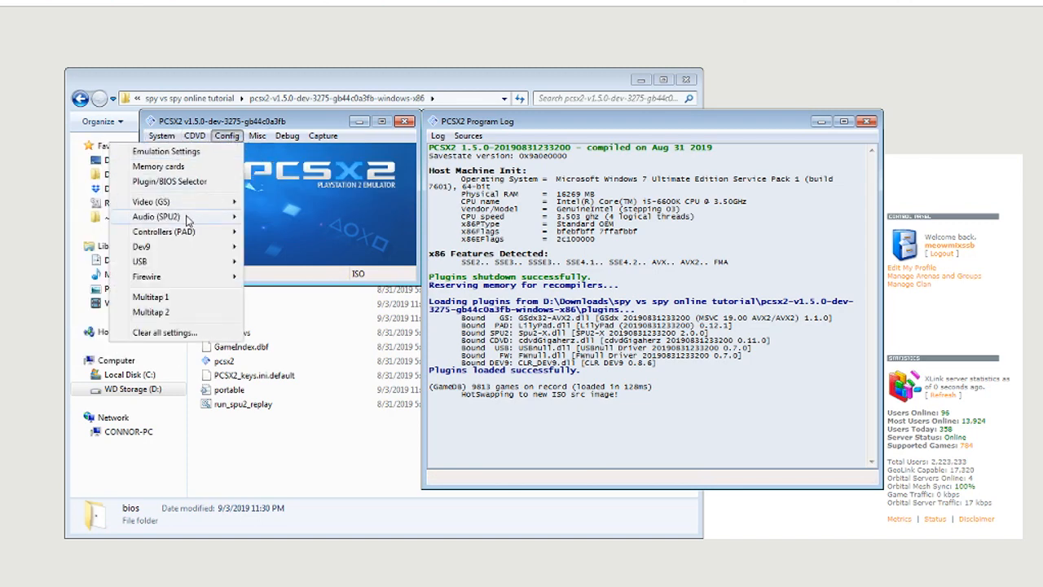
pyautogui.click(155, 217)
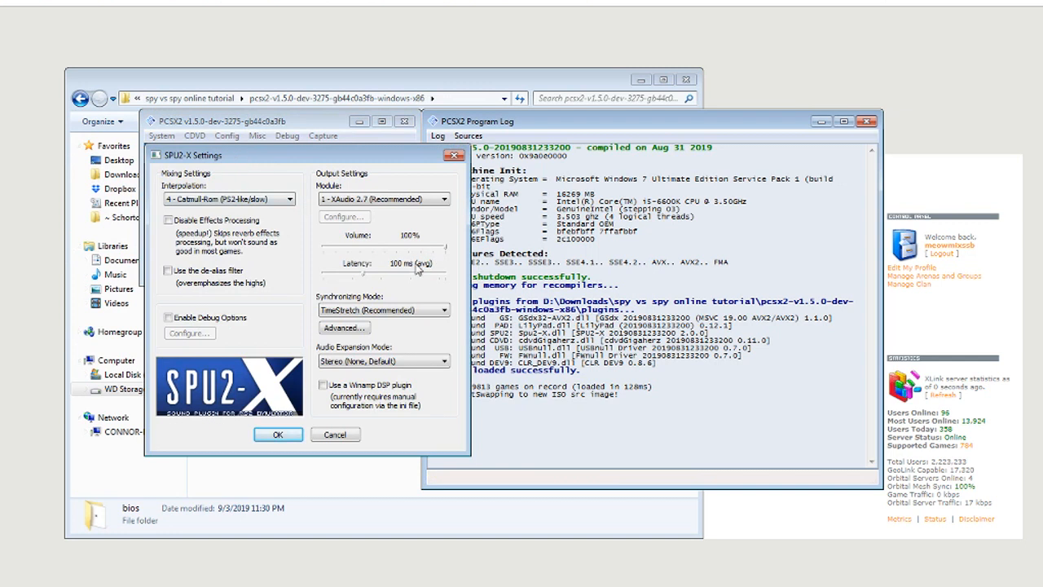
pyautogui.moveTo(411, 246); pyautogui.dragTo(383, 246)
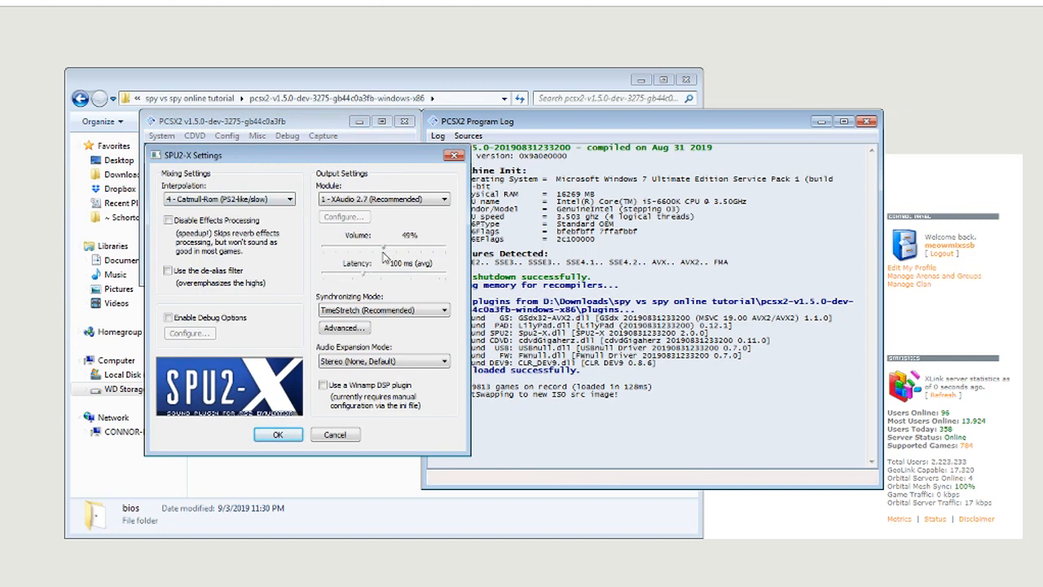
pyautogui.moveTo(388, 235); pyautogui.dragTo(351, 235)
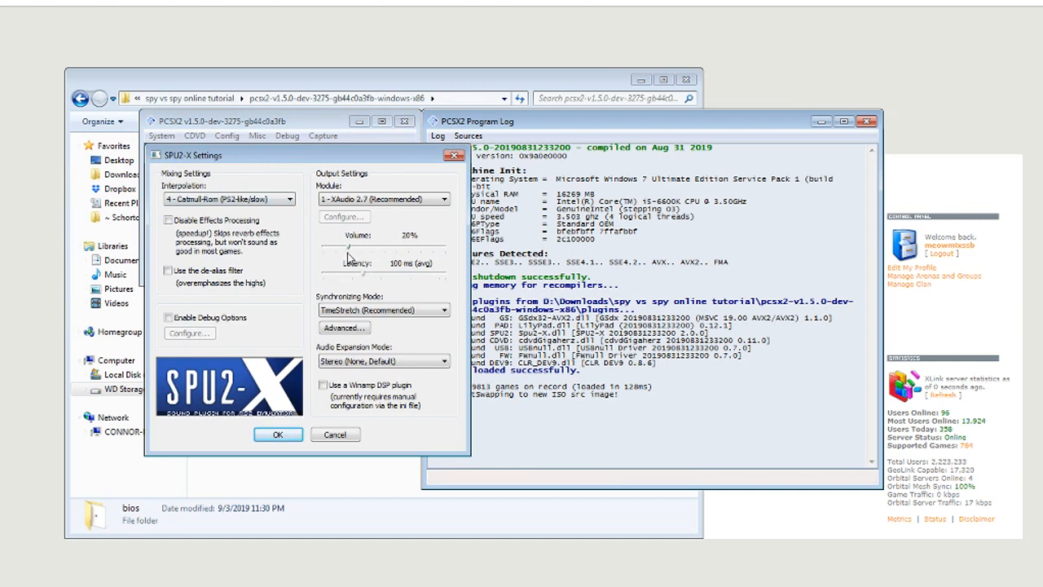
pyautogui.moveTo(351, 247); pyautogui.dragTo(343, 249)
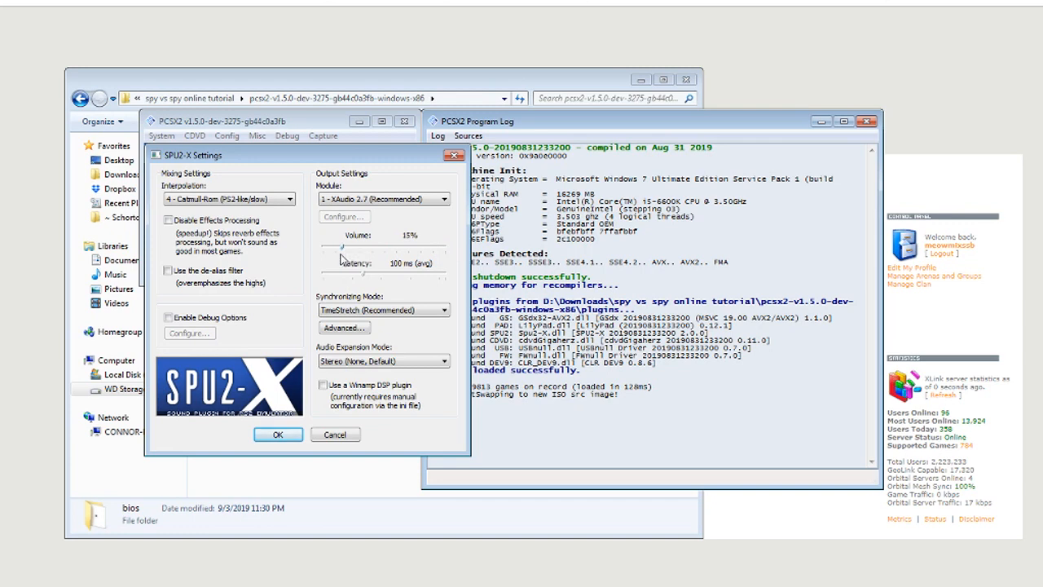
pyautogui.click(278, 433)
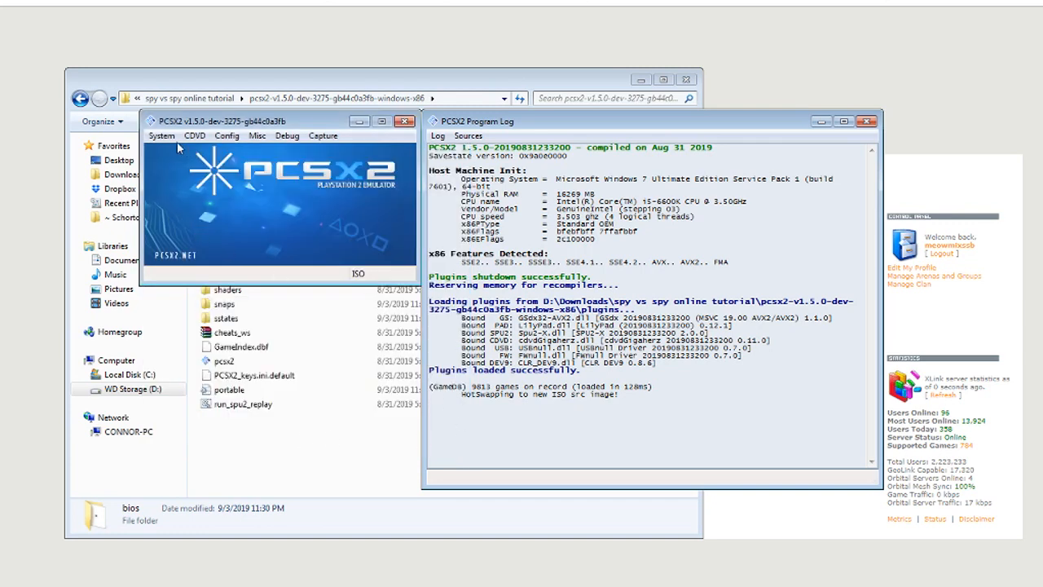
# Boot the Spy vs Spy disc and reach the ISP settings confirmation screen
pyautogui.click(161, 135)
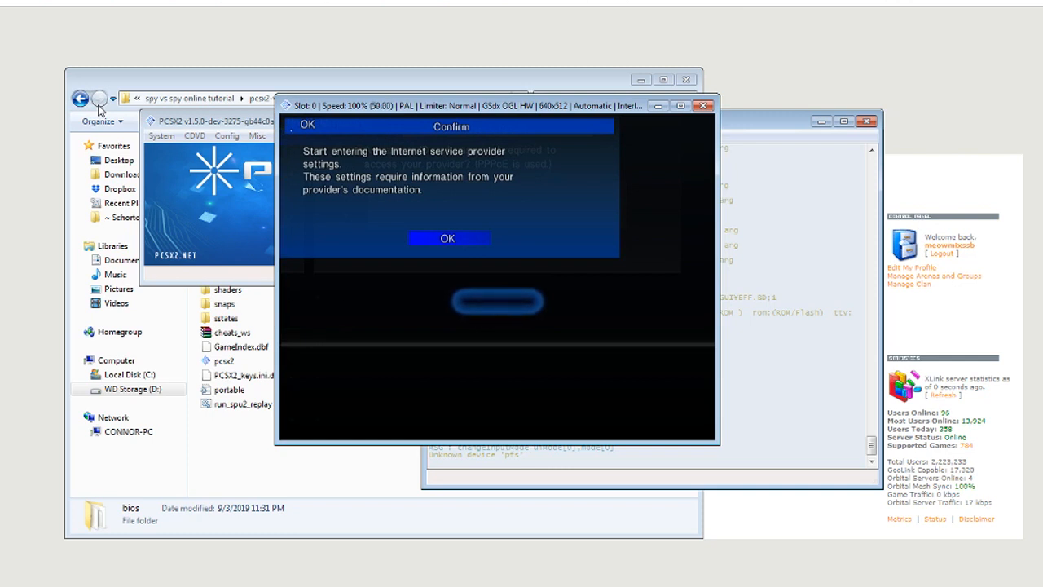
# Accept the ISP prompt and reach the save screen showing MAC 76:6D:61:63:FF:FE
pyautogui.click(448, 237)
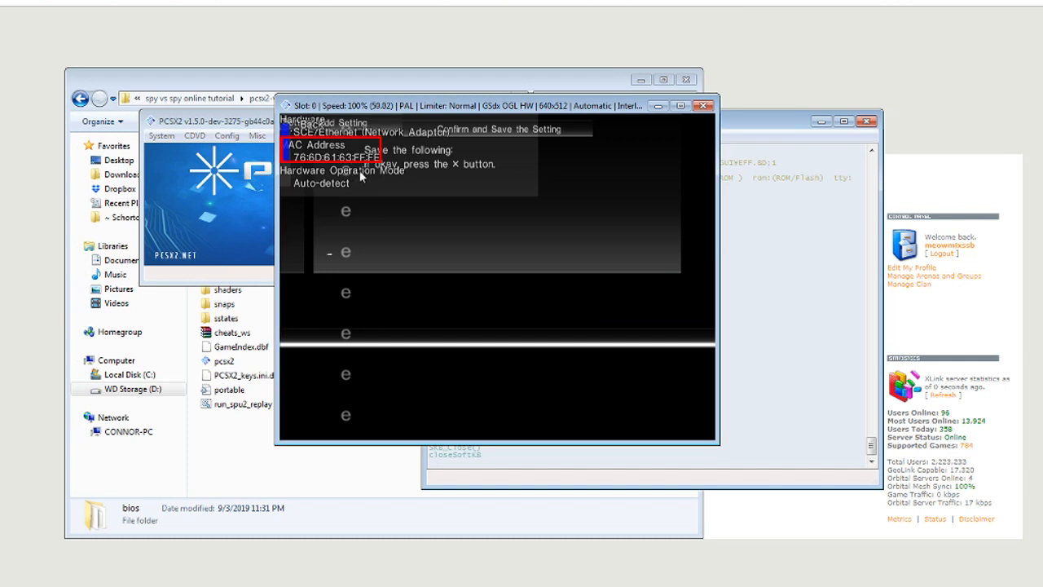
pyautogui.moveTo(389, 203)
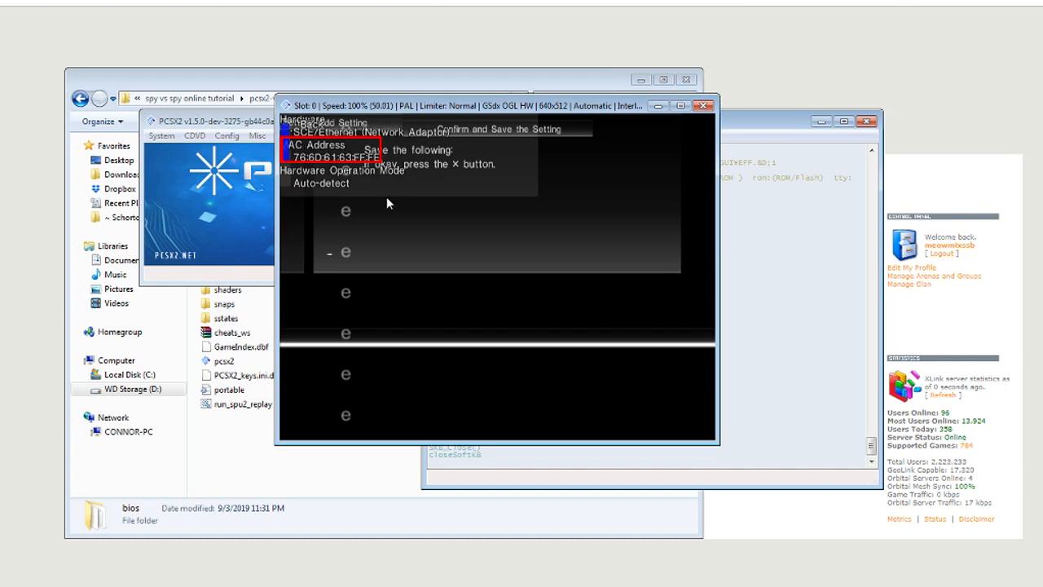
pyautogui.moveTo(363, 163)
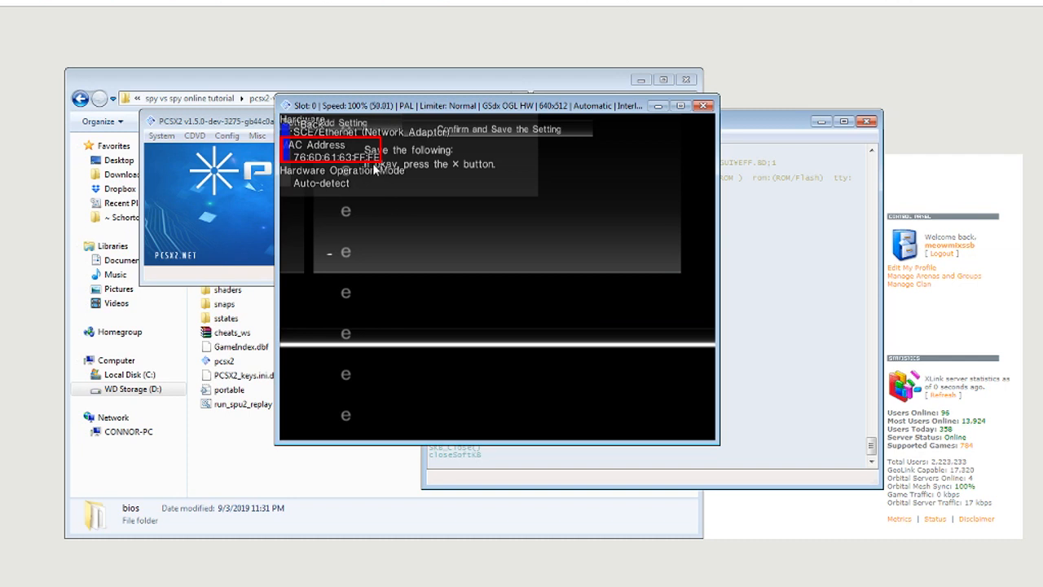
pyautogui.moveTo(355, 198)
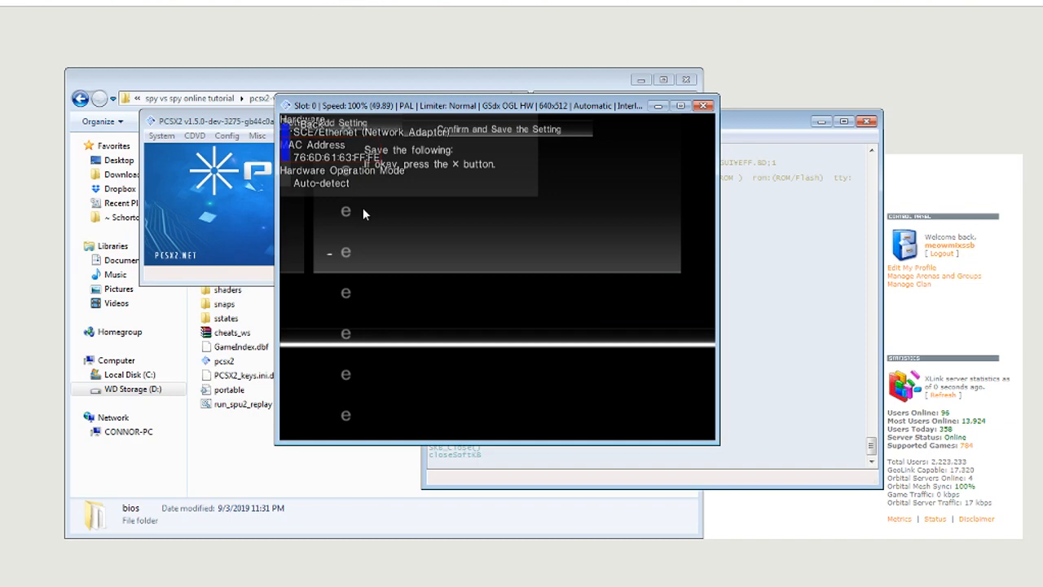
pyautogui.moveTo(378, 265)
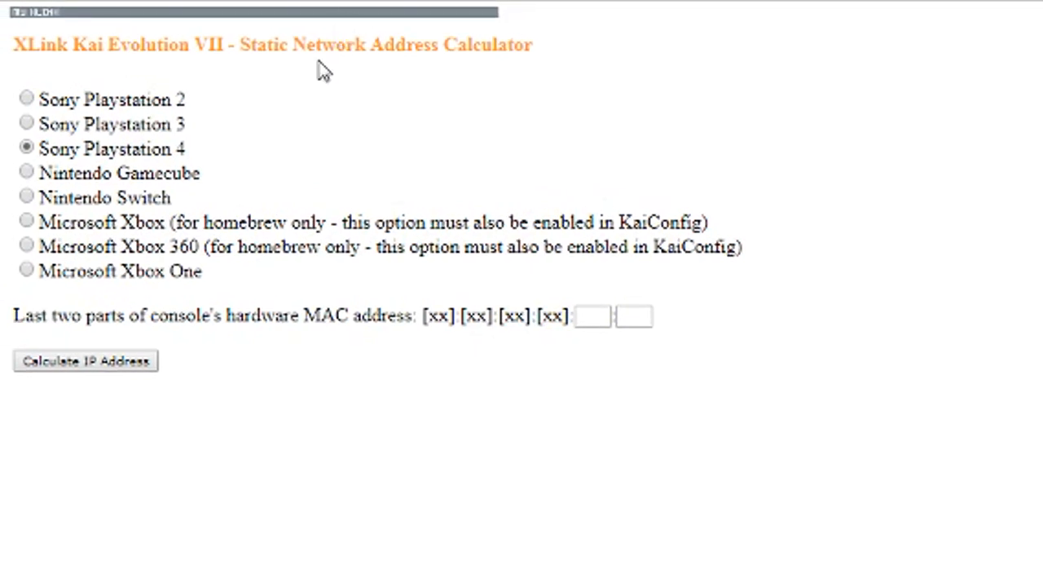
pyautogui.moveTo(82, 16)
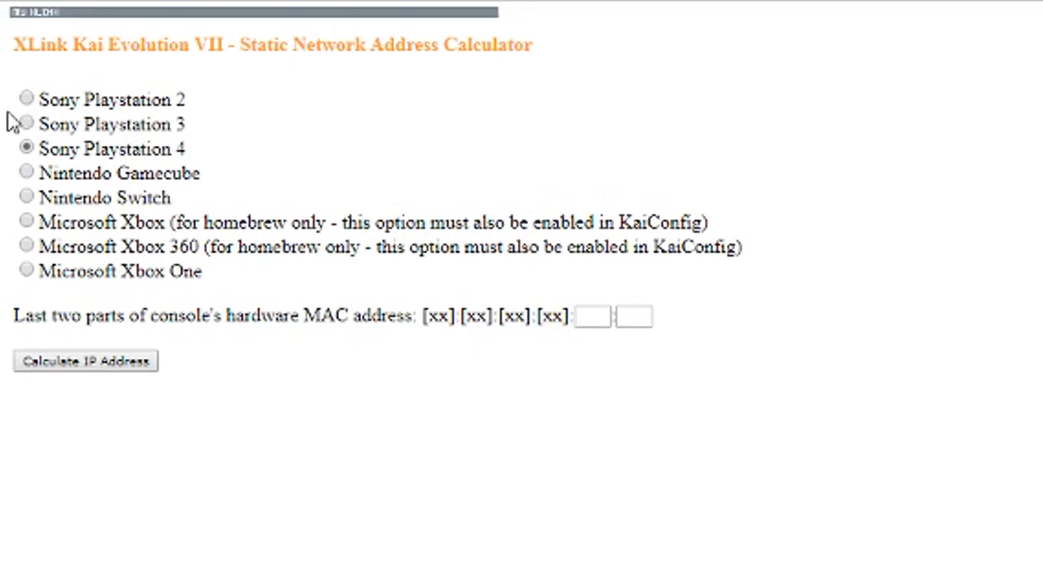
pyautogui.moveTo(29, 120)
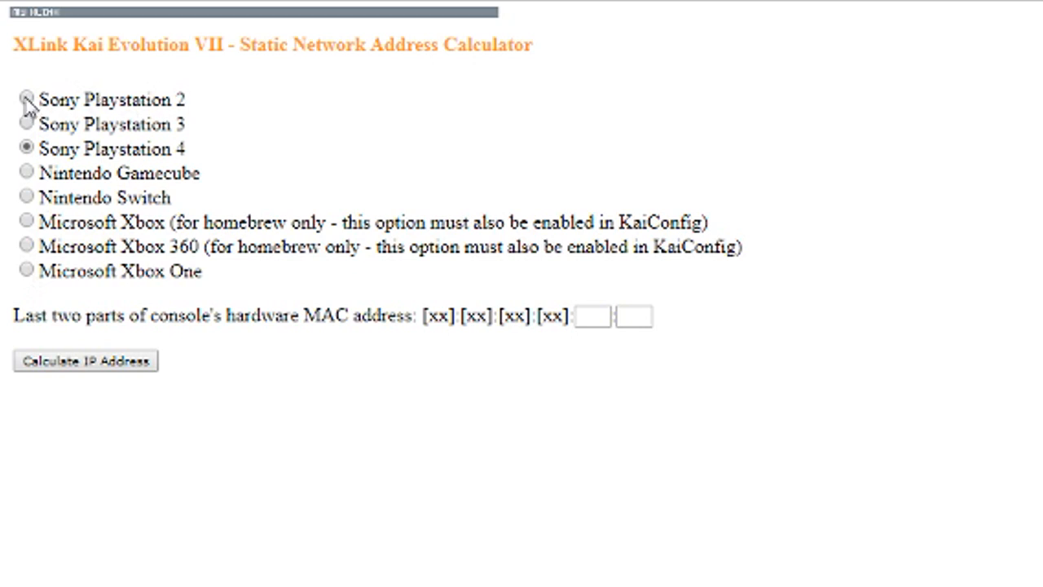
# Choose Sony PlayStation 2, enter MAC pairs FF and FE, and calculate IP 10.253.255.254
pyautogui.click(26, 99)
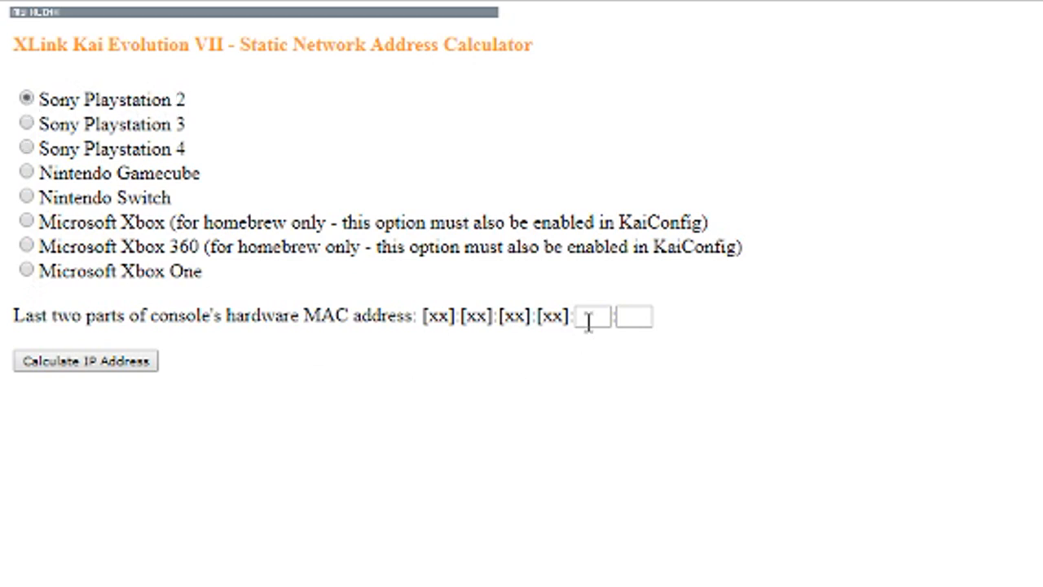
pyautogui.moveTo(1008, 310)
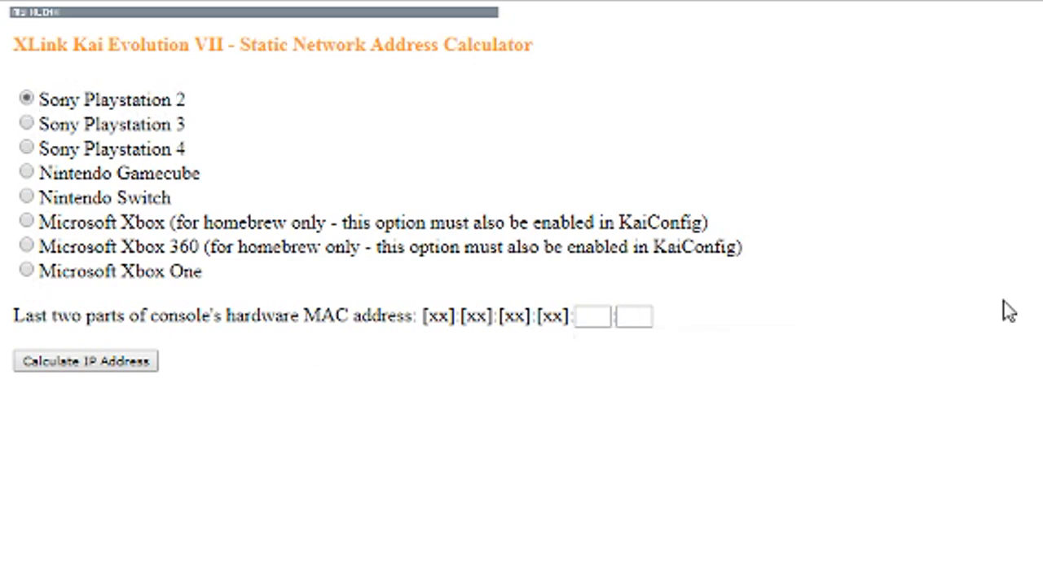
pyautogui.click(591, 316)
pyautogui.write('FF')
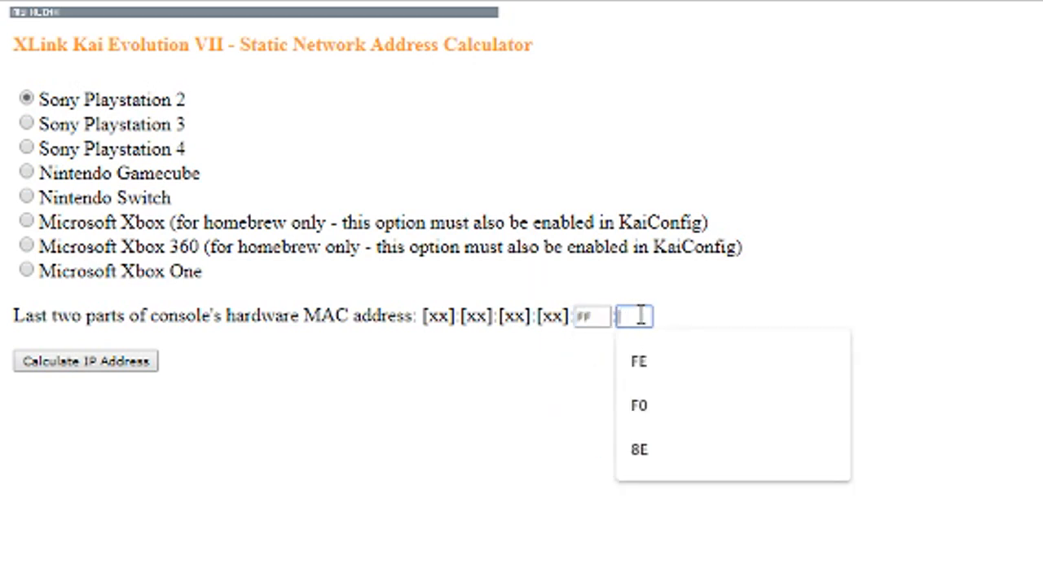
pyautogui.click(639, 361)
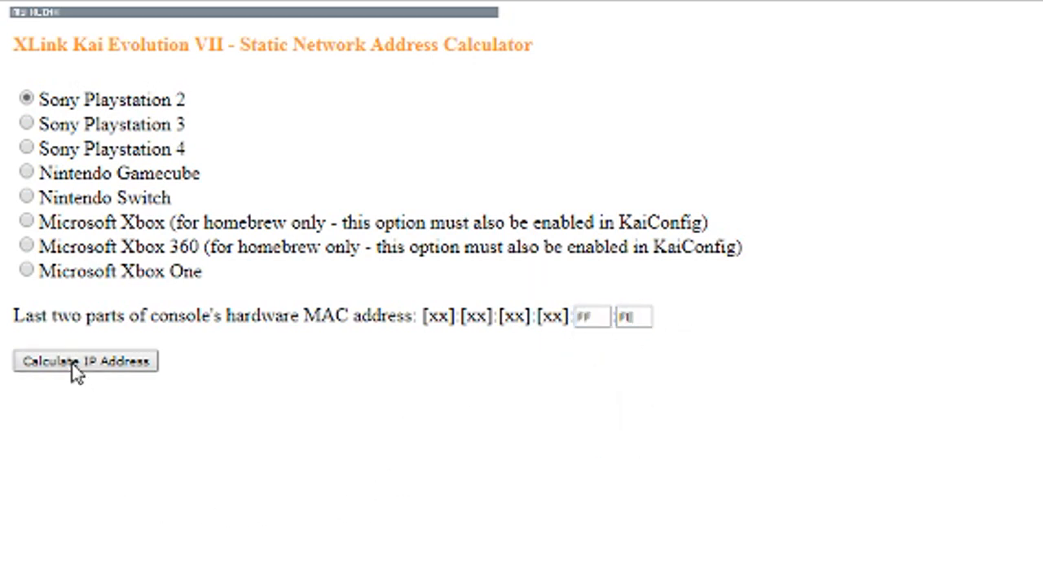
pyautogui.click(85, 361)
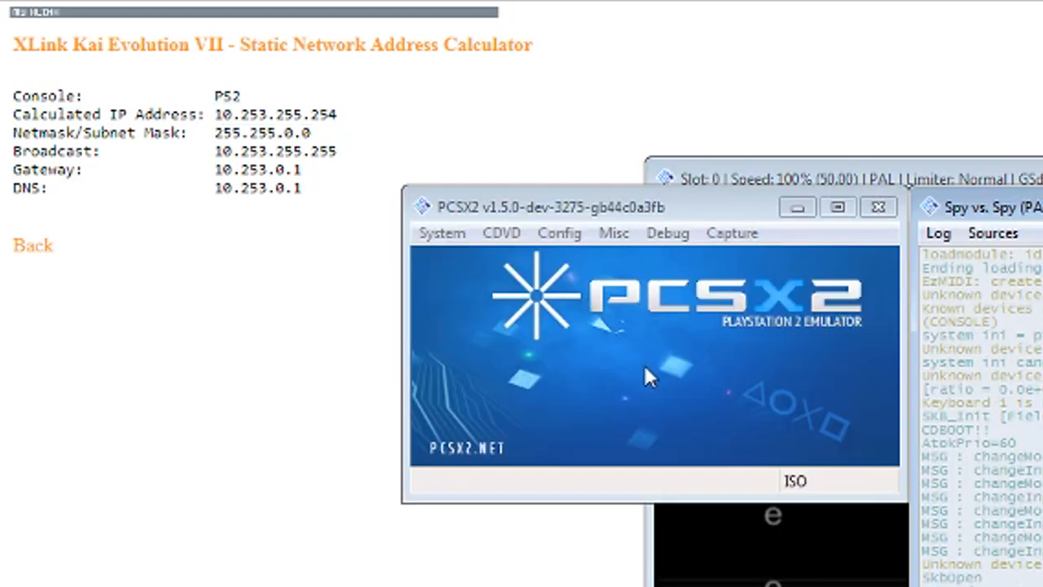
pyautogui.moveTo(595, 249)
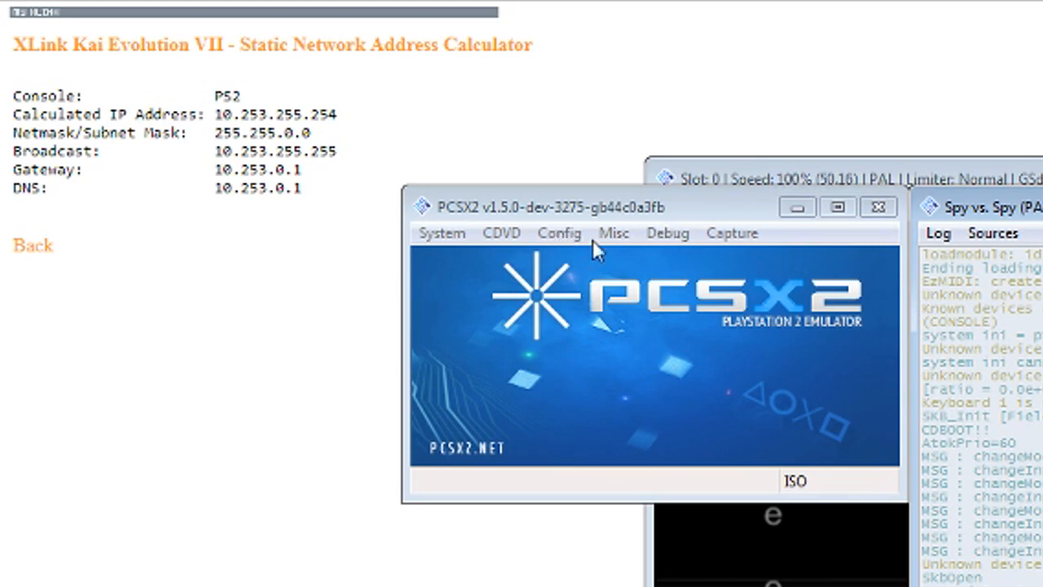
# Set the CLR DEV9 Ethernet PS2 IP address to 10.253.255.254 and apply it
pyautogui.click(559, 233)
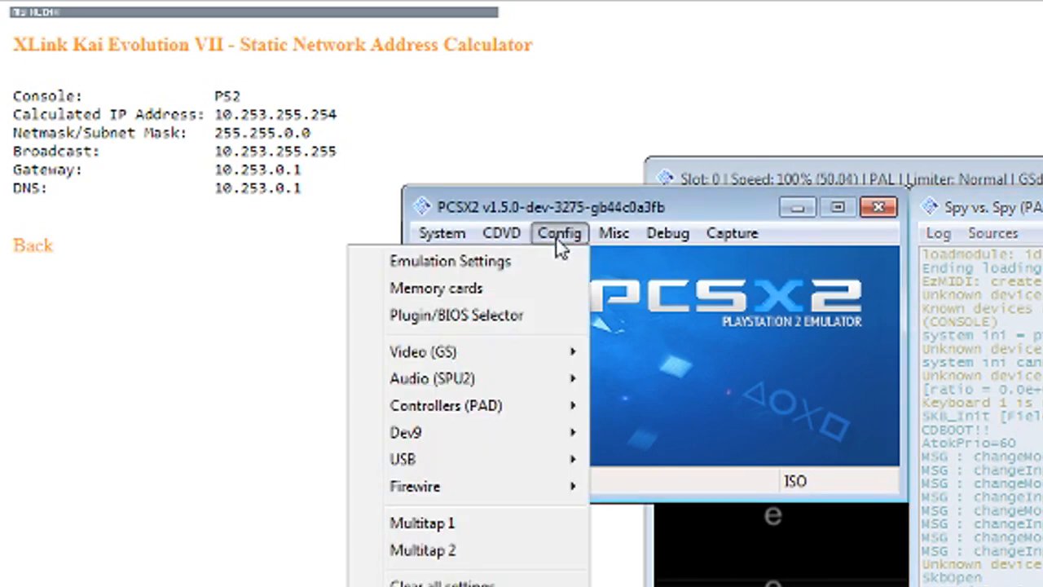
pyautogui.moveTo(406, 432)
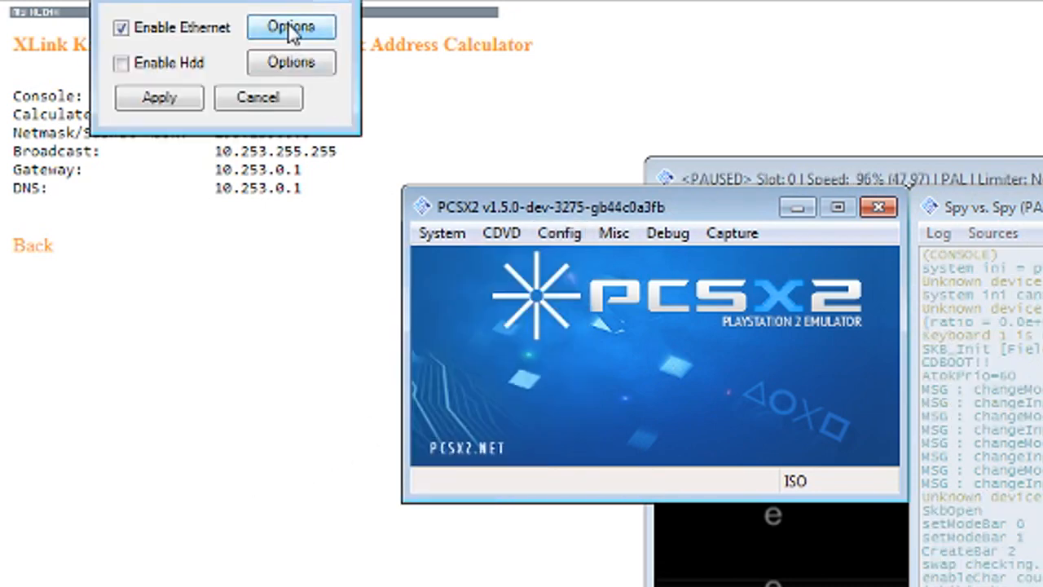
pyautogui.click(291, 27)
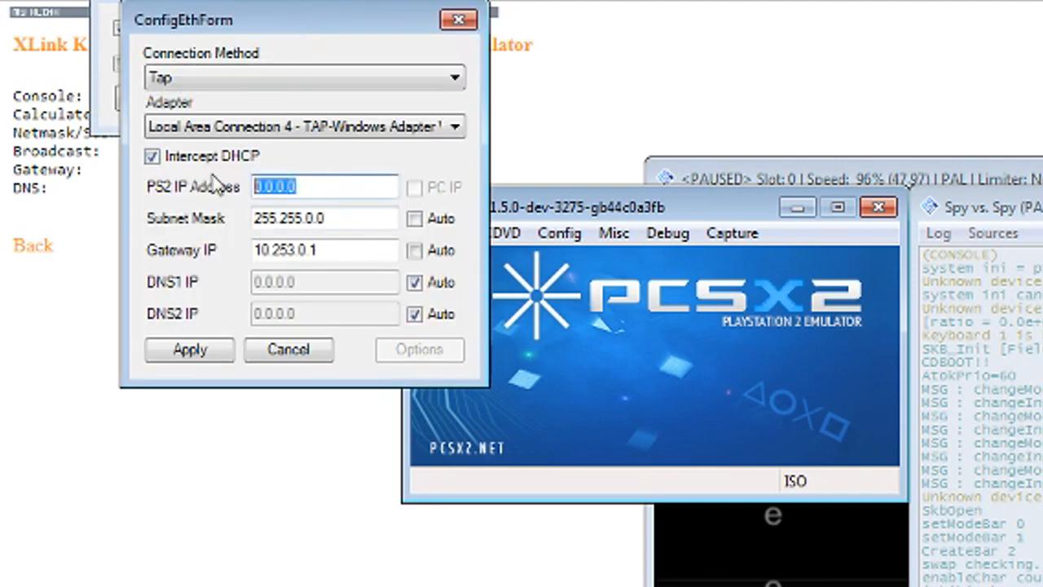
pyautogui.write('10.253.255.254')
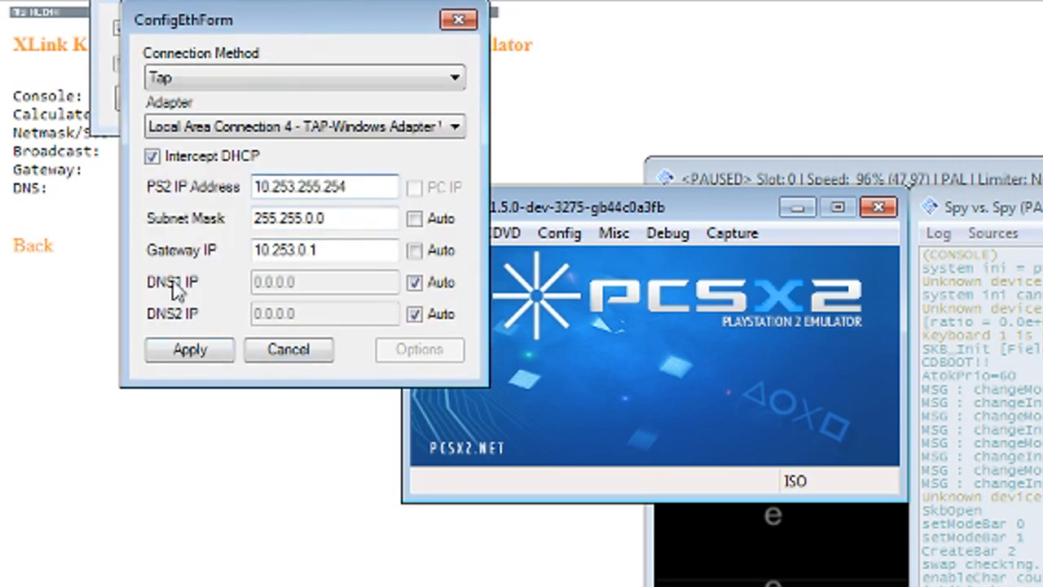
pyautogui.click(189, 350)
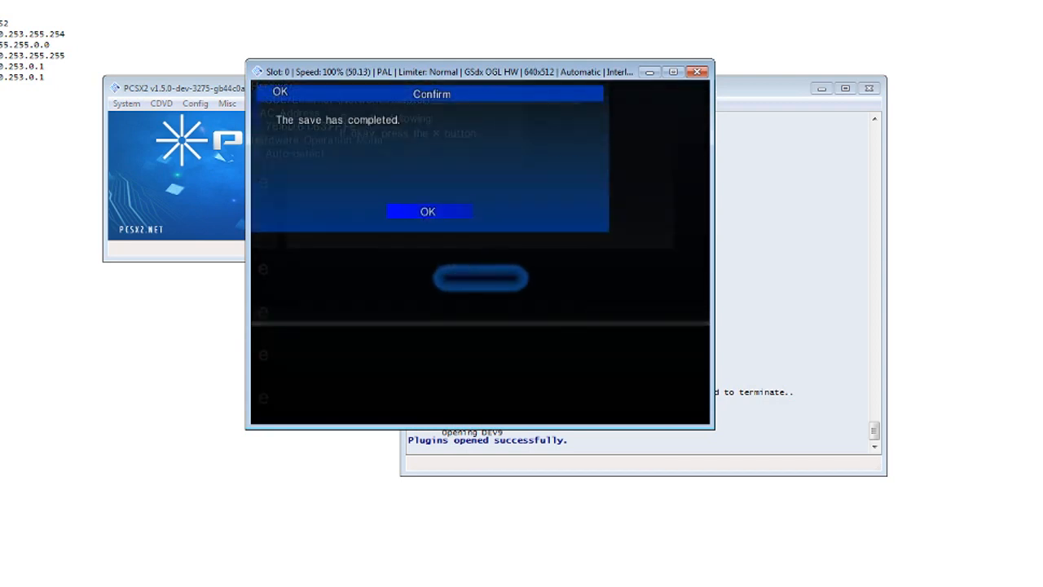
# Acknowledge the completed save, decline the connection test, and quit the network setup
pyautogui.click(427, 211)
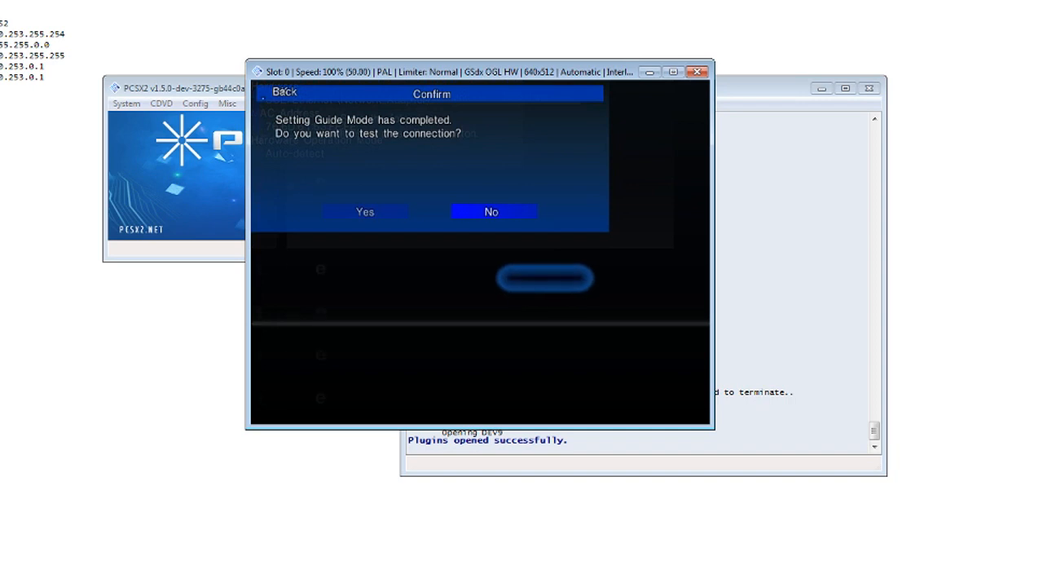
pyautogui.click(490, 211)
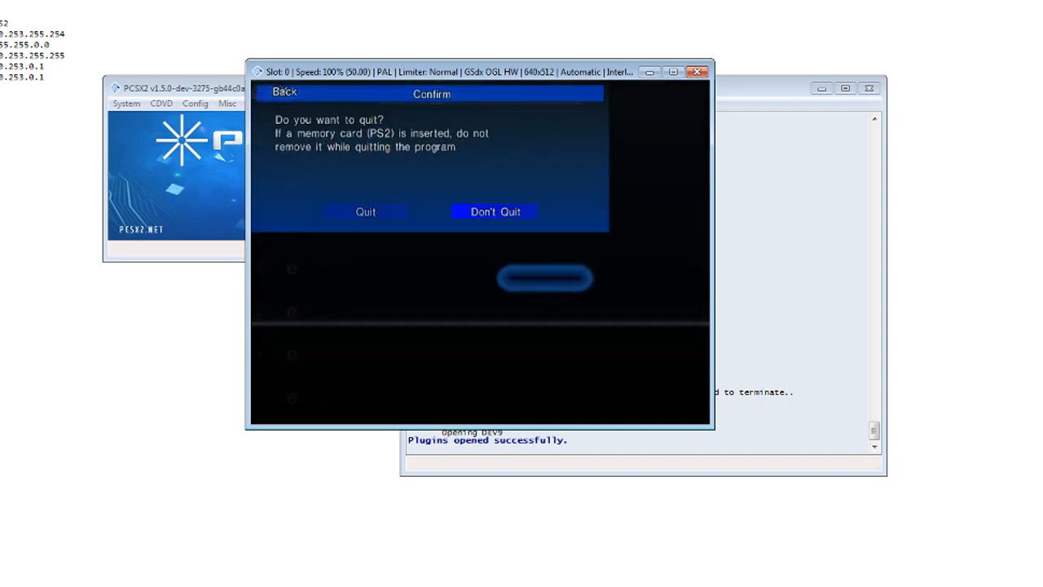
pyautogui.click(494, 211)
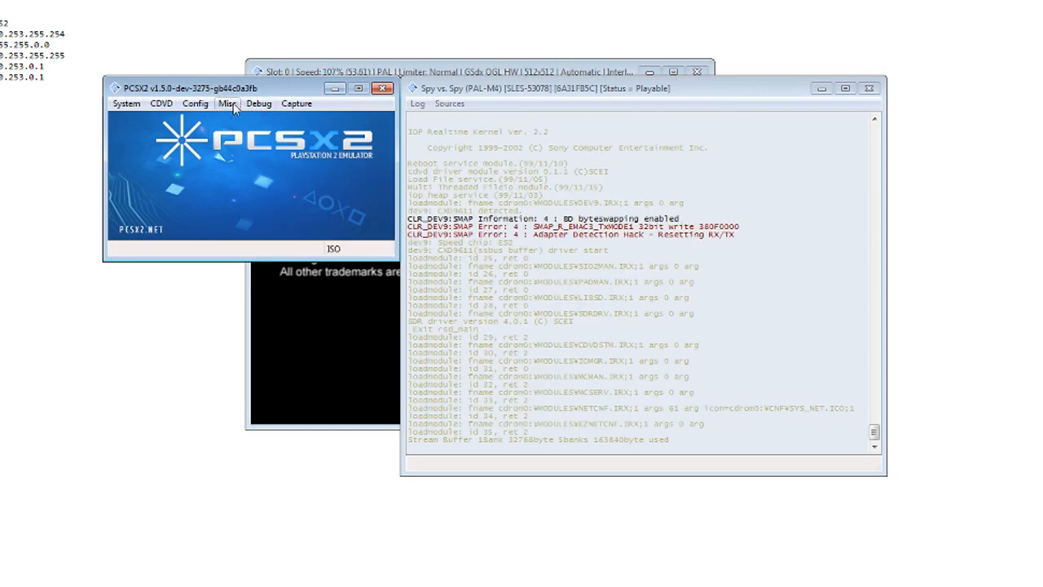
# Reopen and close the SPU2 audio plugin settings, then bring up the Windows Start menu
pyautogui.click(195, 104)
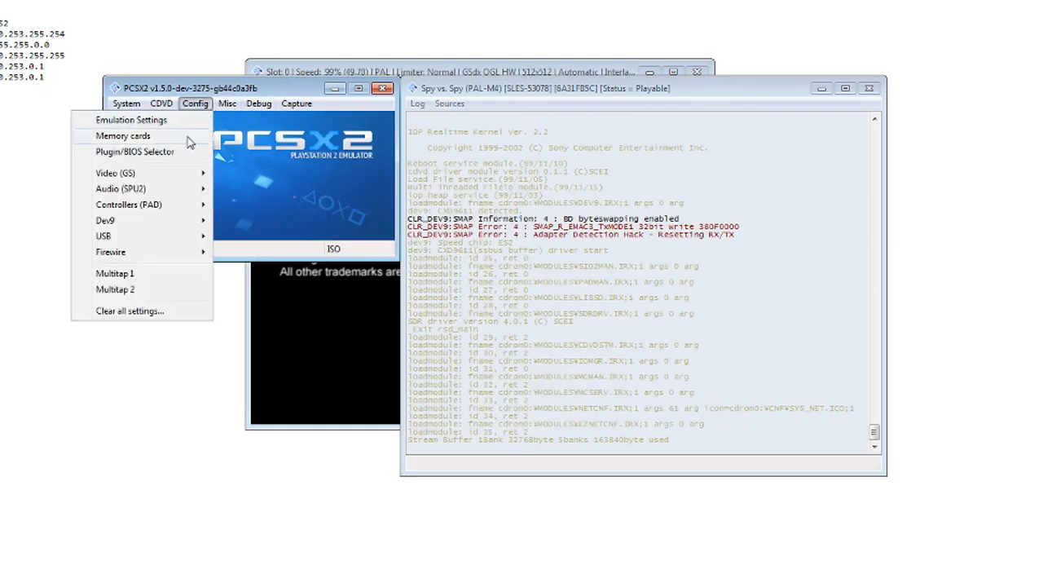
pyautogui.click(121, 188)
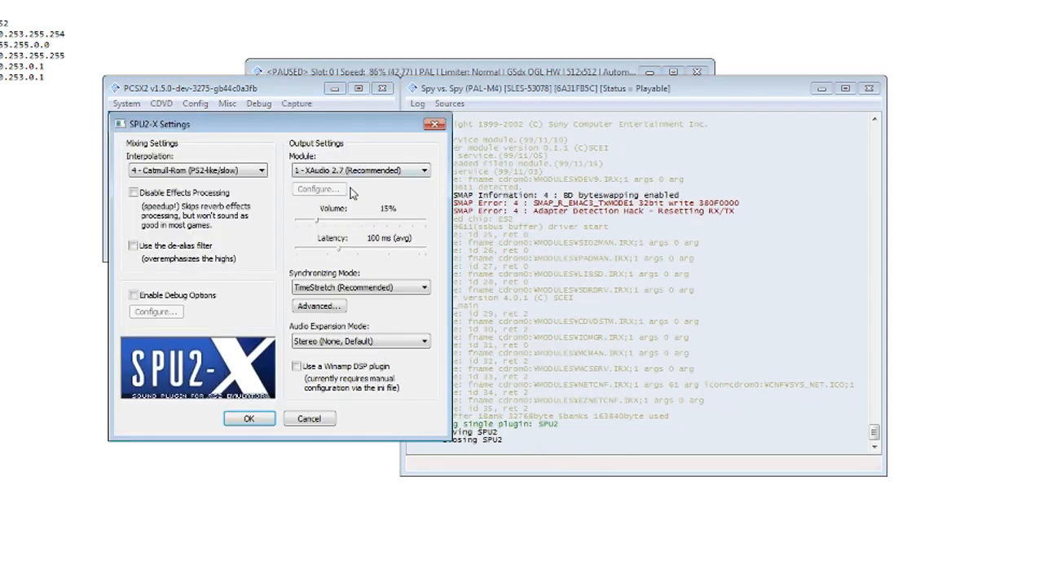
pyautogui.click(250, 418)
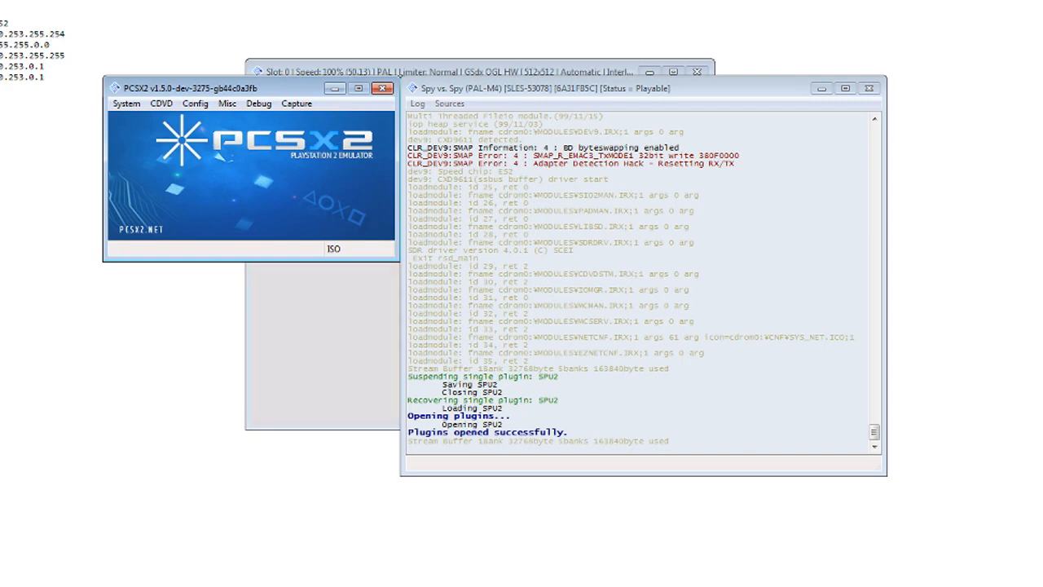
pyautogui.click(8, 579)
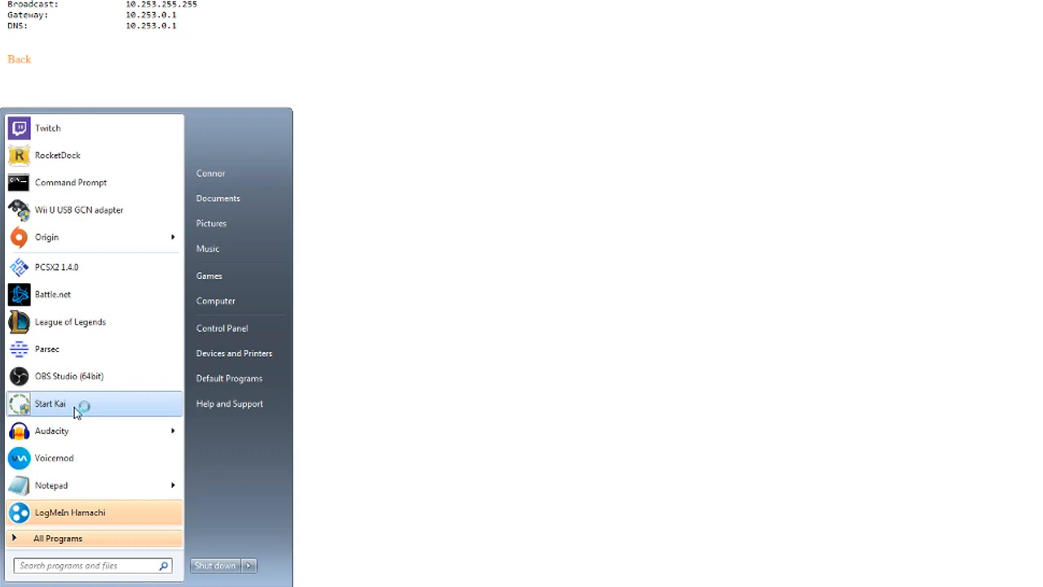
pyautogui.click(49, 403)
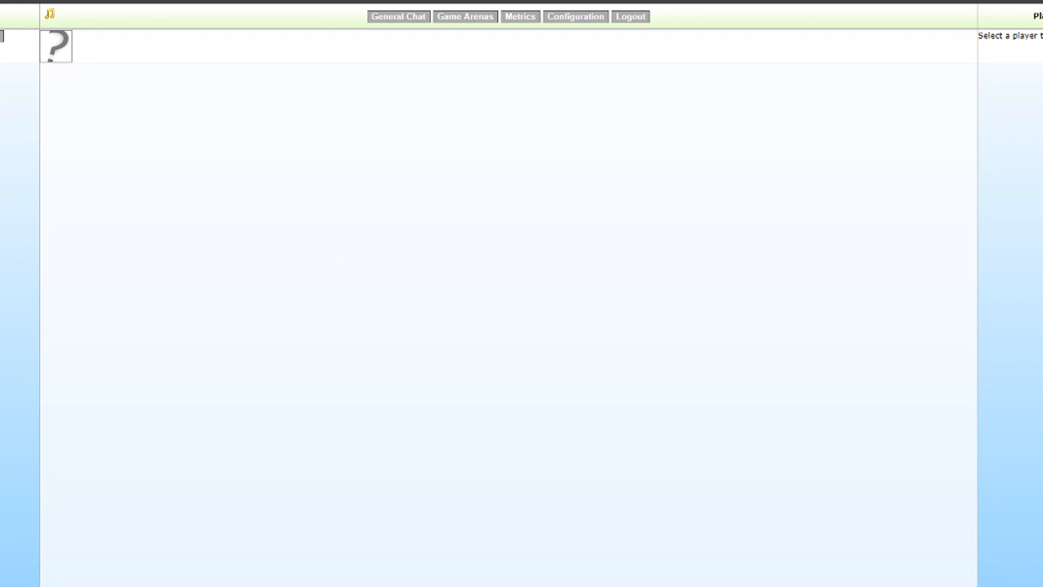
pyautogui.moveTo(560, 101)
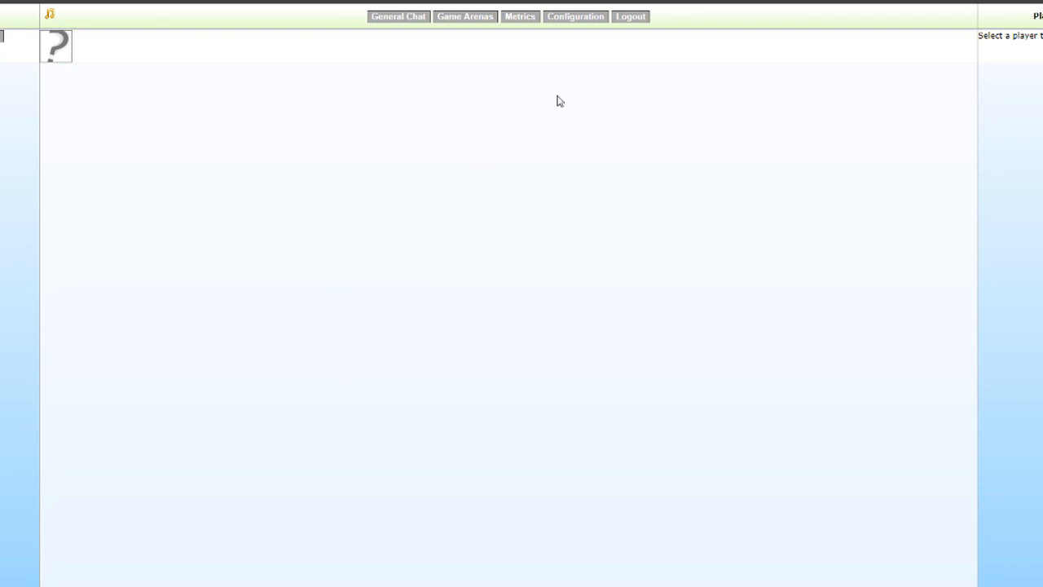
pyautogui.moveTo(647, 147)
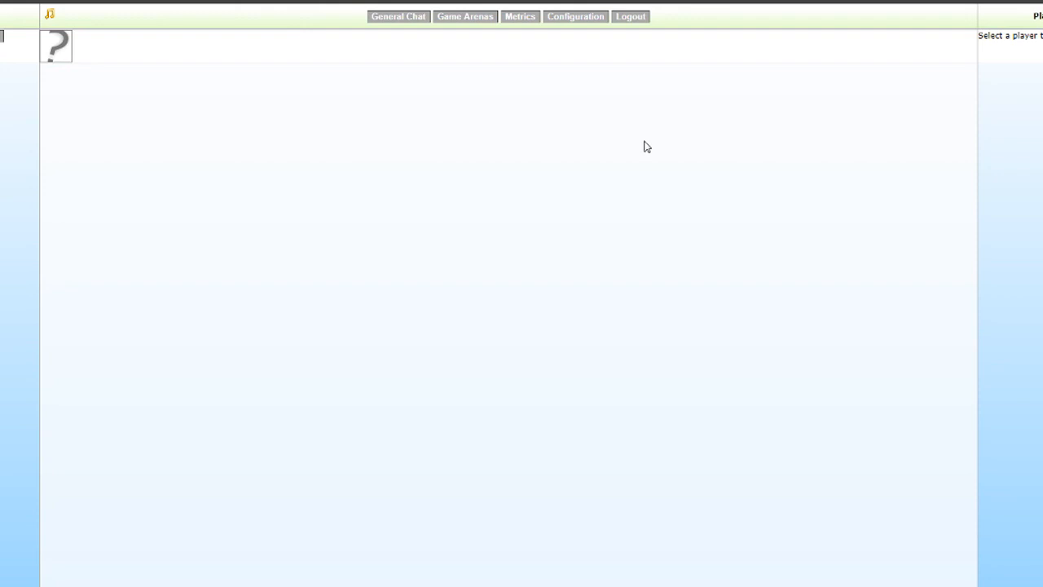
pyautogui.moveTo(456, 92)
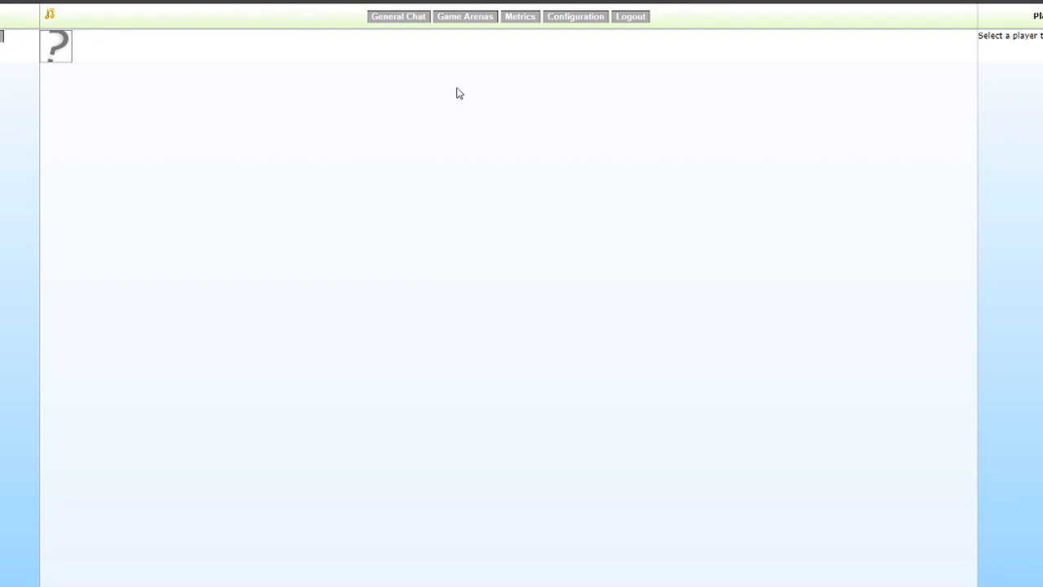
pyautogui.moveTo(926, 102)
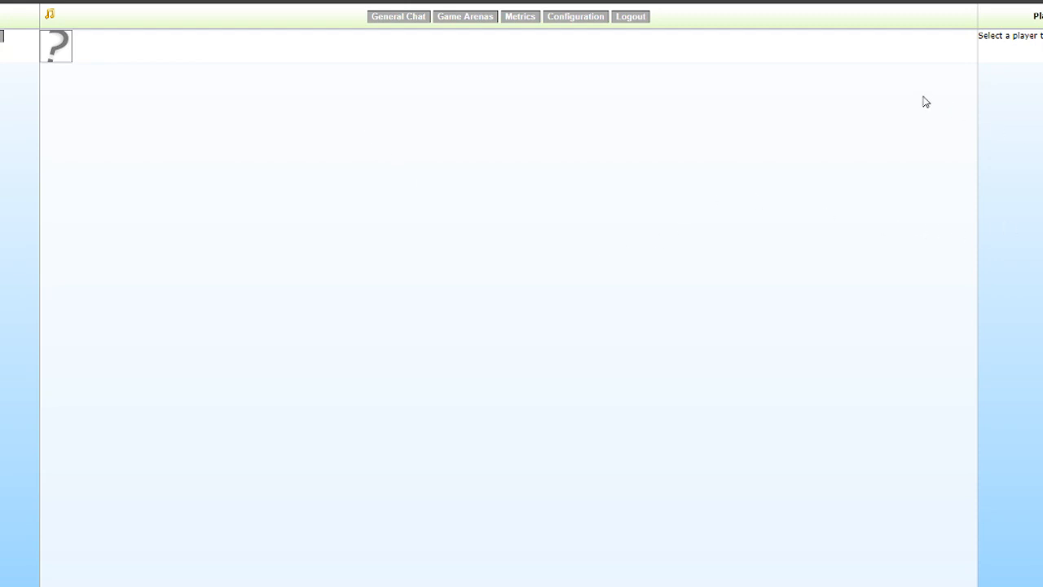
pyautogui.moveTo(576, 16)
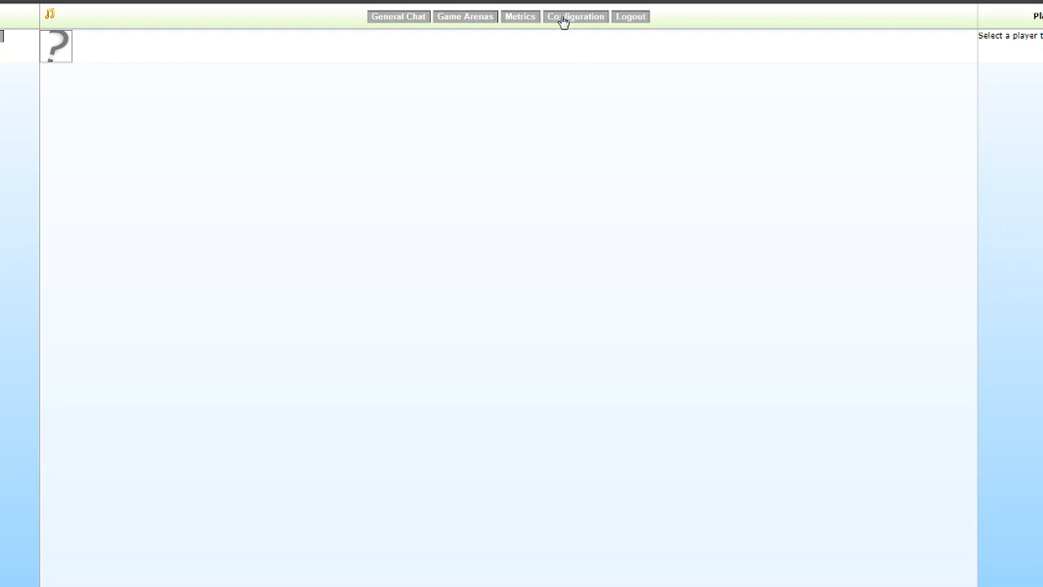
# Select TAP-Windows Adapter V9 as XLink Kai's network adapter and save the configuration
pyautogui.click(576, 16)
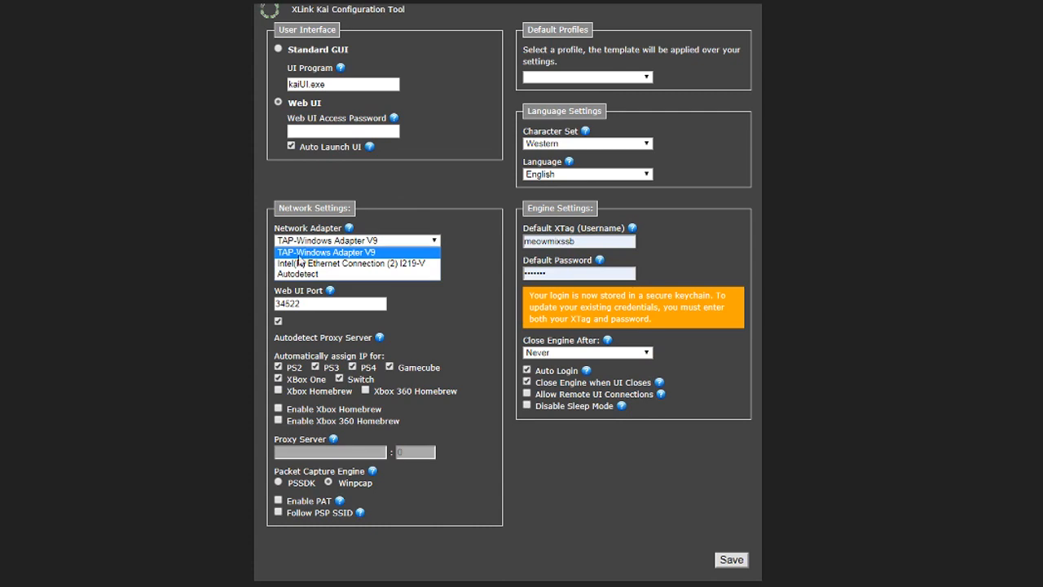
pyautogui.click(357, 239)
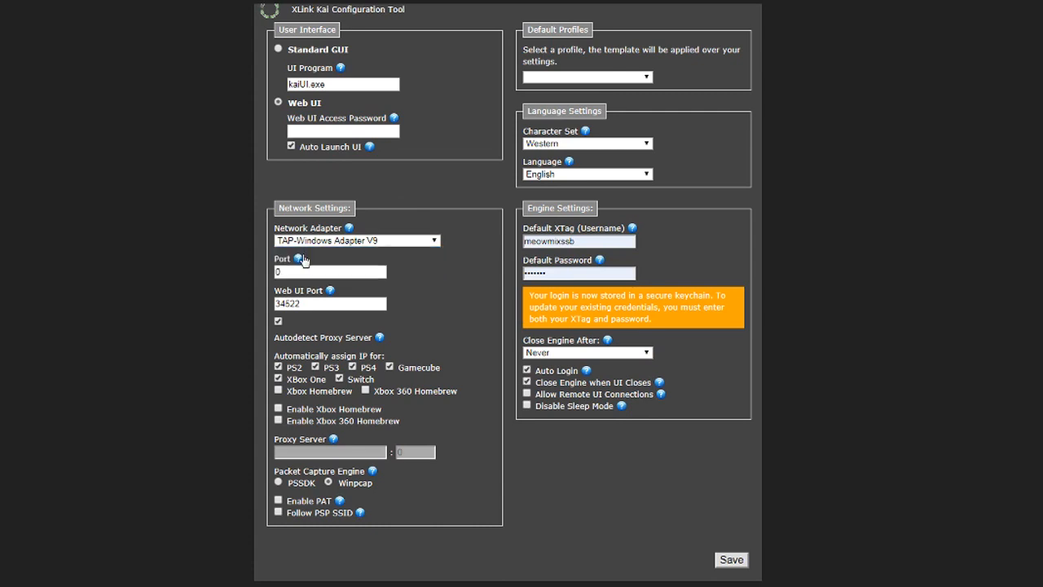
pyautogui.moveTo(150, 278)
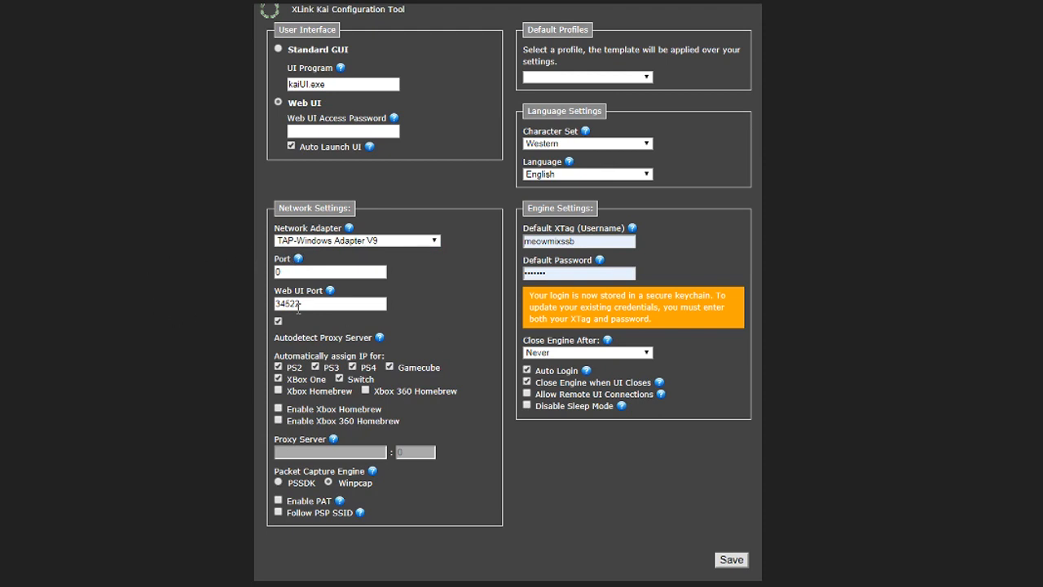
pyautogui.moveTo(369, 485)
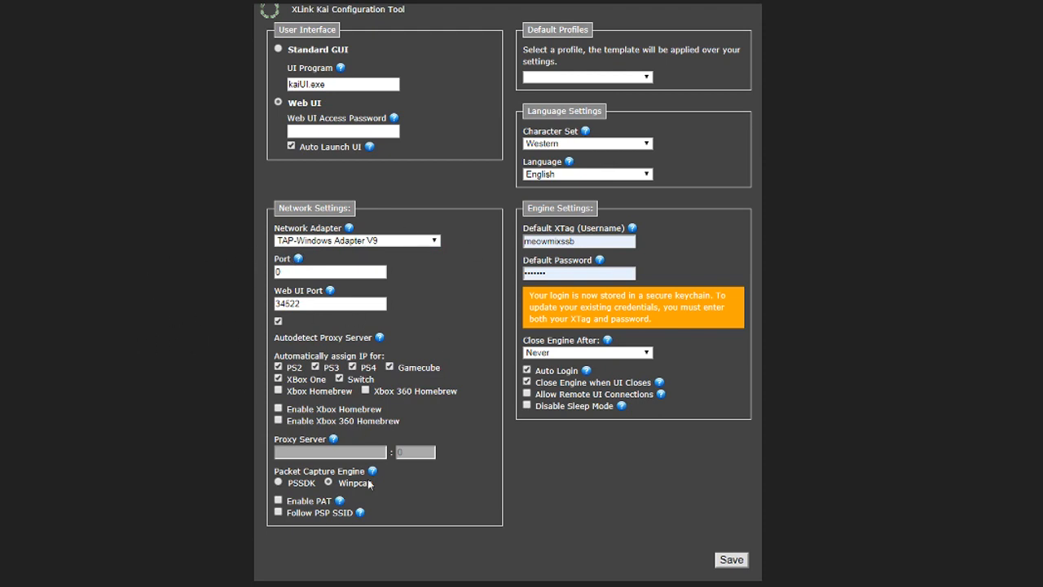
pyautogui.moveTo(434, 283)
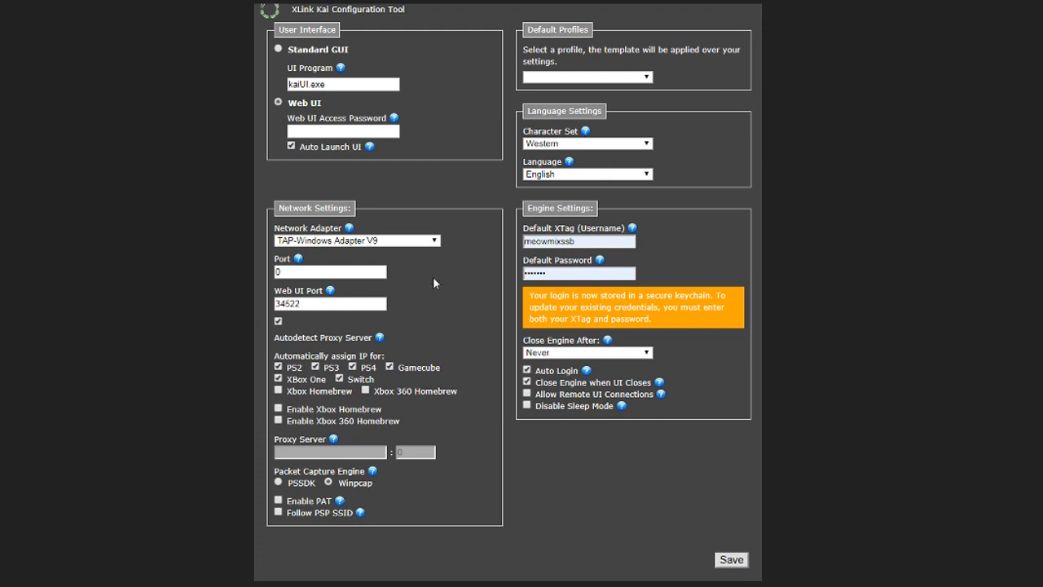
pyautogui.moveTo(455, 471)
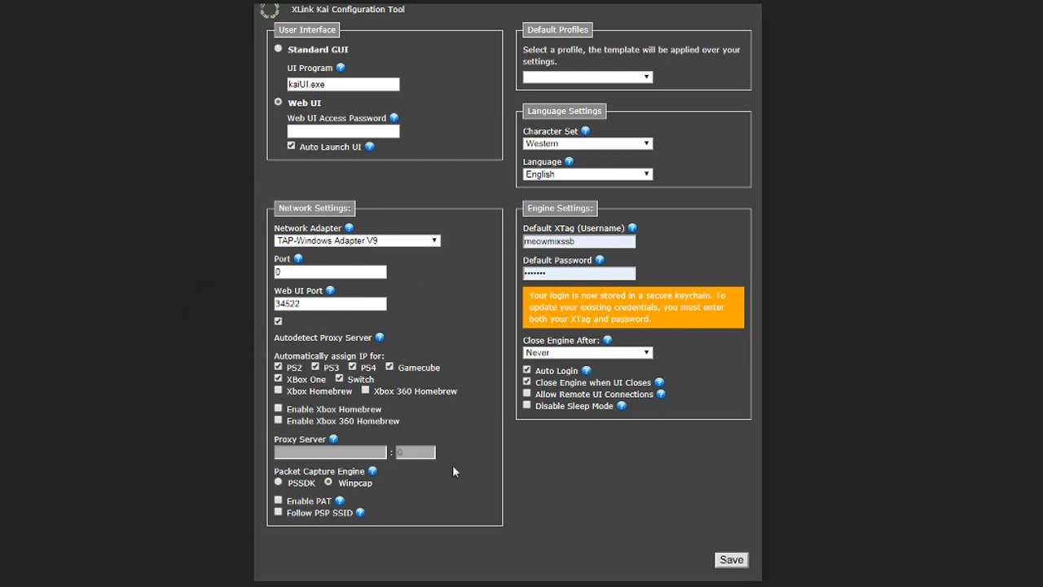
pyautogui.moveTo(172, 396)
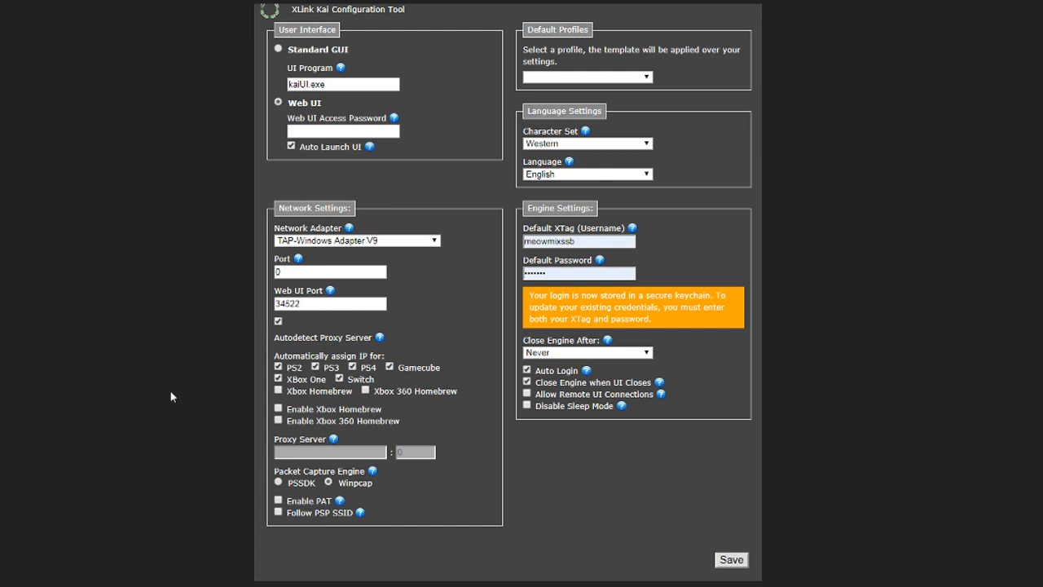
pyautogui.moveTo(442, 517)
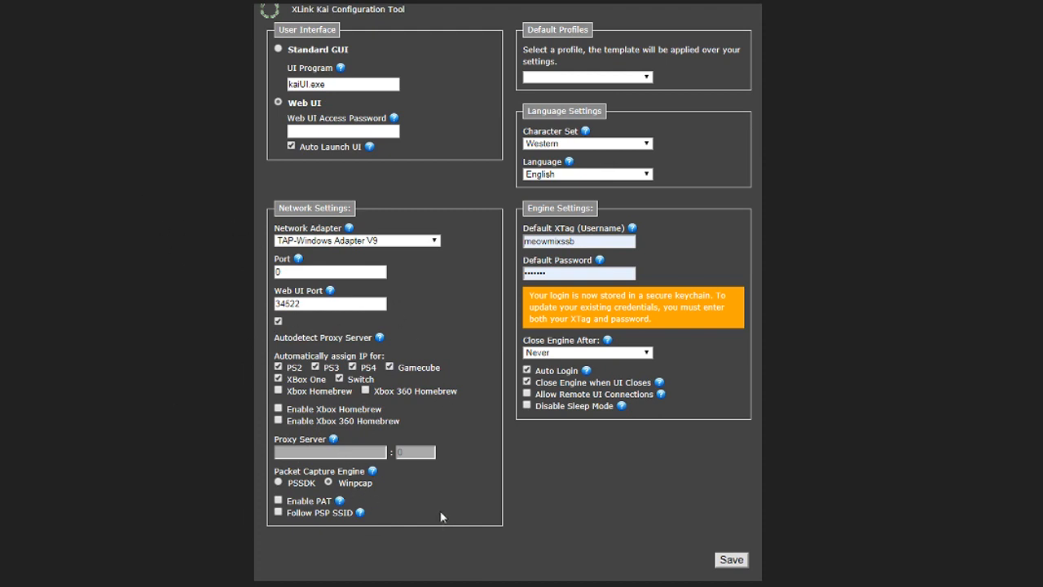
pyautogui.moveTo(522, 468)
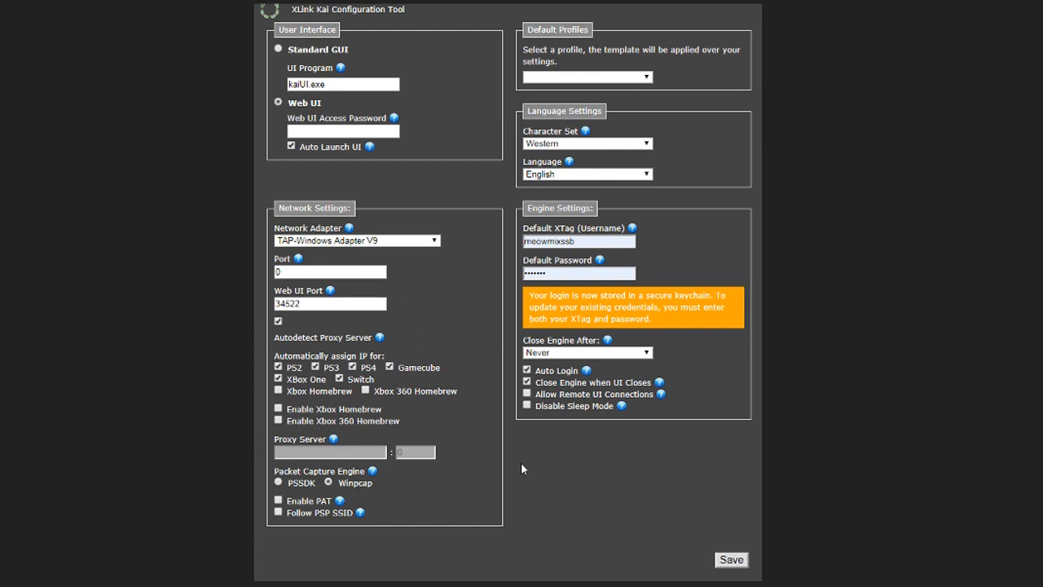
pyautogui.click(731, 559)
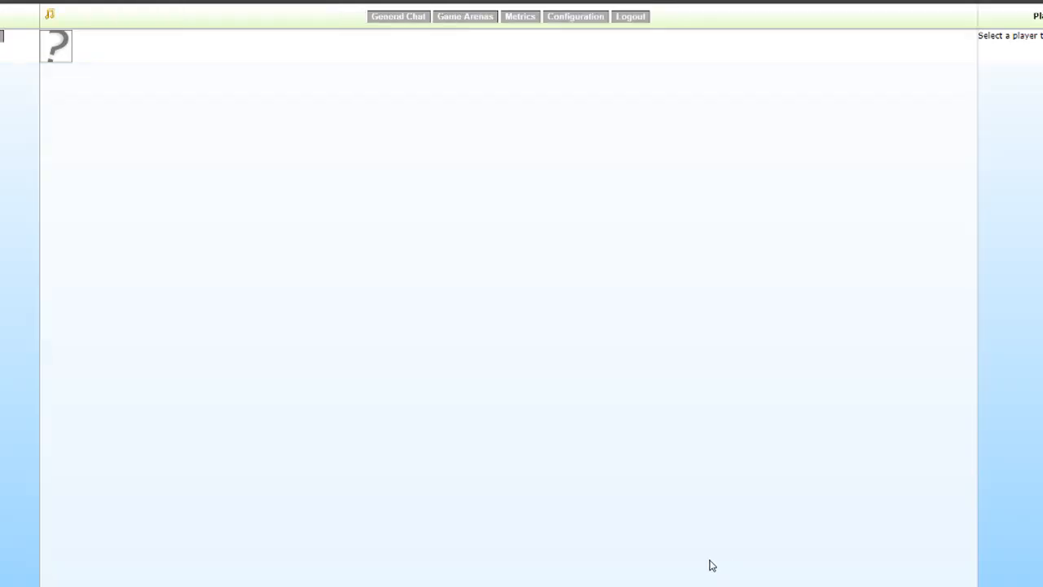
pyautogui.moveTo(484, 247)
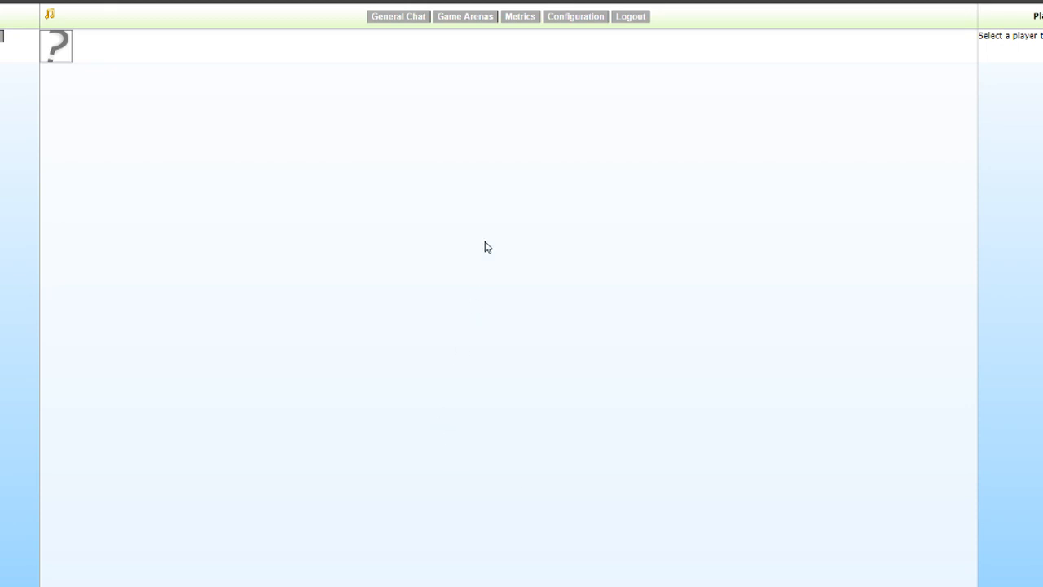
# Go to Game Arenas, pick PlayStation 2, and scroll the list toward Spy vs. Spy
pyautogui.click(464, 16)
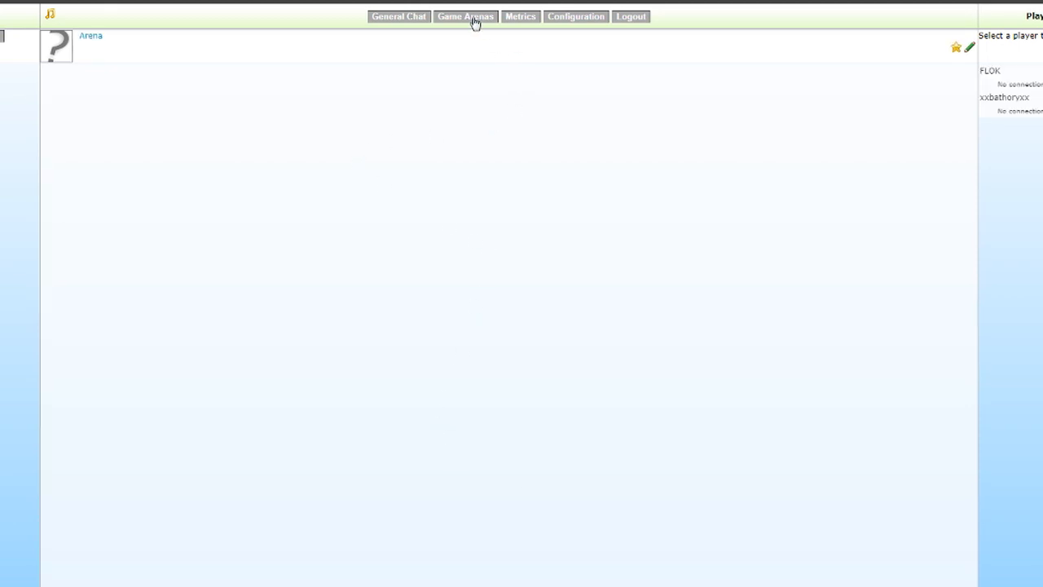
pyautogui.click(465, 16)
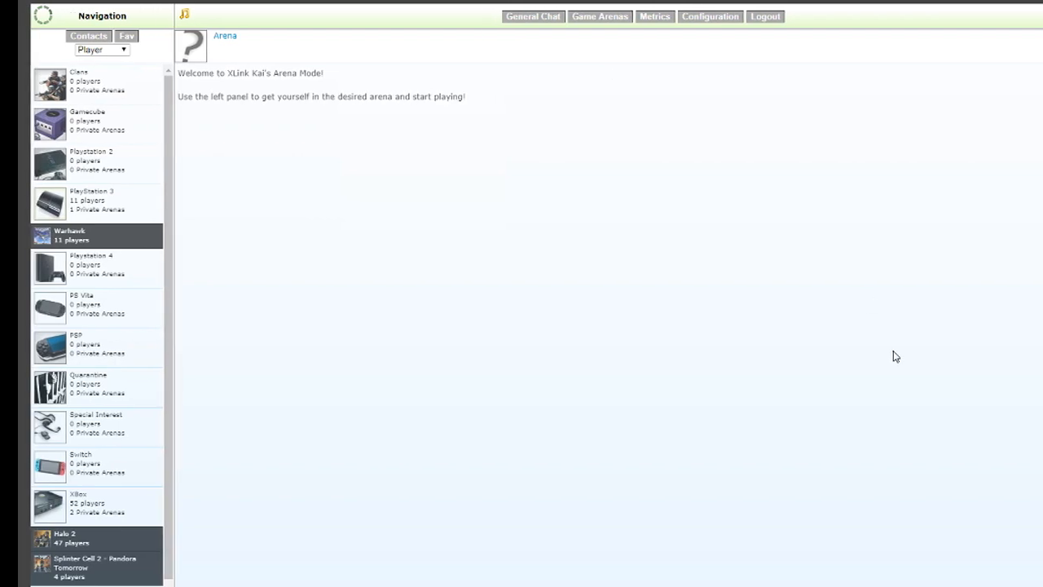
pyautogui.click(92, 163)
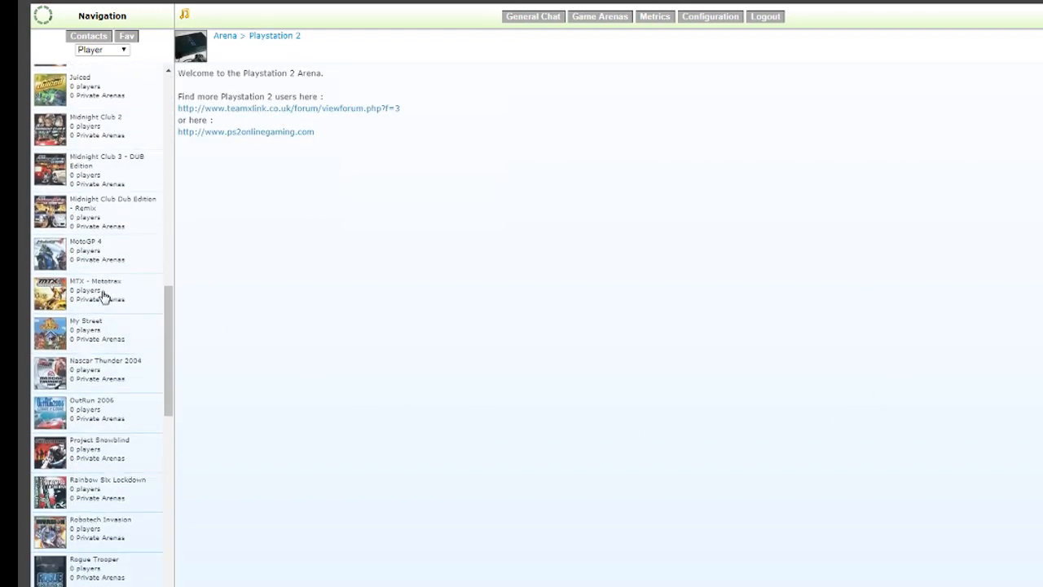
pyautogui.scroll(-3)
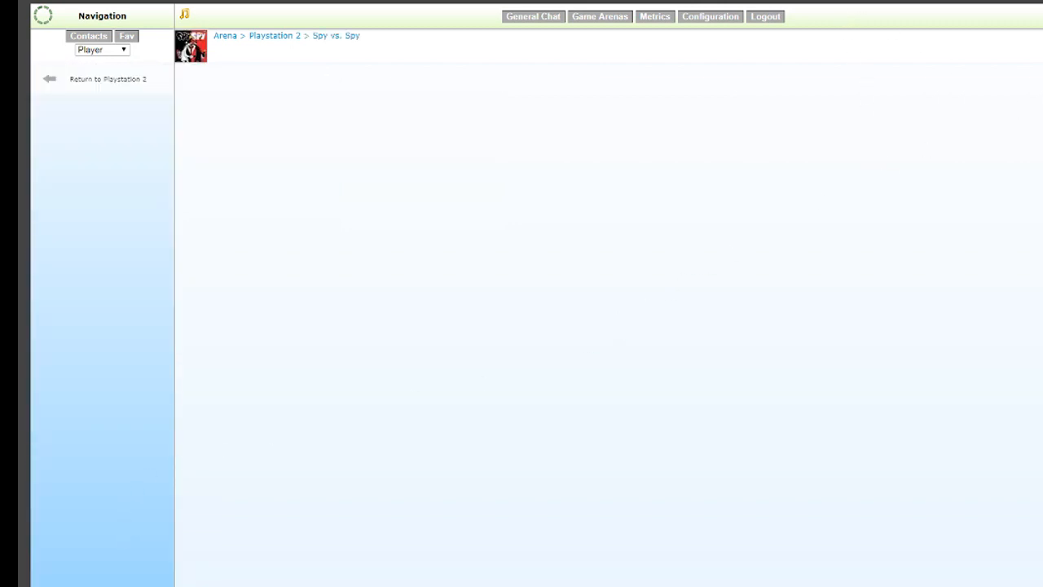
pyautogui.moveTo(580, 131)
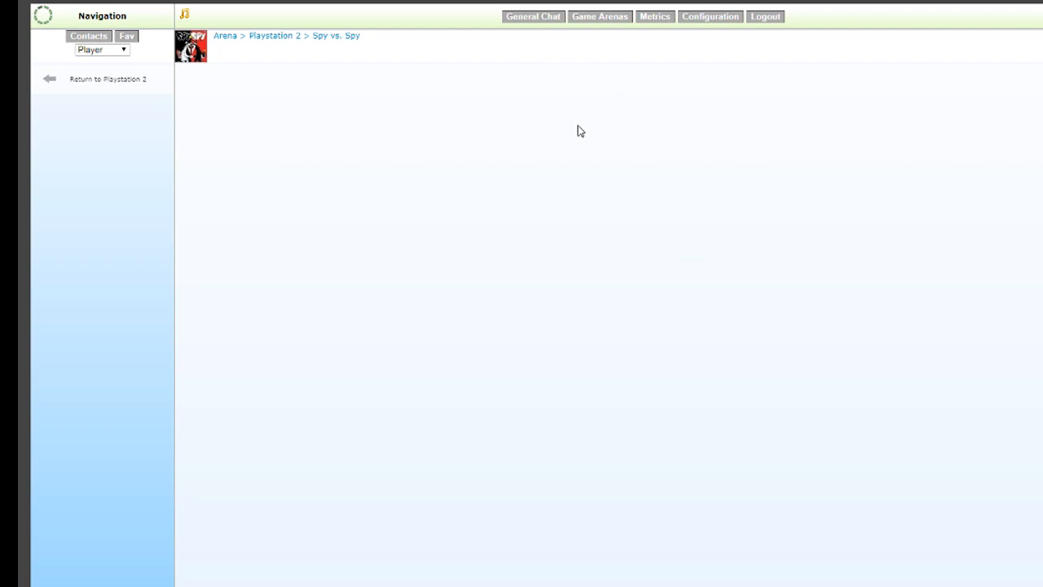
pyautogui.moveTo(470, 201)
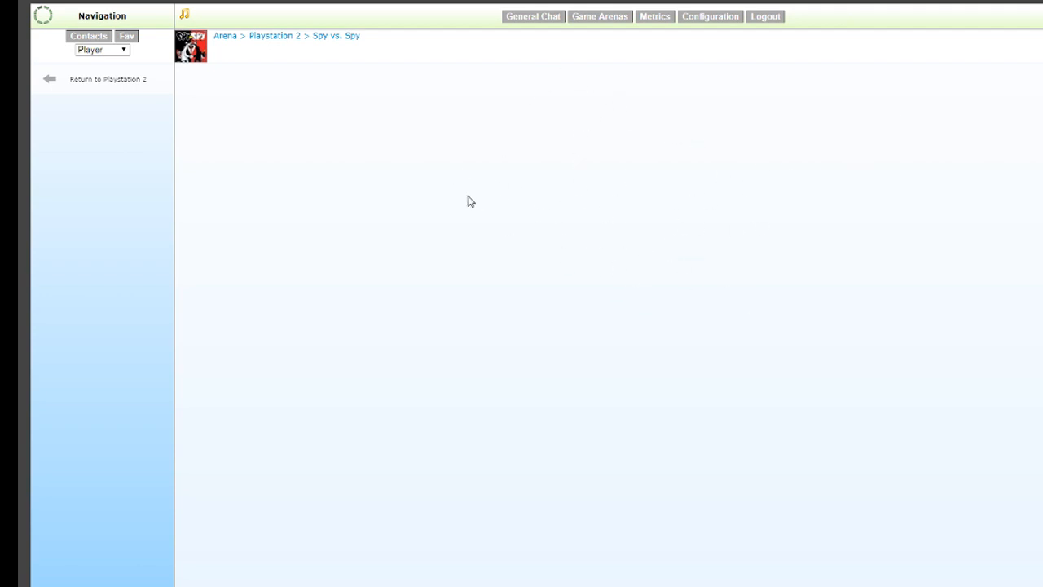
pyautogui.moveTo(111, 215)
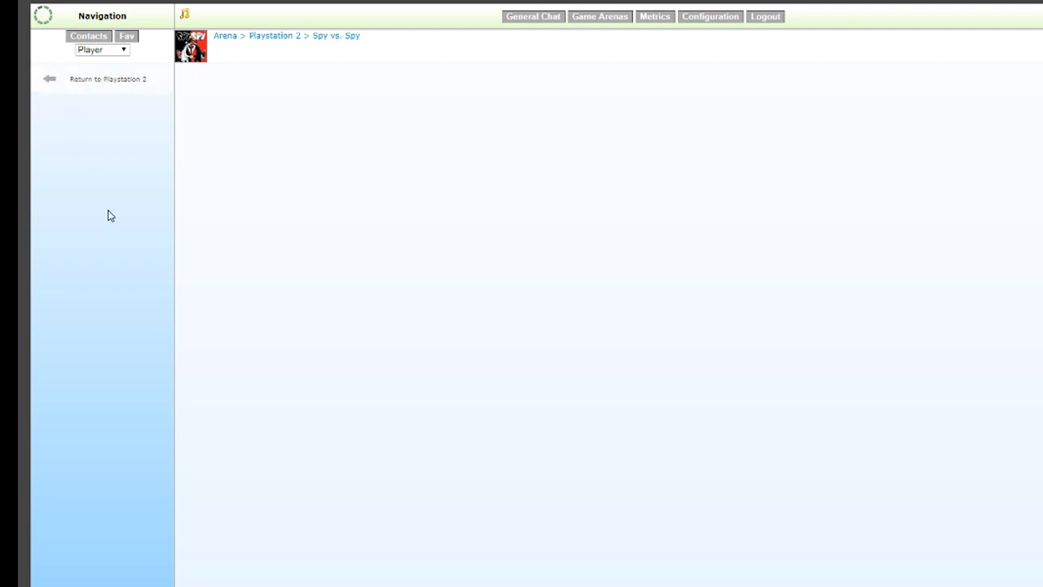
pyautogui.moveTo(571, 373)
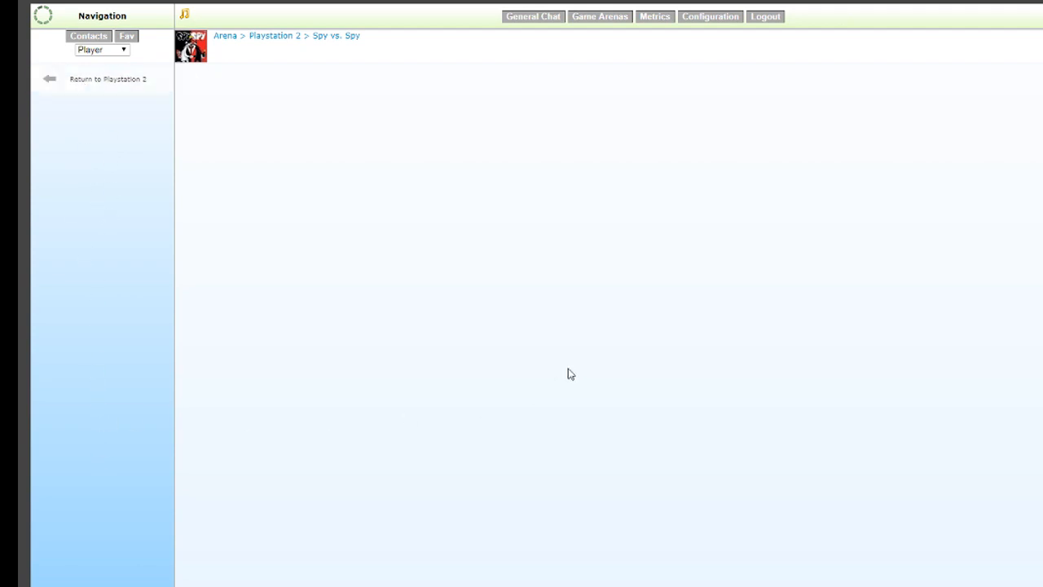